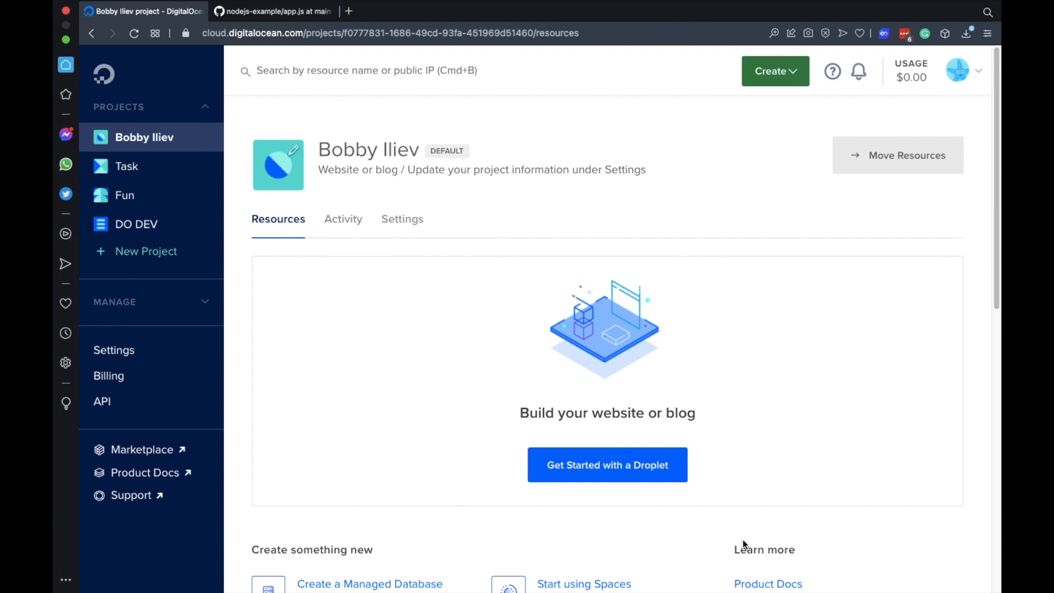
mouse_move(693, 518)
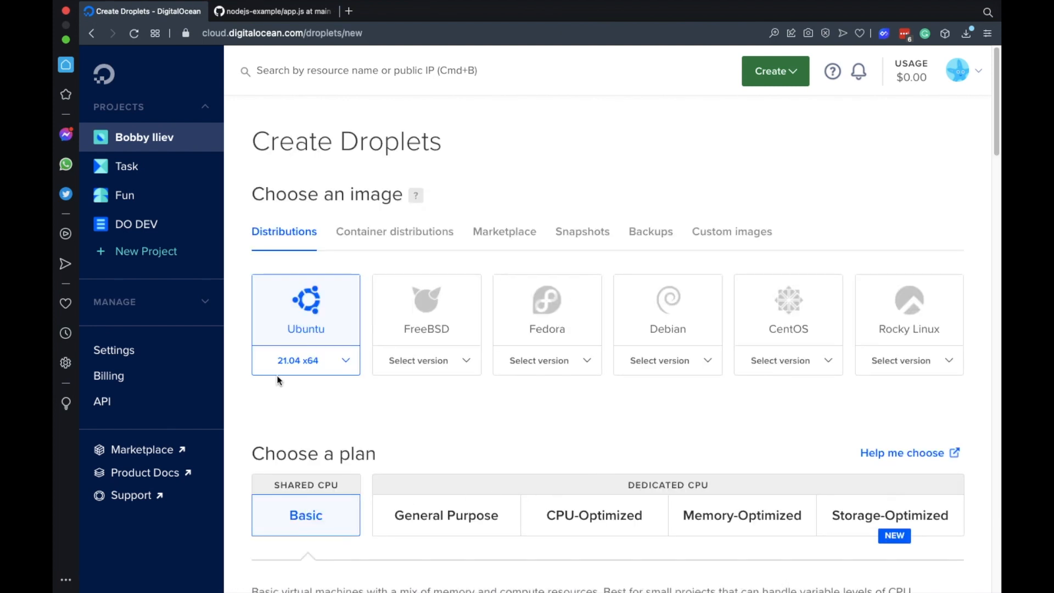
mouse_move(287, 408)
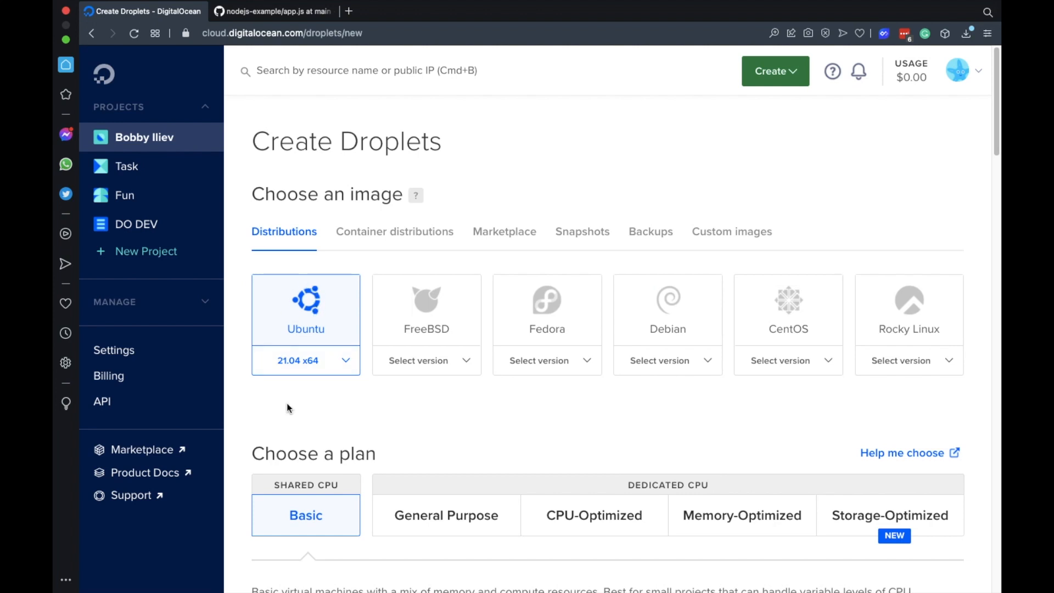
mouse_move(327, 392)
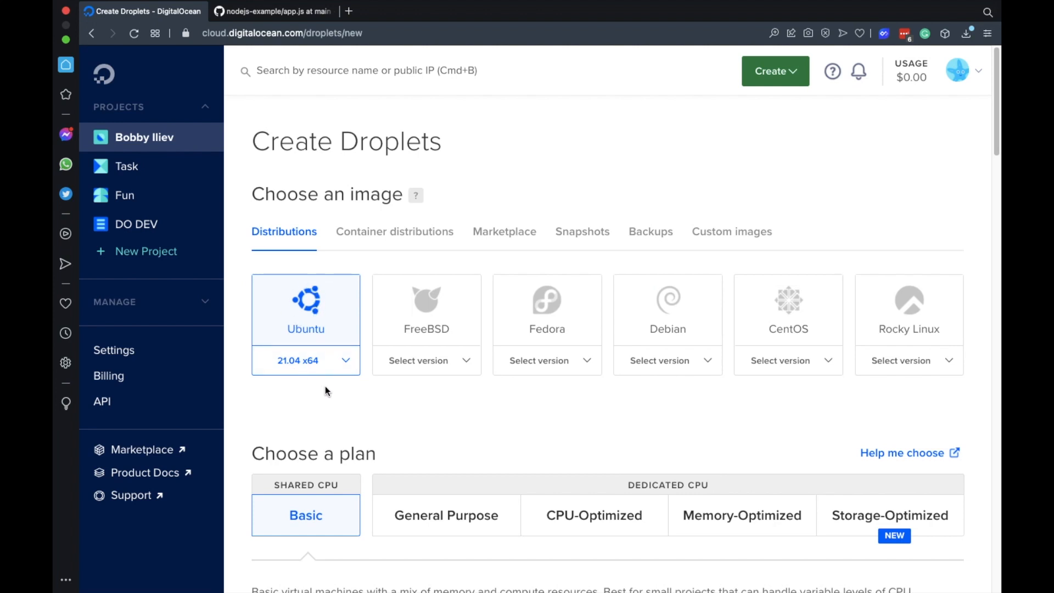
Choose the Regular Intel with SSD plan type and scroll to the $10/mo plan.
scroll("down", 3)
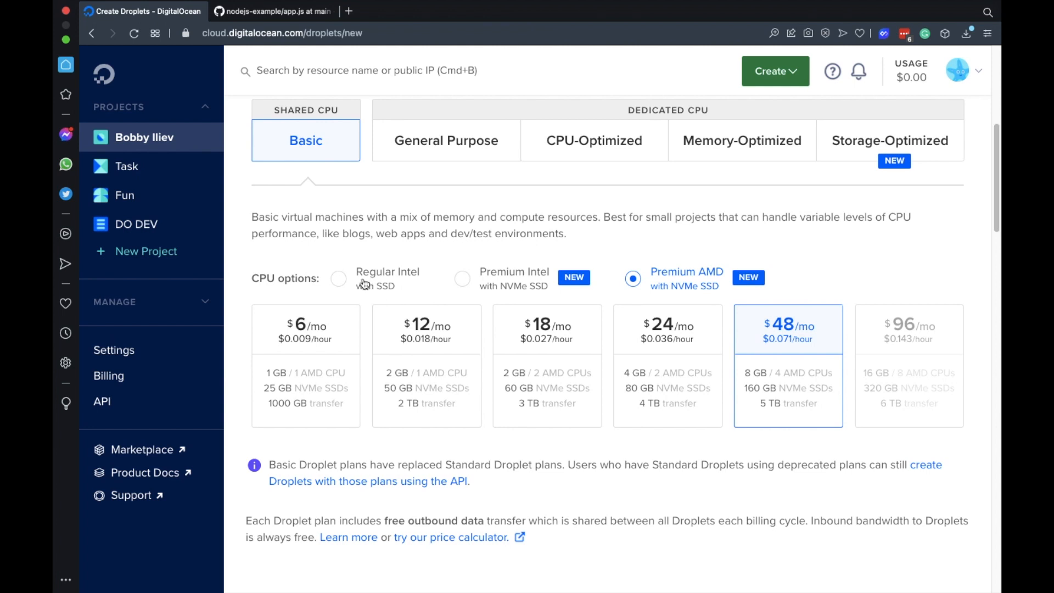
left_click(338, 278)
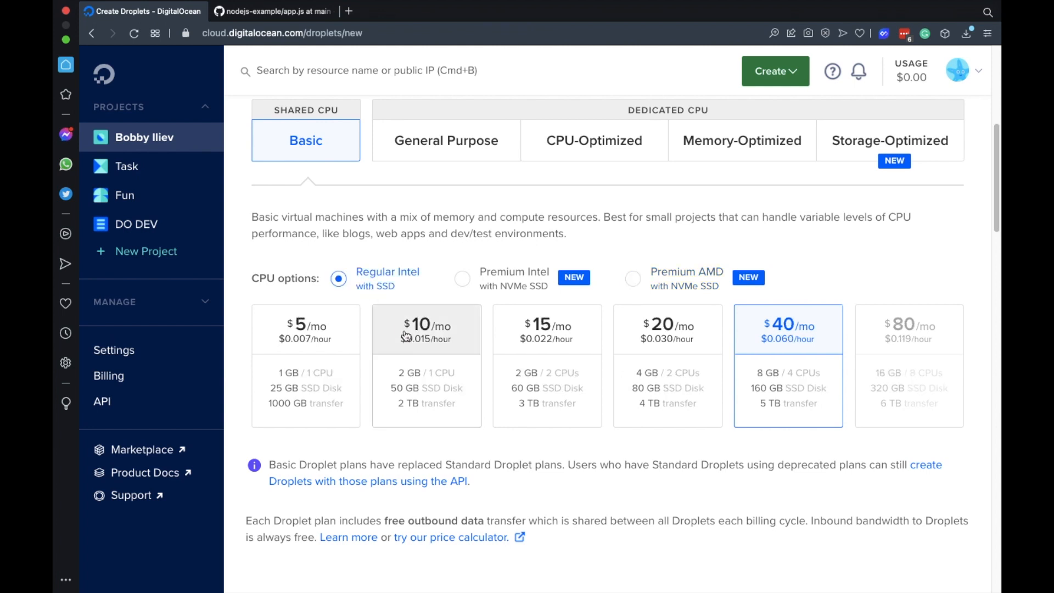
mouse_move(423, 383)
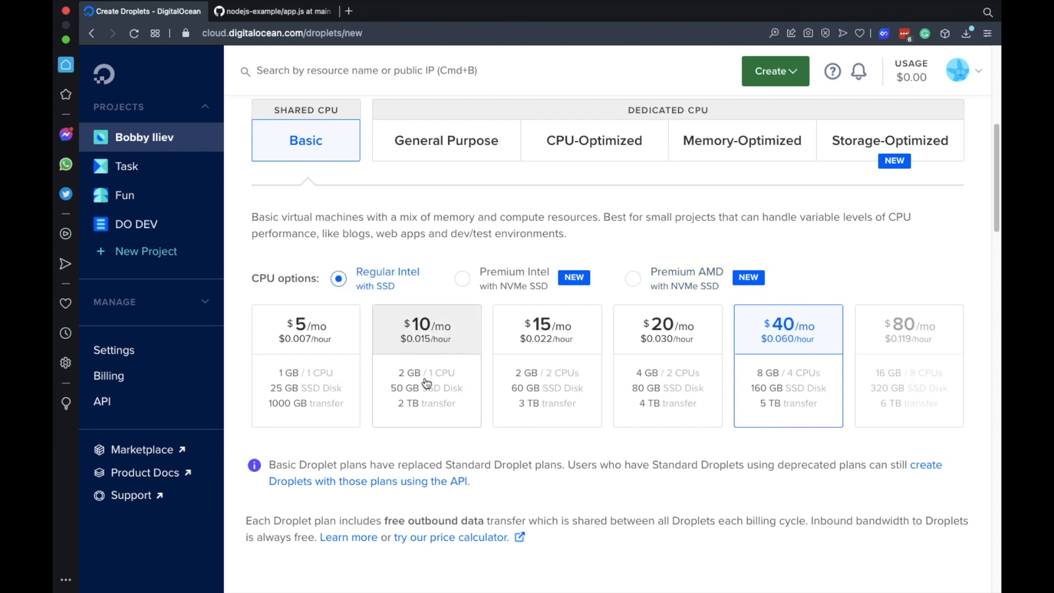
mouse_move(420, 382)
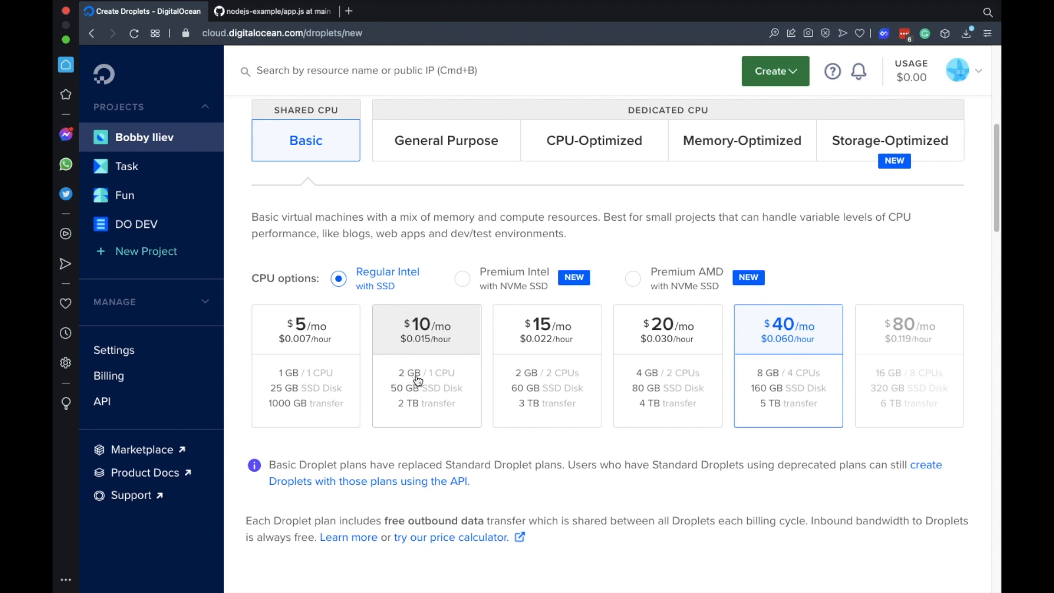
scroll("down", 3)
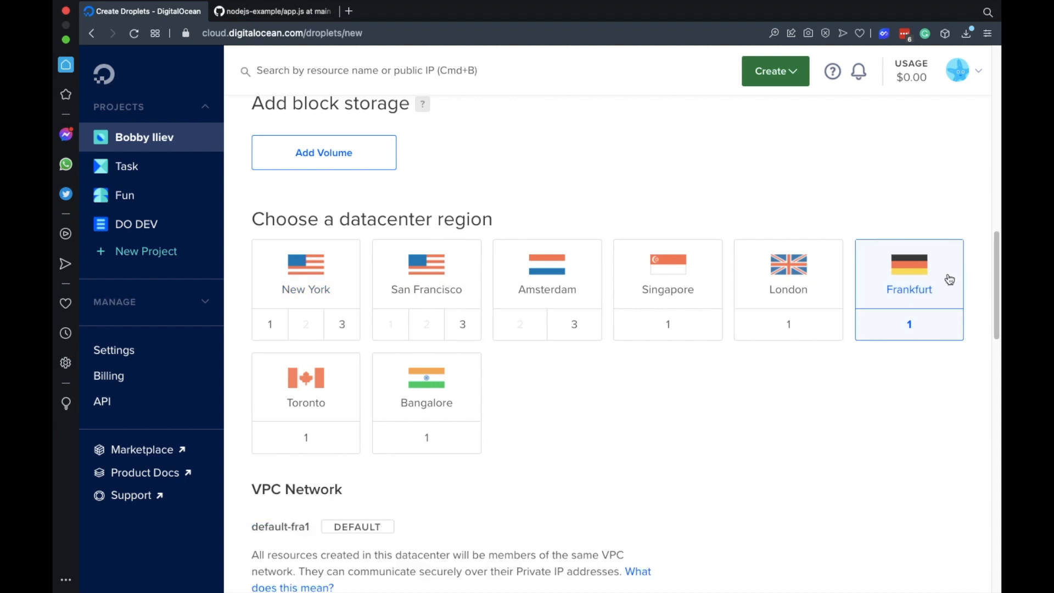
Select all existing SSH keys for droplet access instead of adding a new key.
scroll("down", 3)
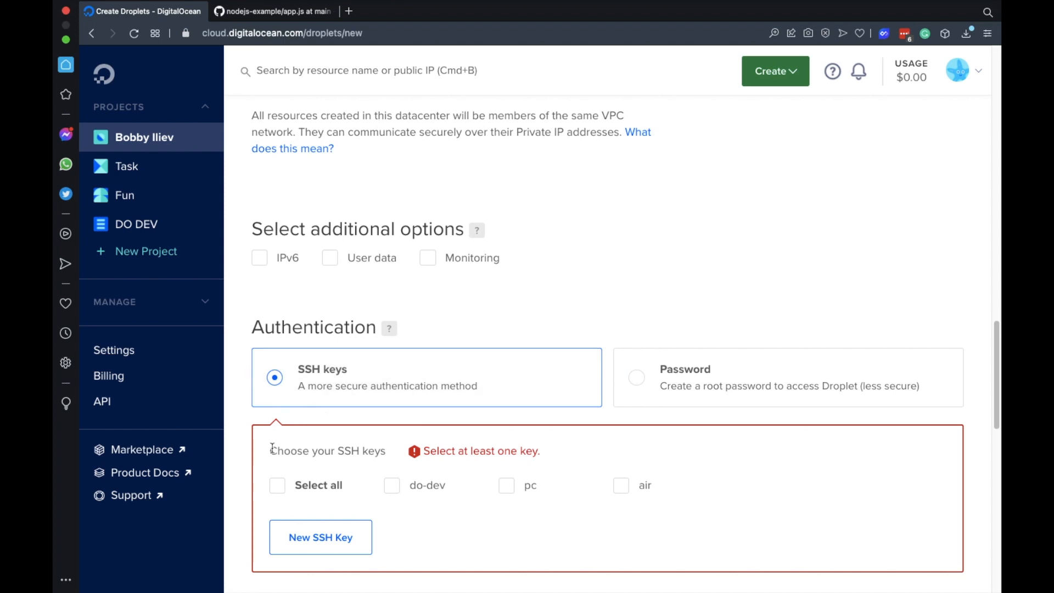
left_click(321, 537)
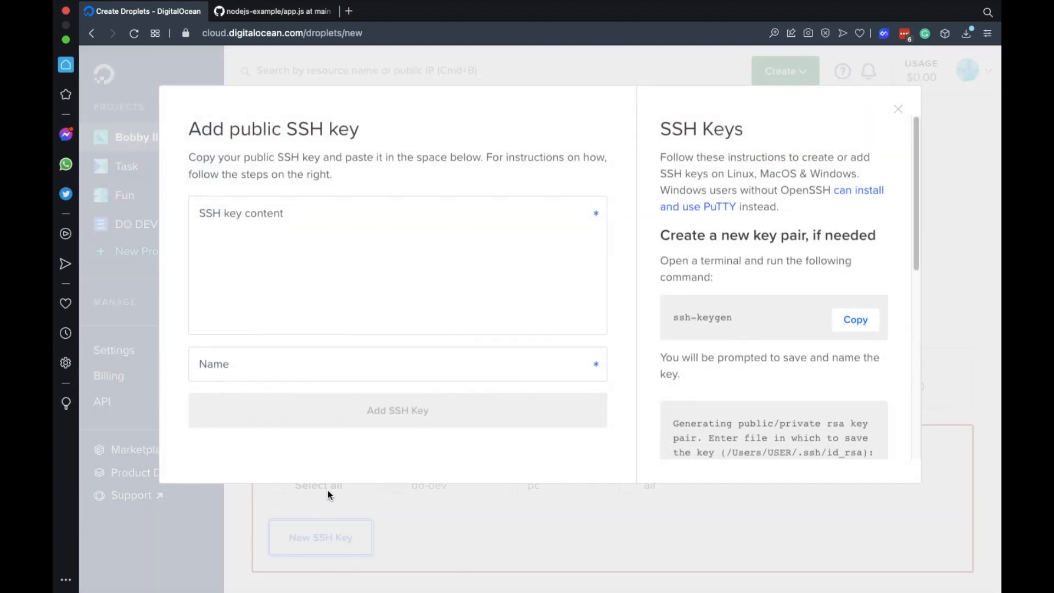
left_click(398, 266)
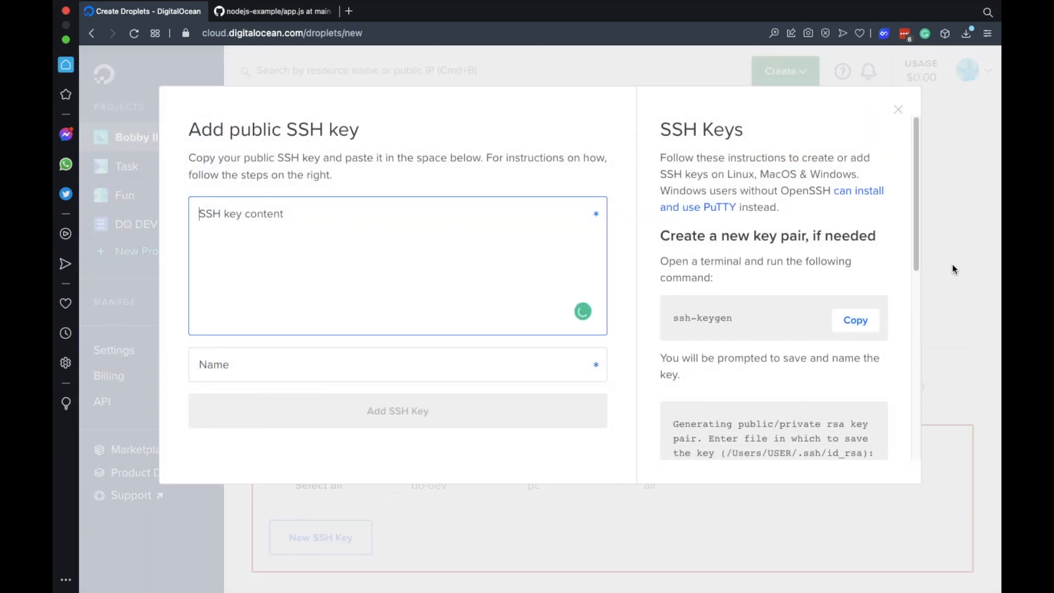
left_click(898, 108)
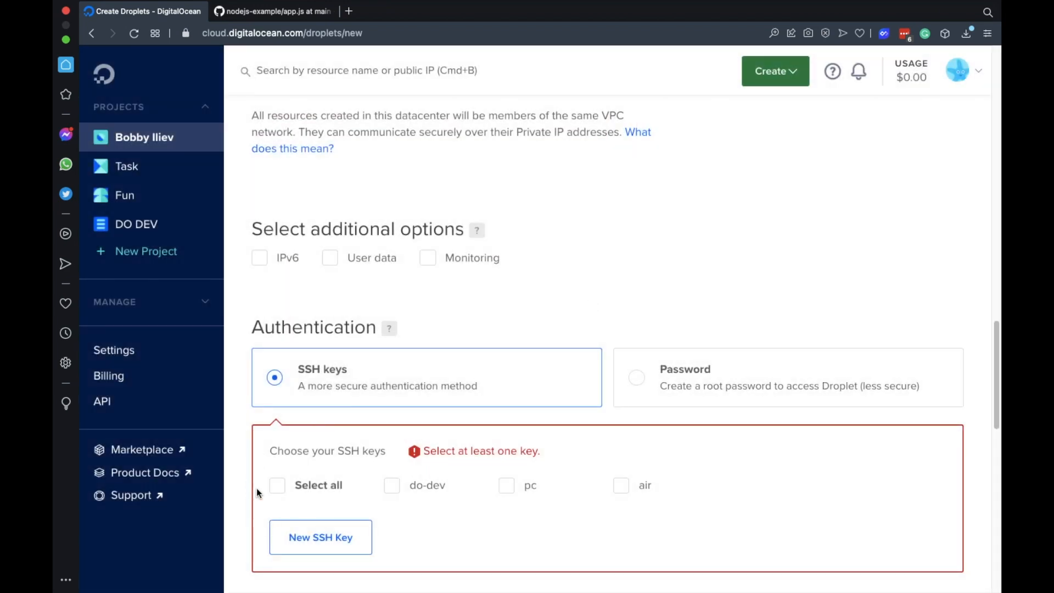
left_click(276, 485)
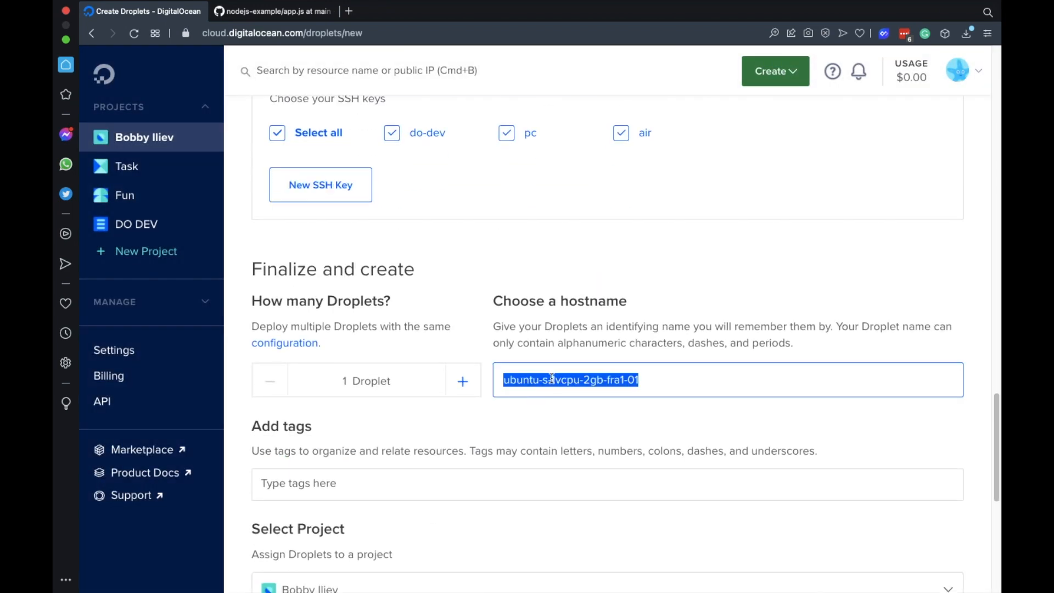
Name the droplet 'nodejs' and create it.
type("nodejs")
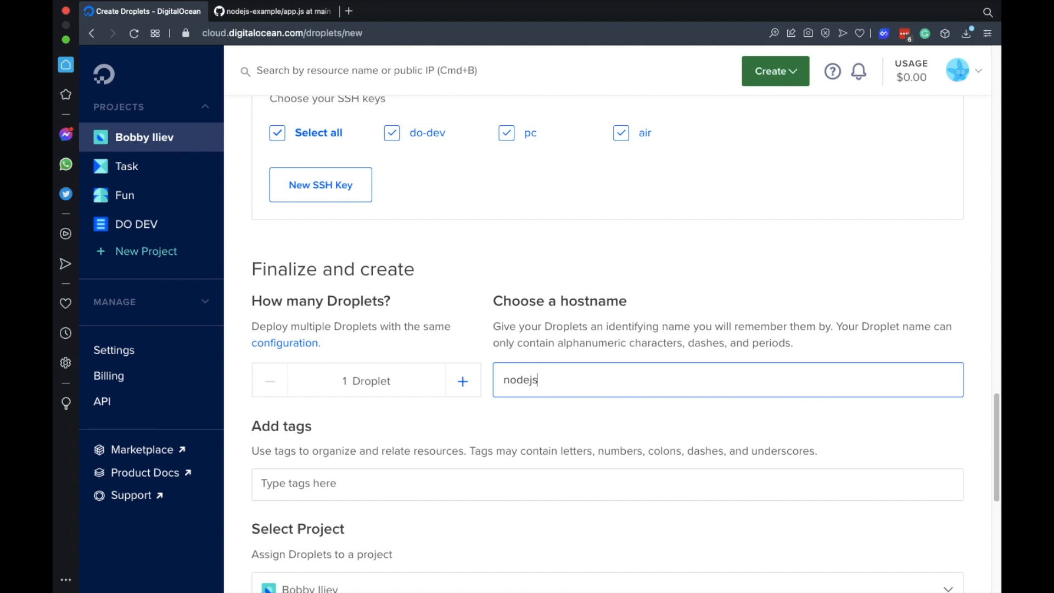
scroll("down", 3)
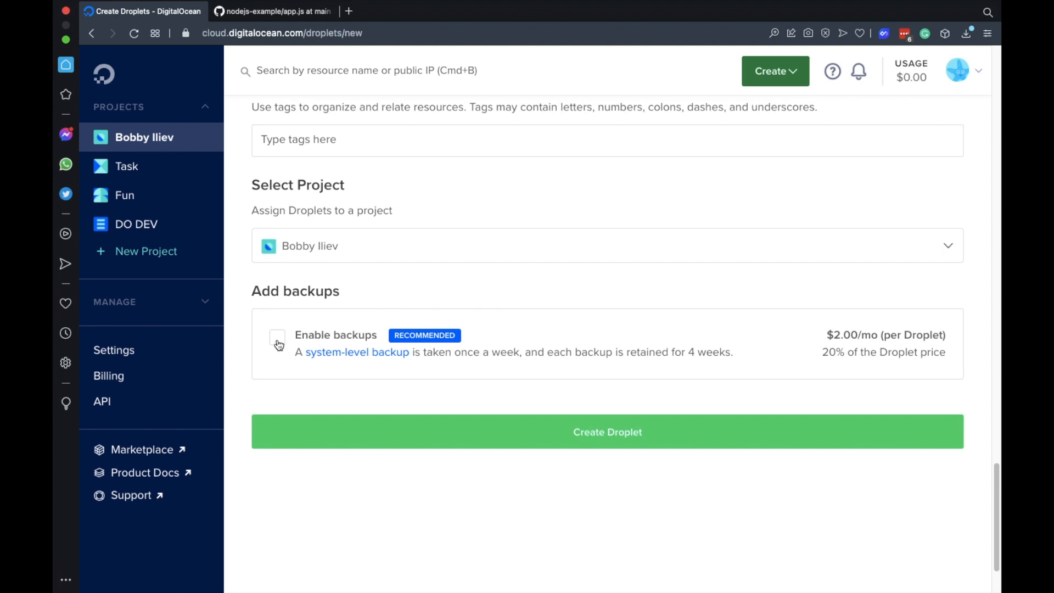
mouse_move(607, 432)
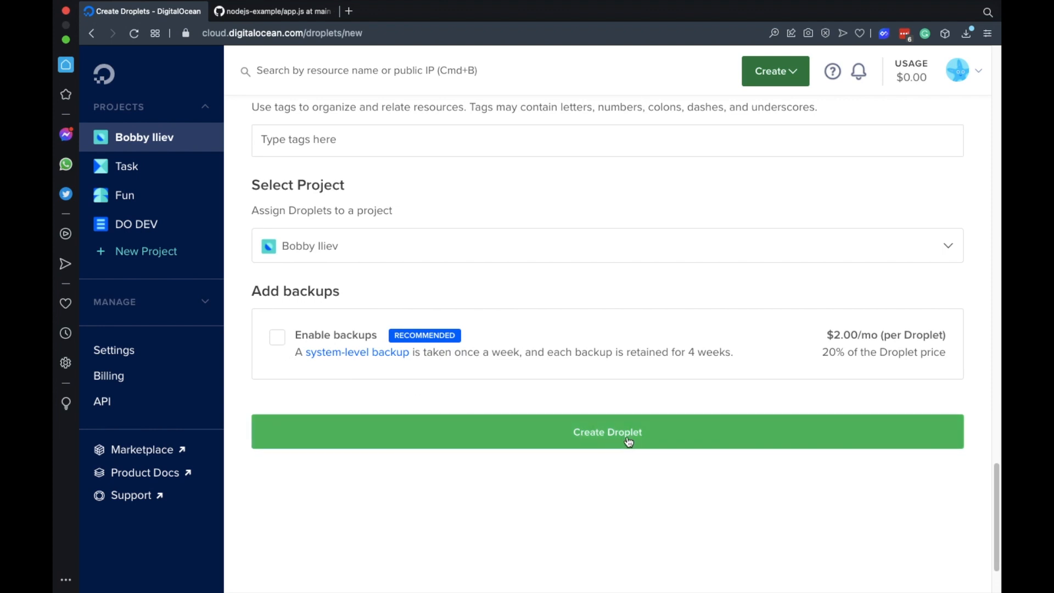
left_click(607, 431)
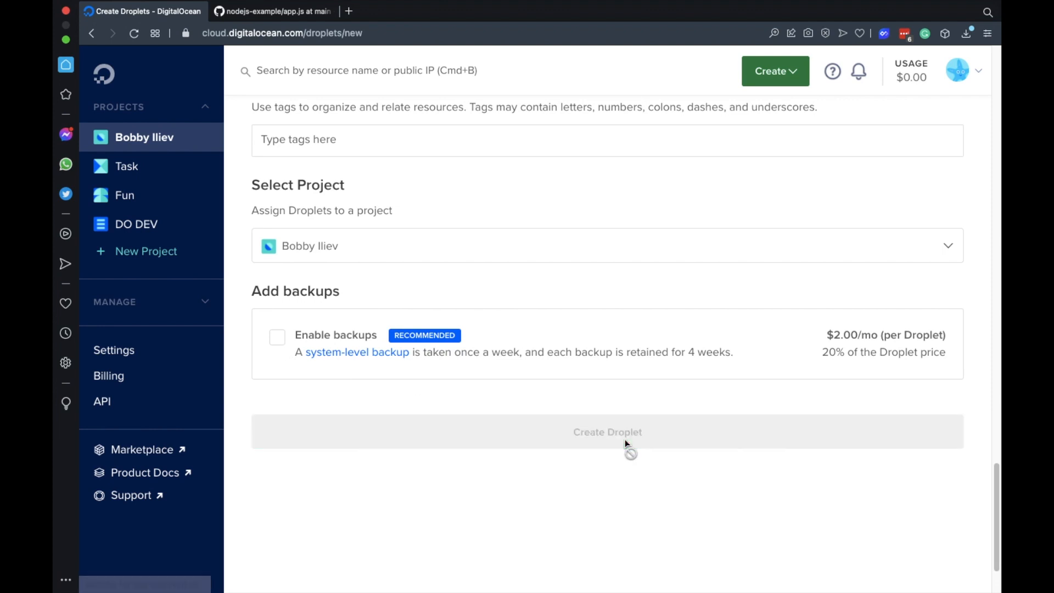
left_click(607, 431)
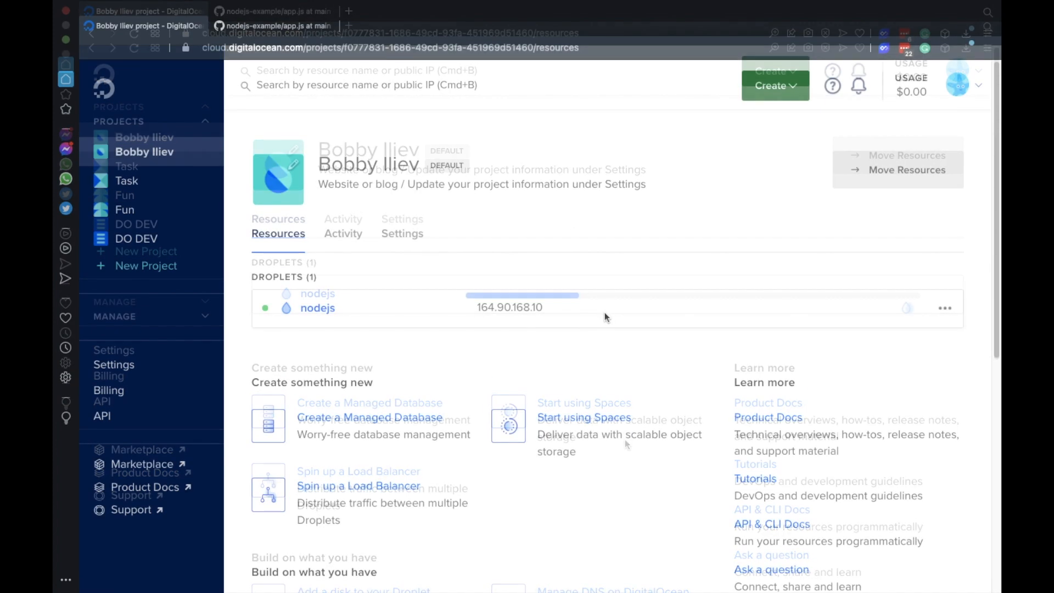
left_click(317, 308)
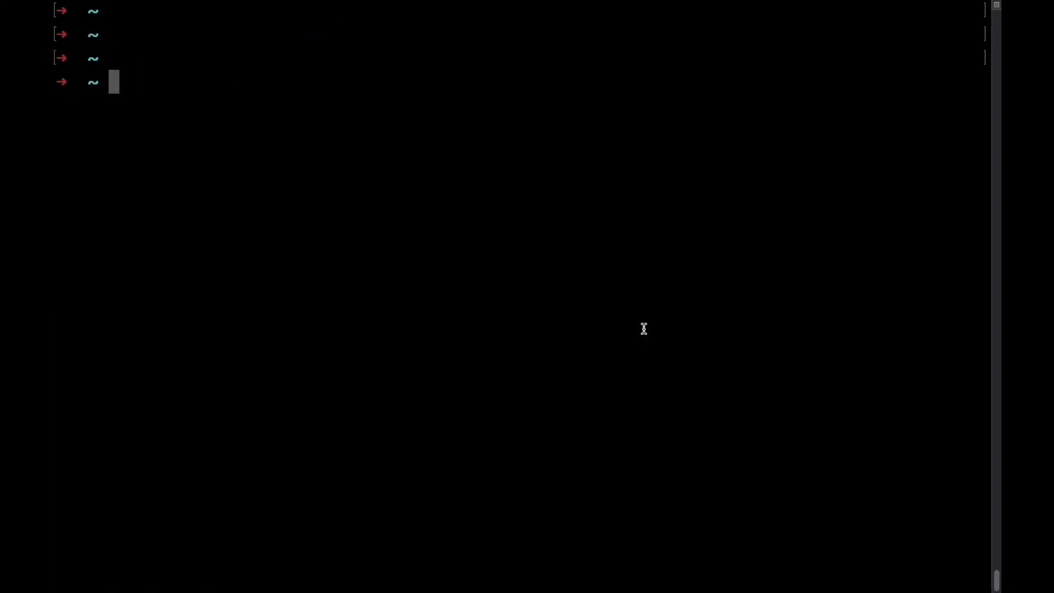
type("ssh root@")
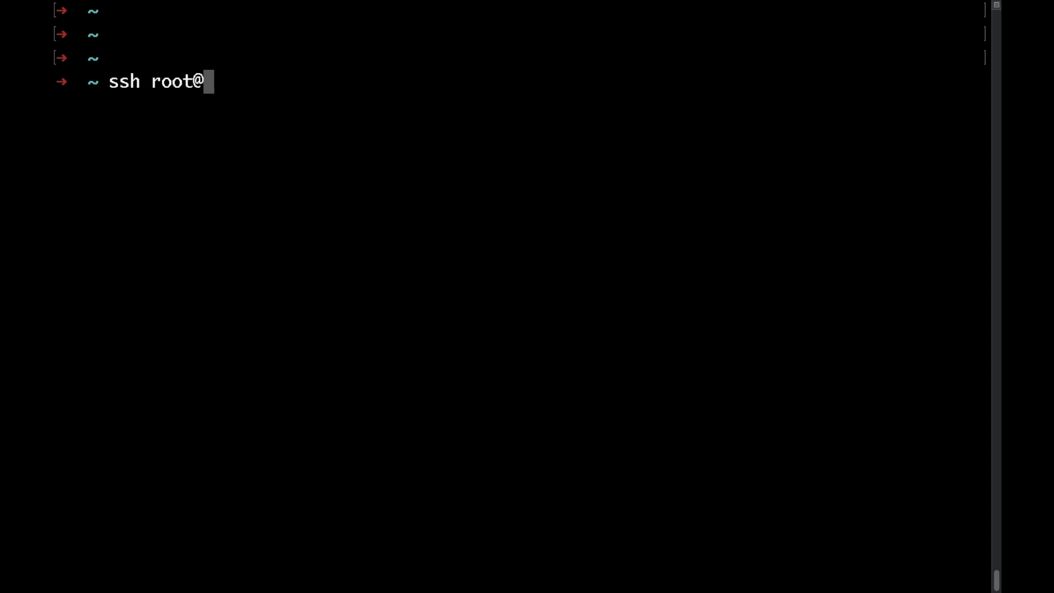
key("Return")
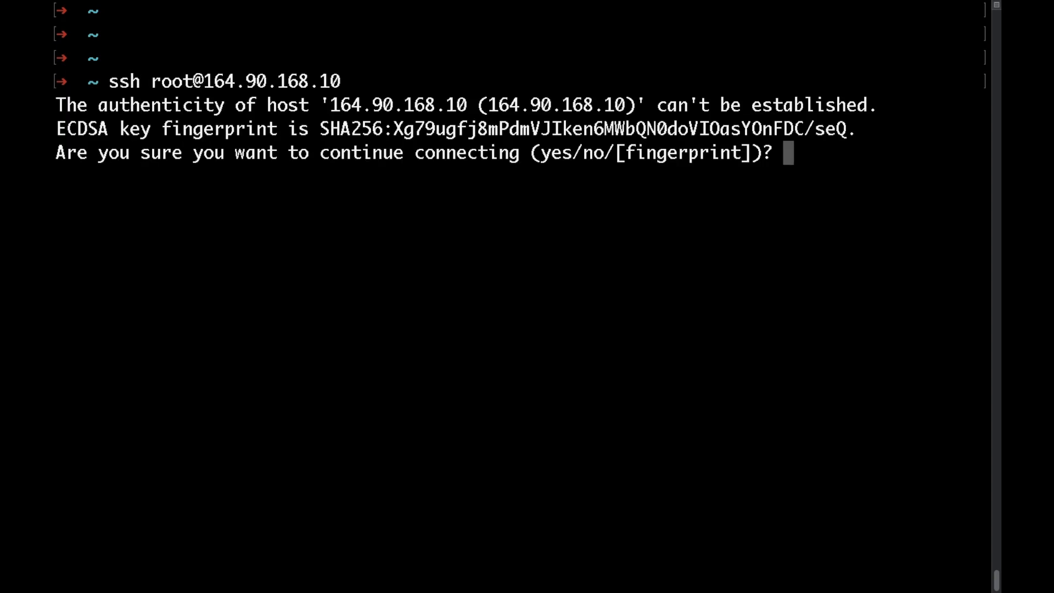
type("yes")
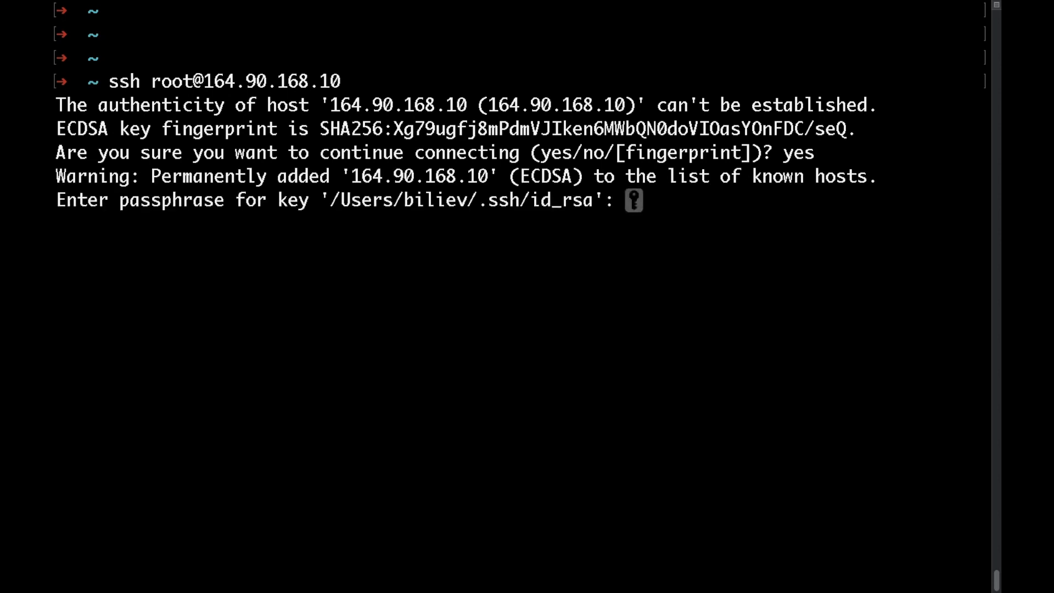
key("Return")
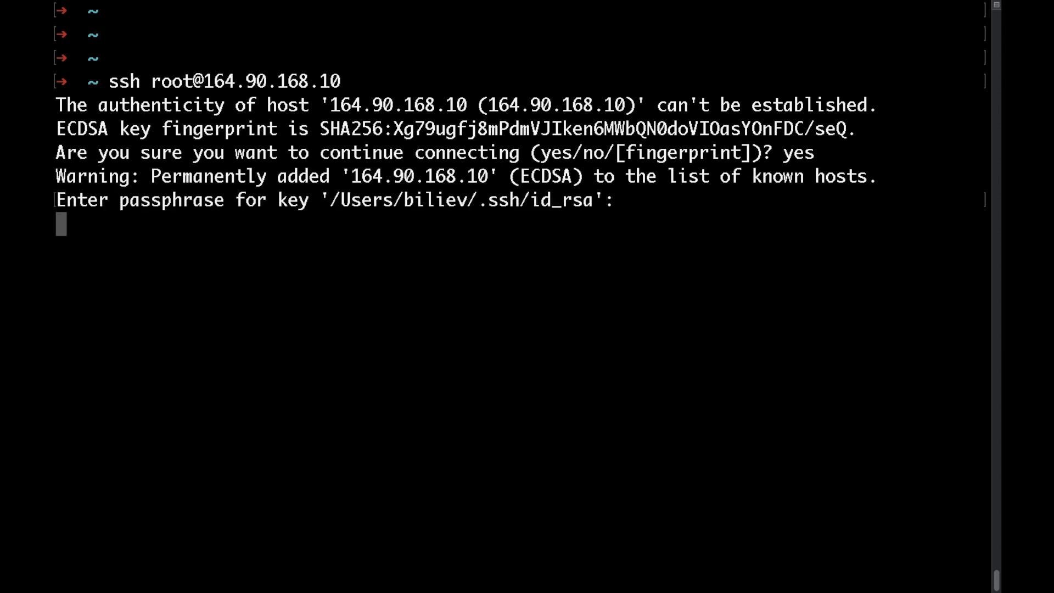
key("Return")
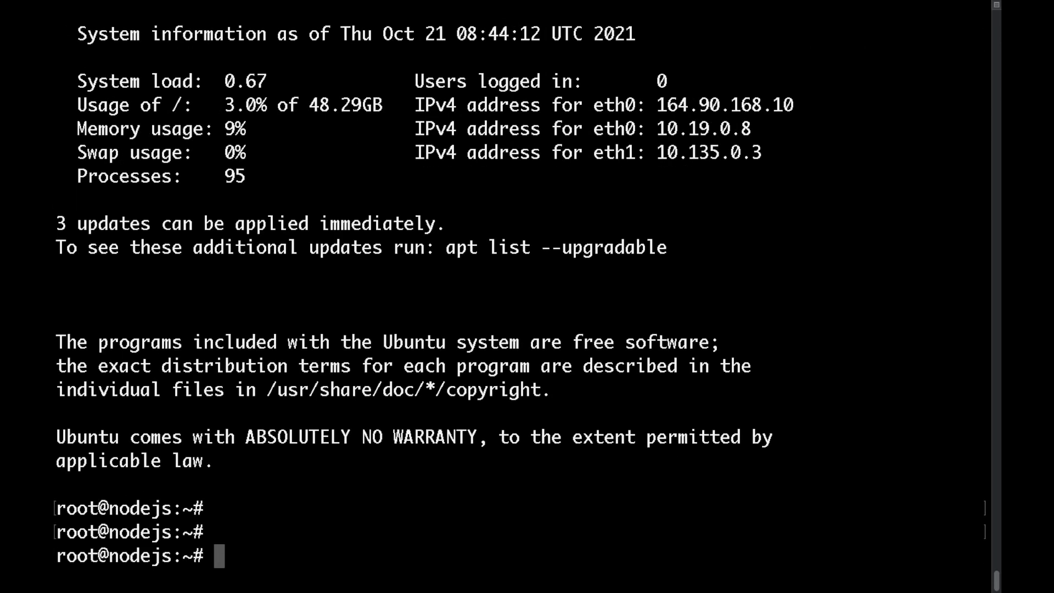
Refresh the server's package lists with apt.
scroll("down", 3)
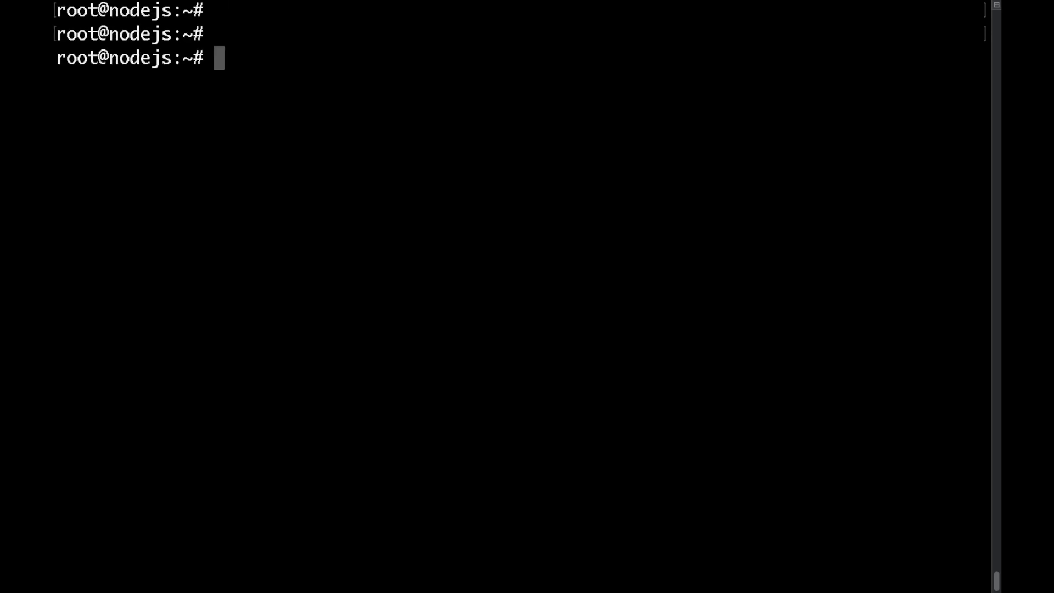
type("apt")
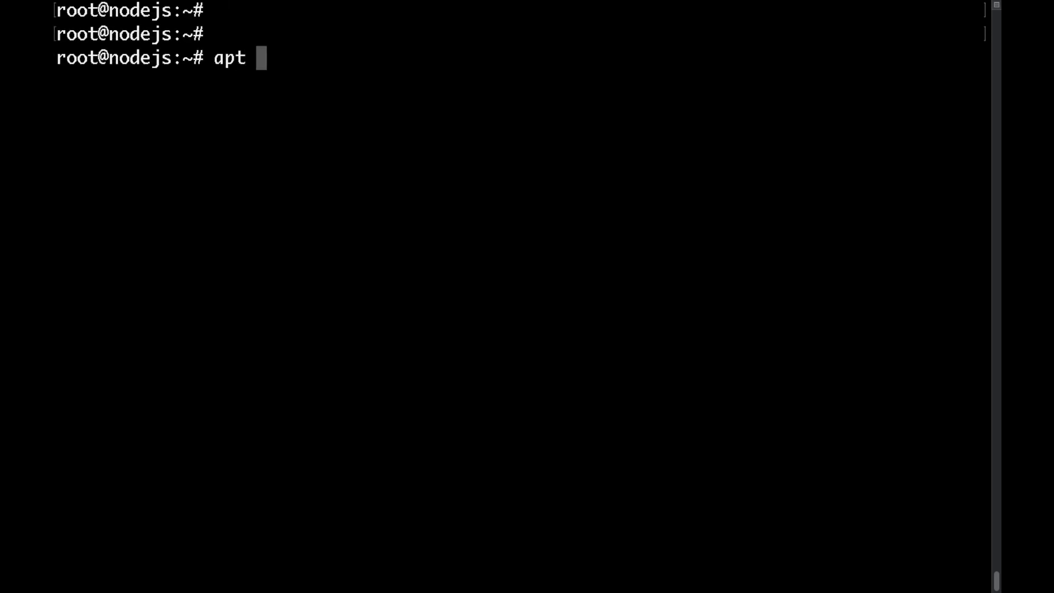
key("Return")
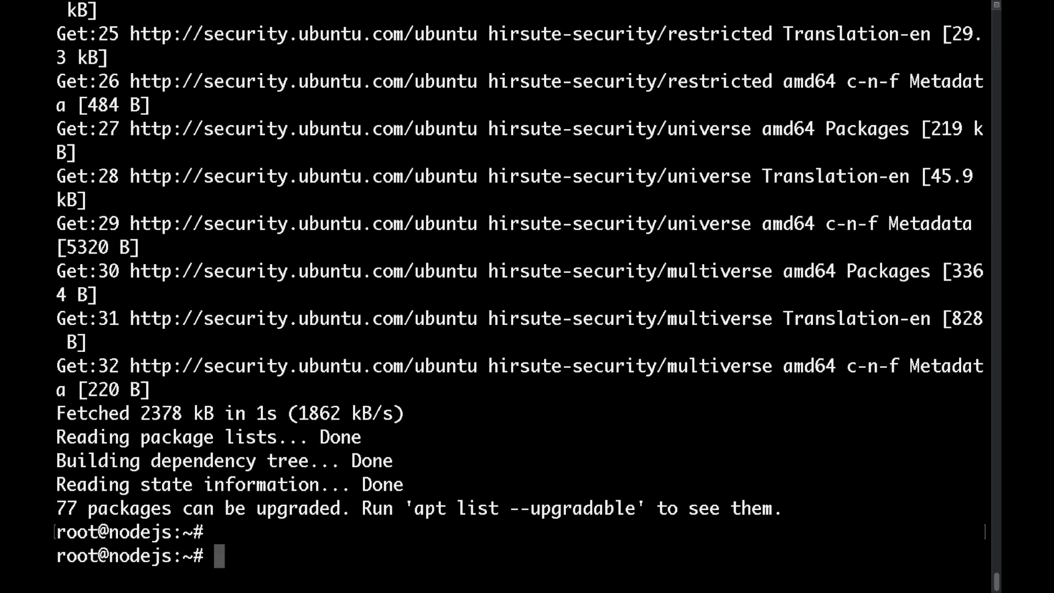
Show the nodejs package info, revealing version 12.21.0.
type("apt info nodejs")
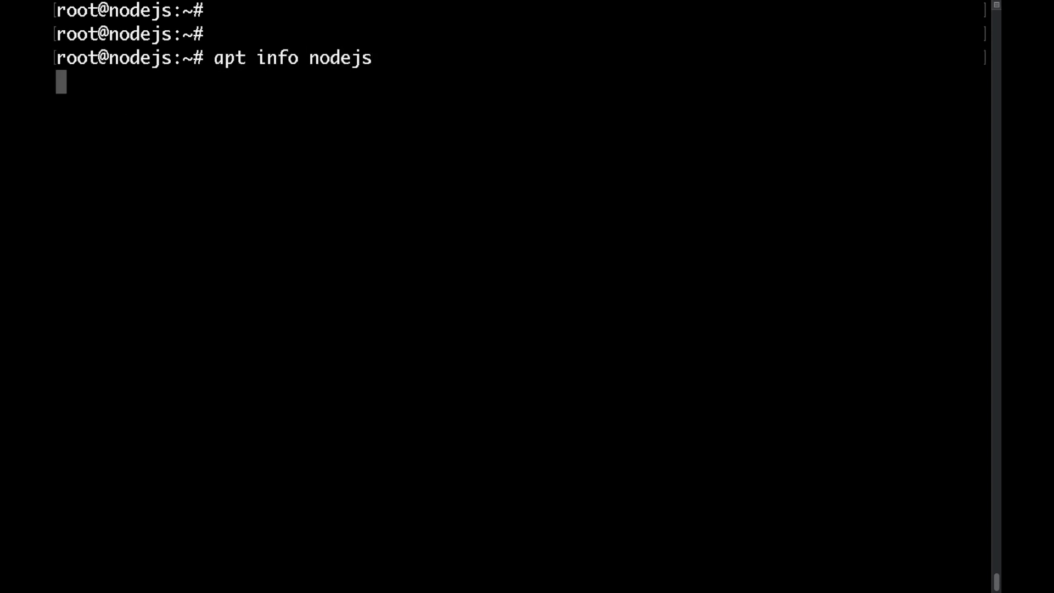
key("Return")
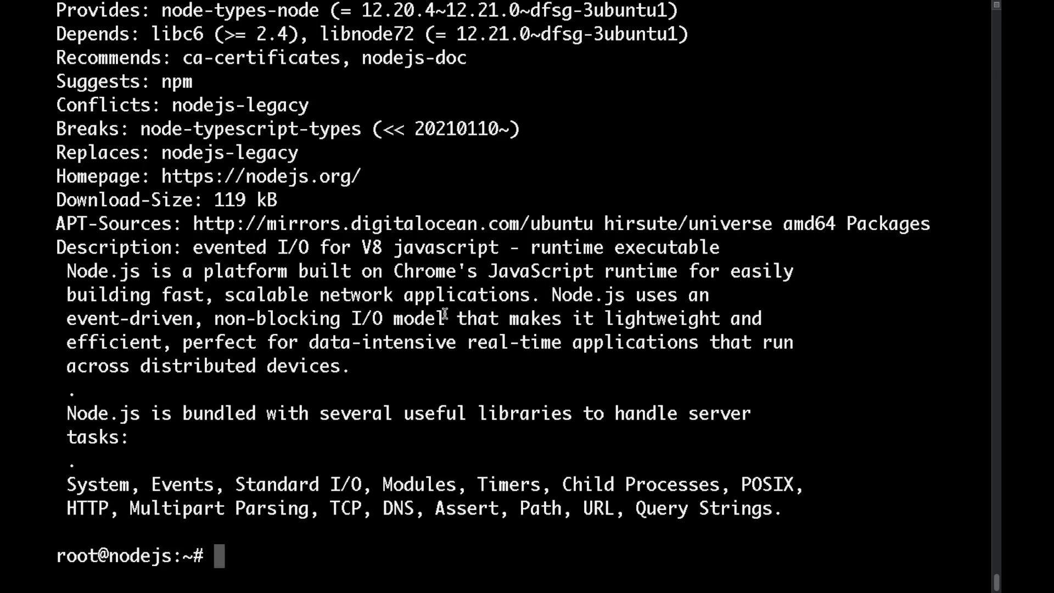
mouse_move(388, 295)
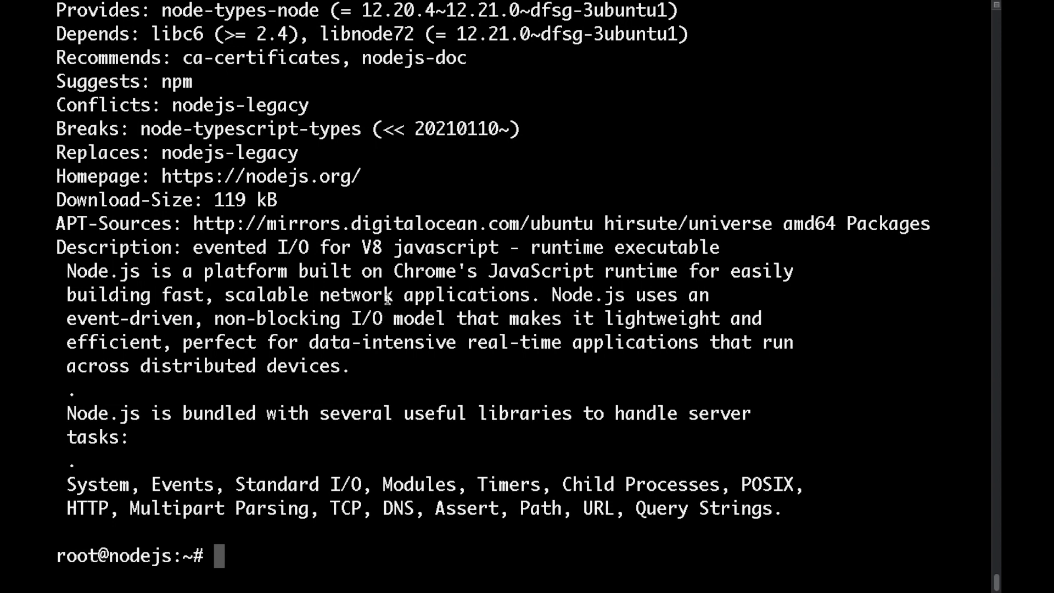
scroll("up", 3)
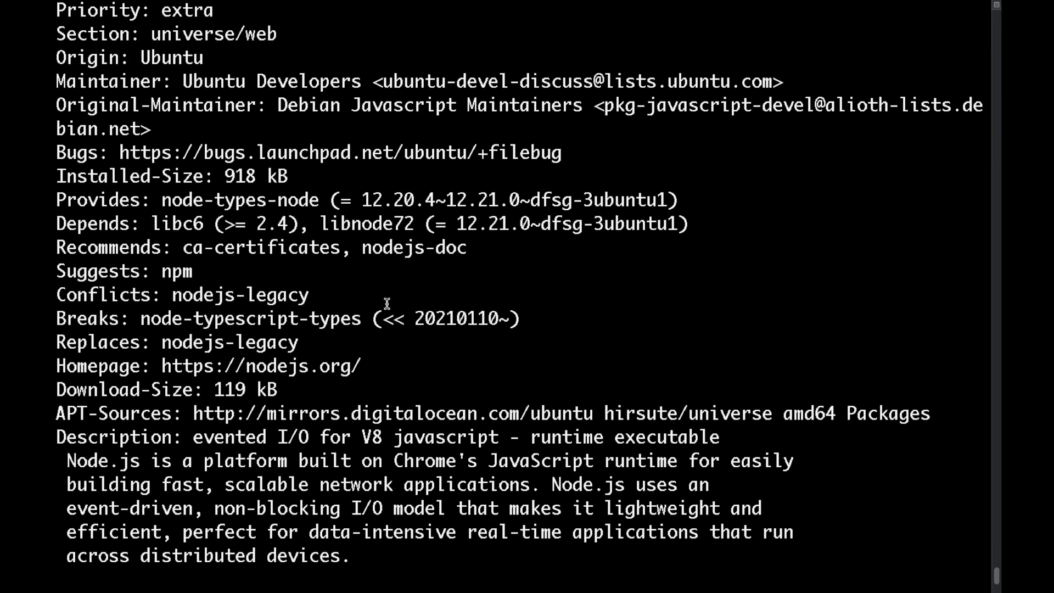
scroll("up", 3)
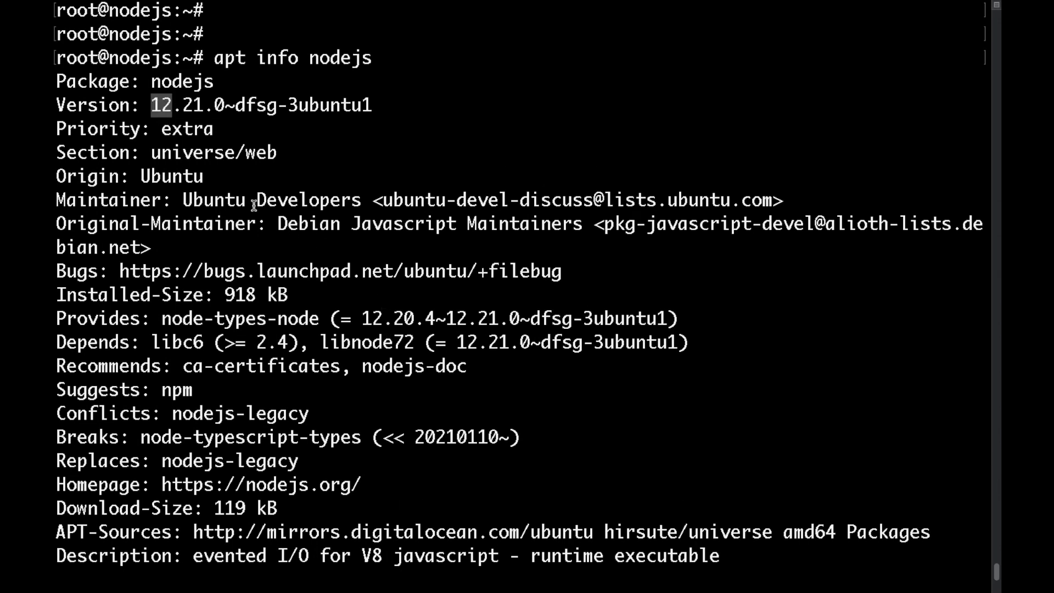
scroll("down", 3)
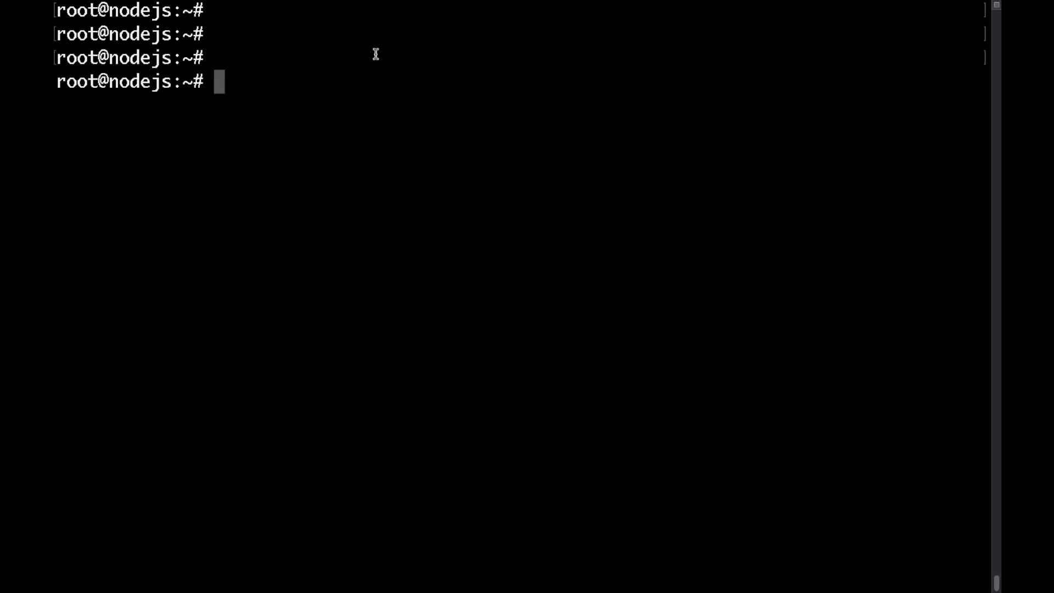
Download the NodeSource setup_16.x script as nodesource_setup.sh with curl.
type("curl -sL https://deb.nodesource.com/setup_16.x -o nodesource_setup.sh")
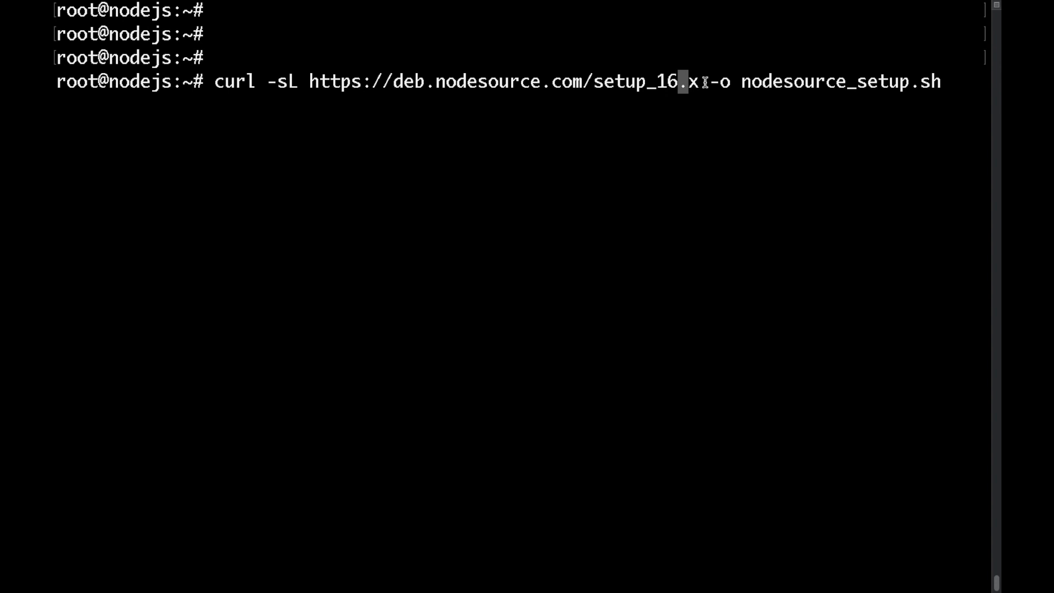
double_click(841, 81)
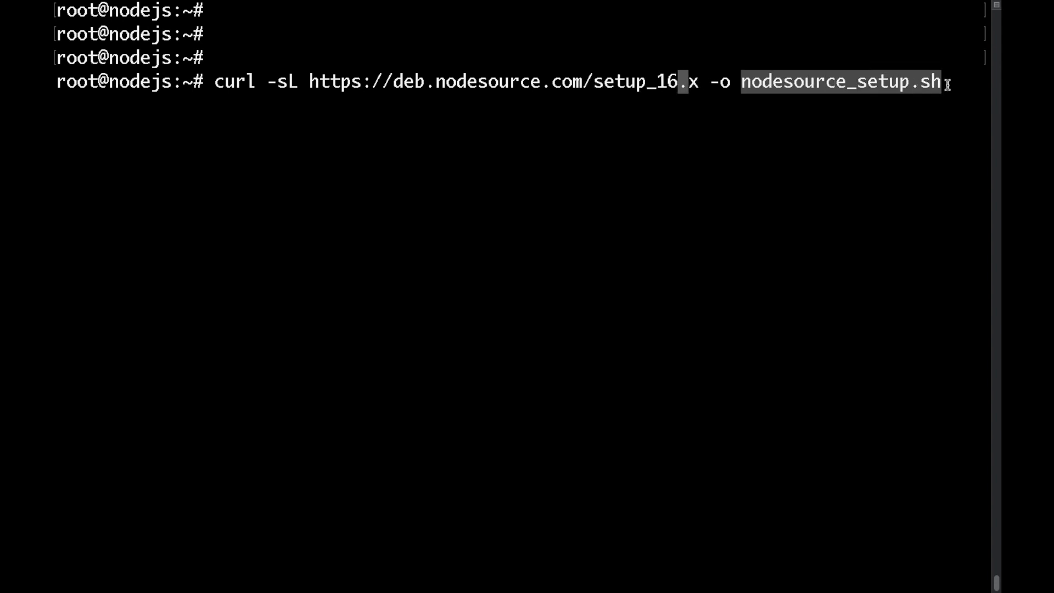
key("Return")
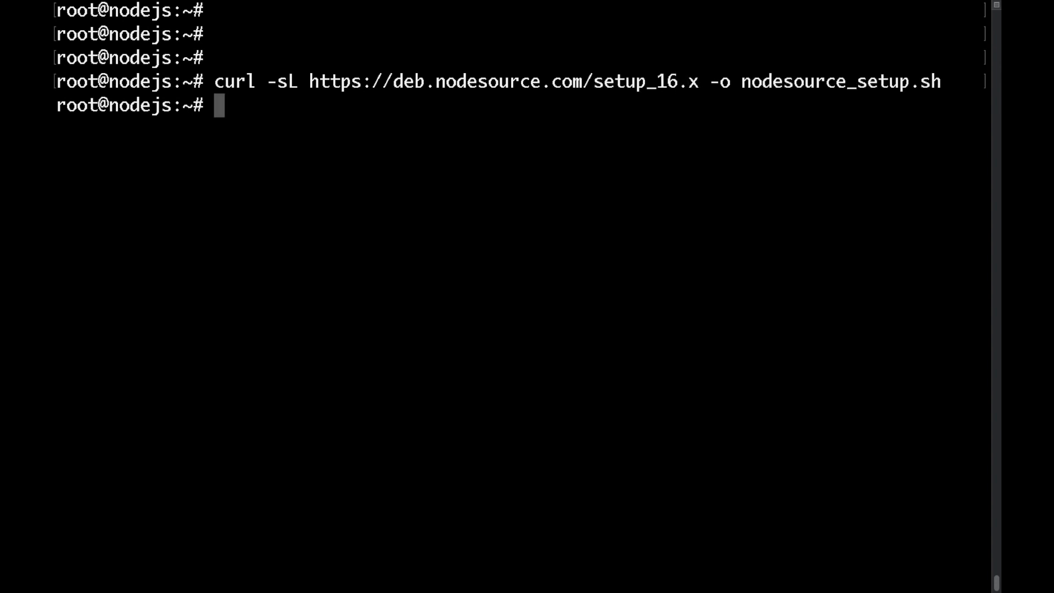
type("nano nodesource_setup.sh")
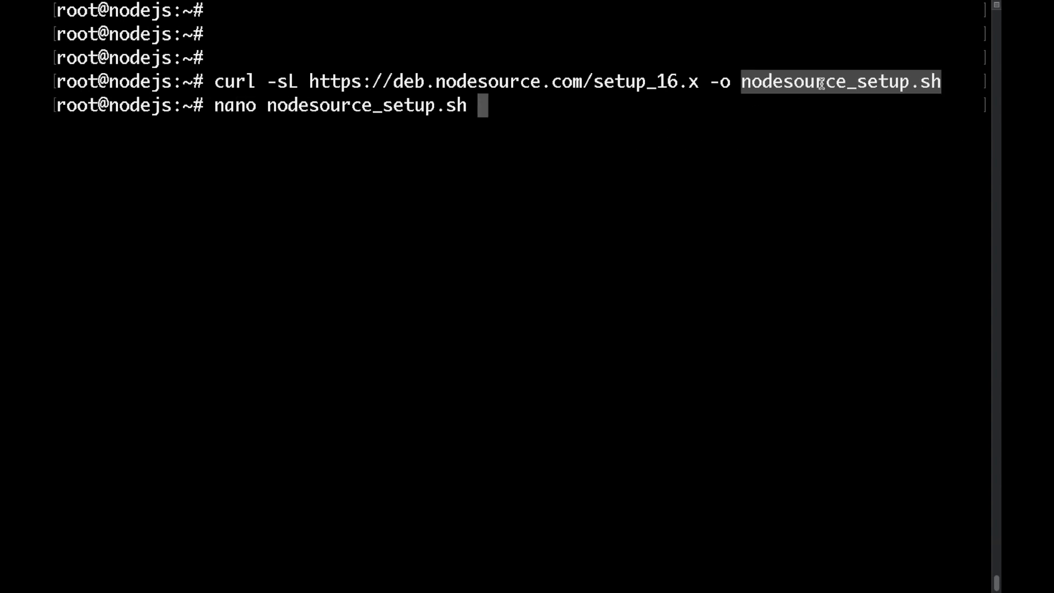
Review nodesource_setup.sh in nano and run it to add the Node.js 16.x repository.
key("Return")
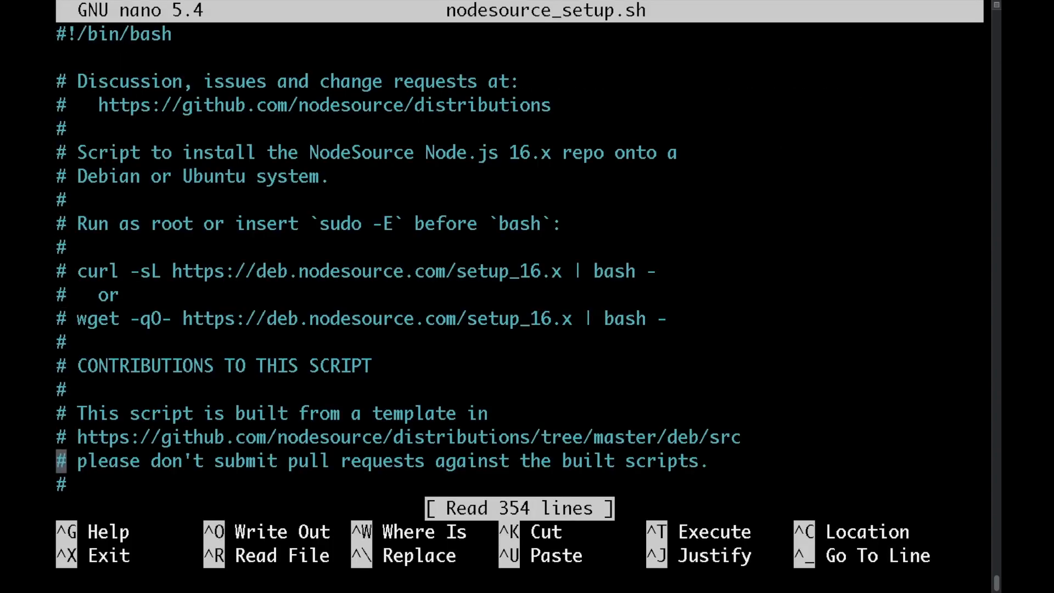
scroll("down", 3)
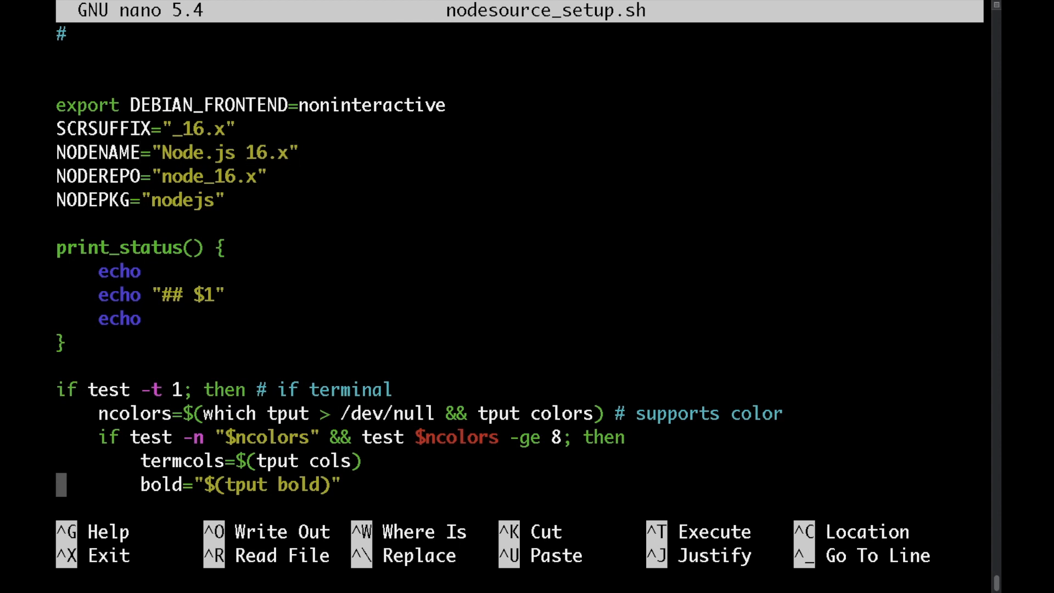
scroll("down", 3)
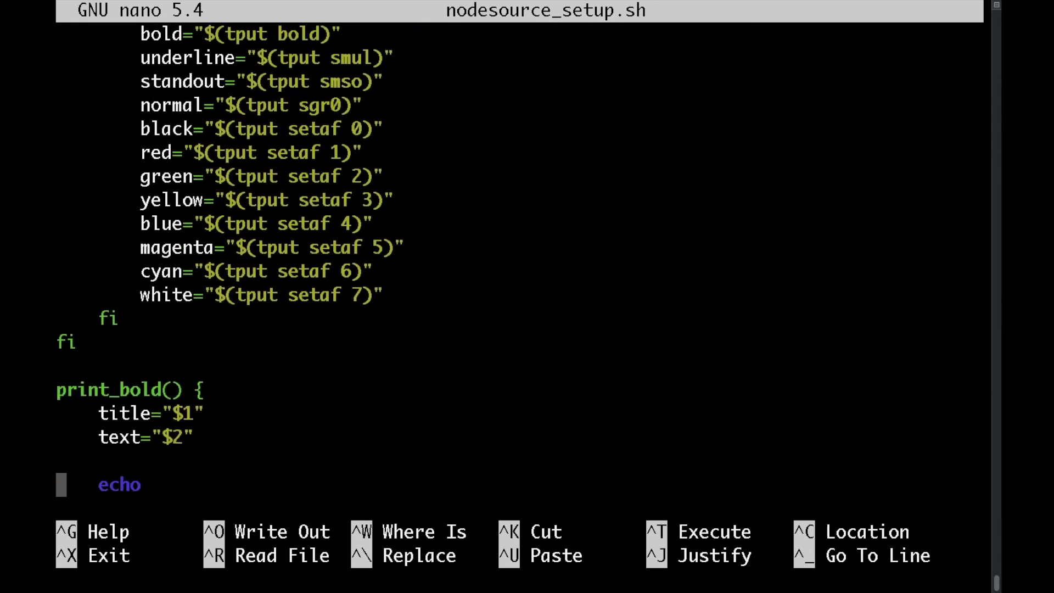
scroll("down", 3)
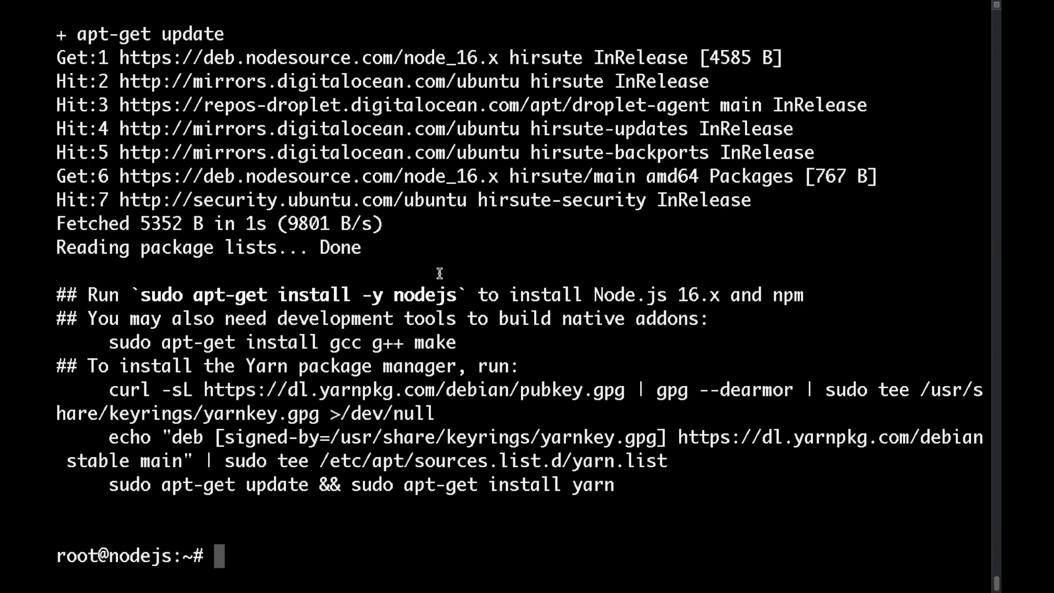
type("apt inf")
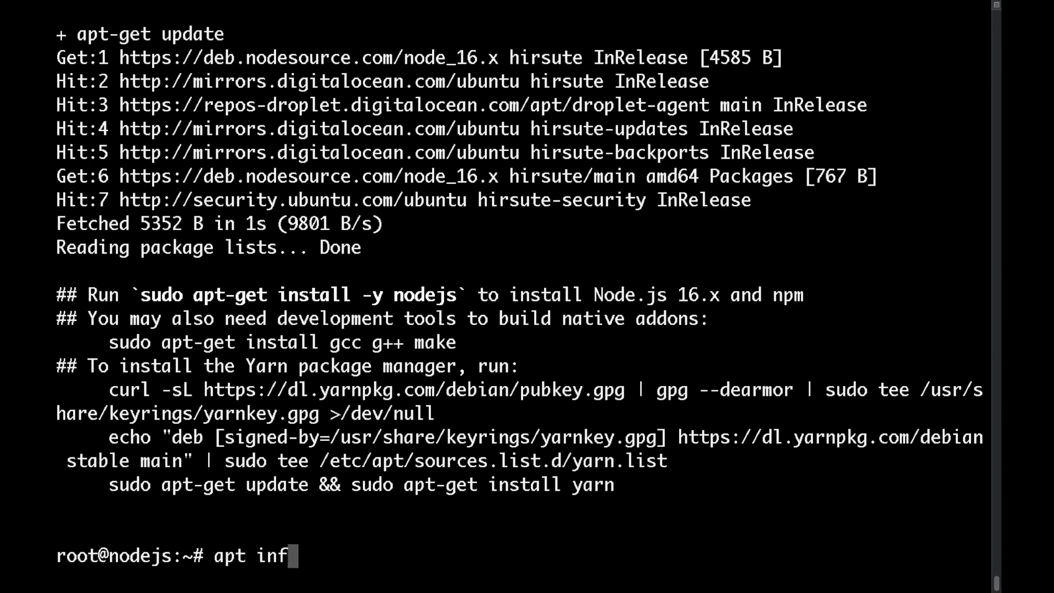
Confirm nodejs 16.12.0 is now offered and install the nodejs package.
key("Return")
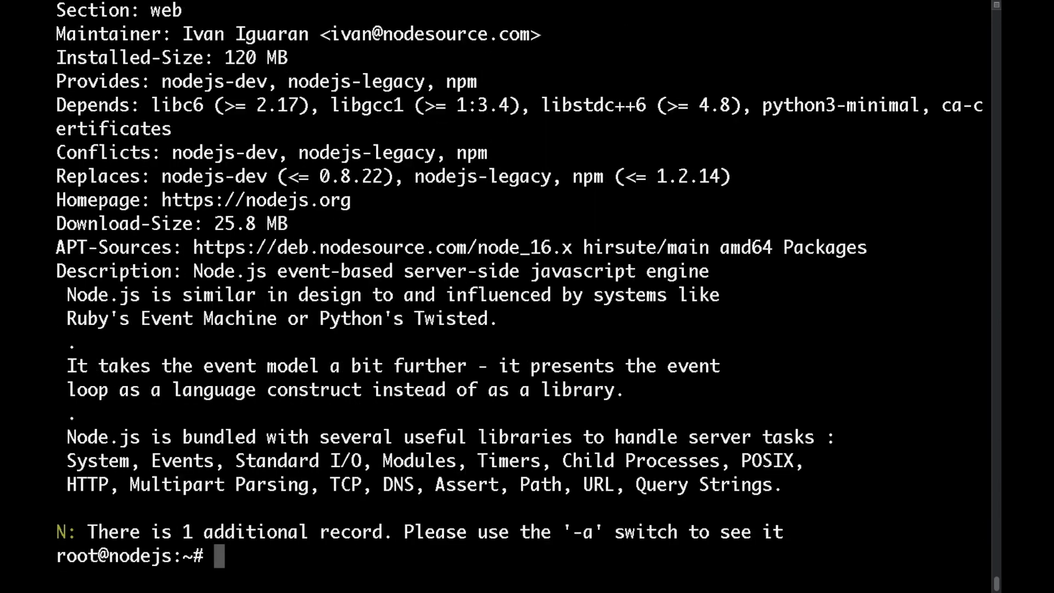
mouse_move(282, 232)
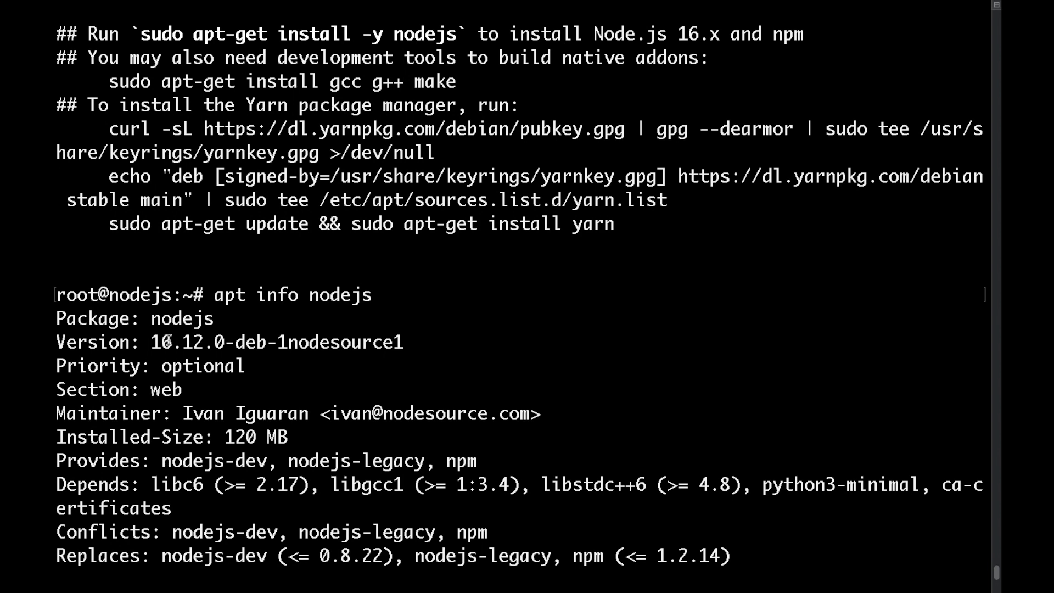
double_click(339, 296)
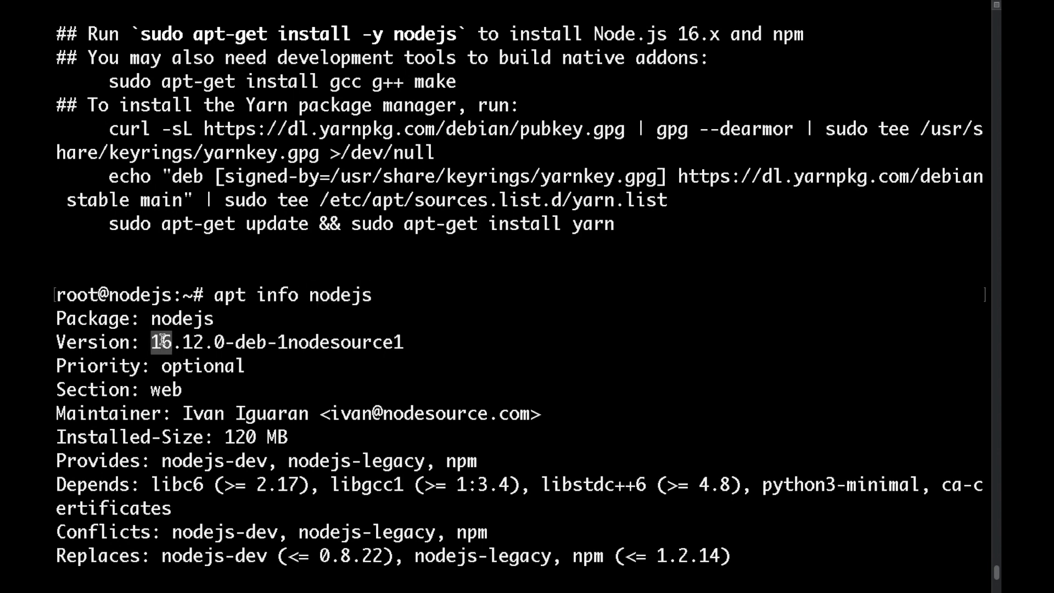
double_click(339, 295)
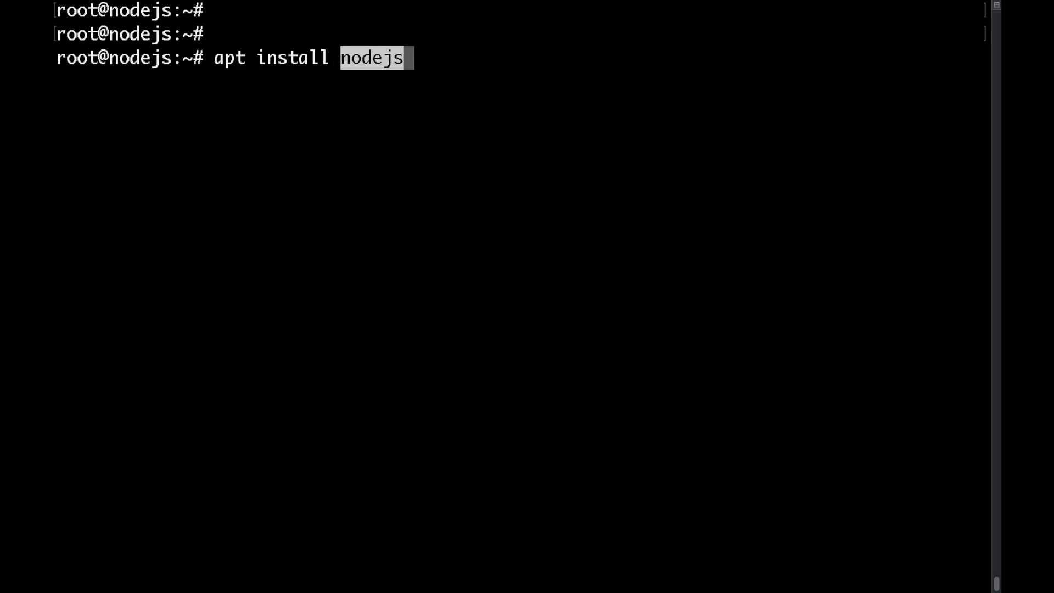
key("Return")
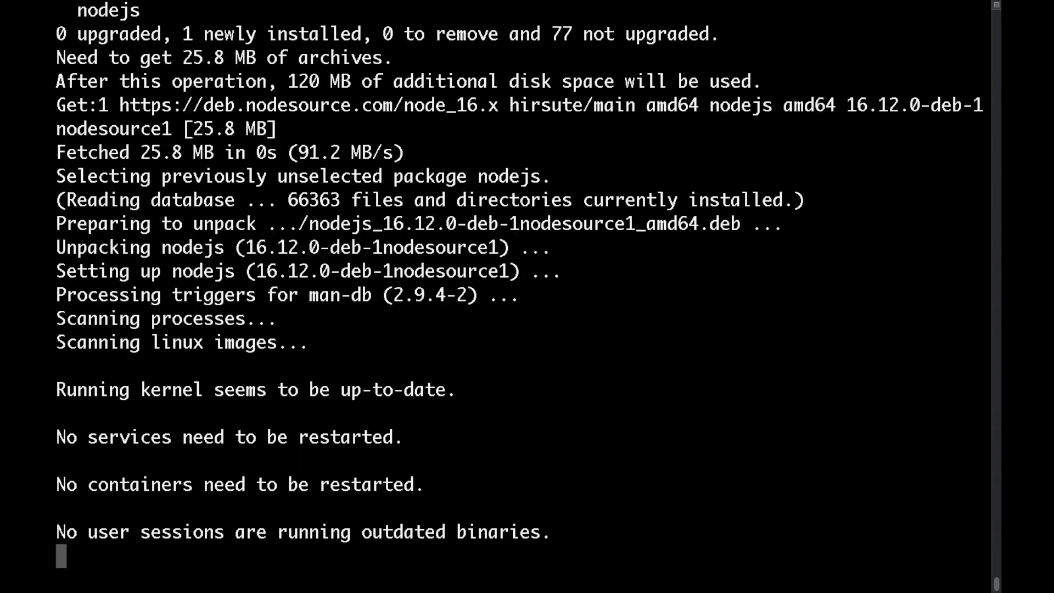
Check the installed versions with node -v (v16.12.0) and npm -v.
type("noe")
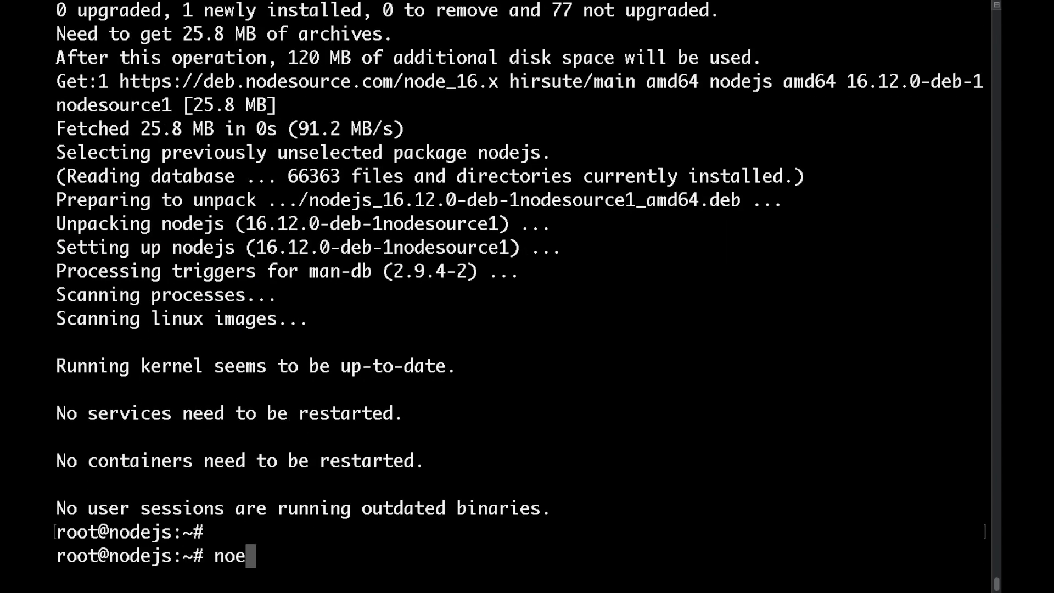
key("Return")
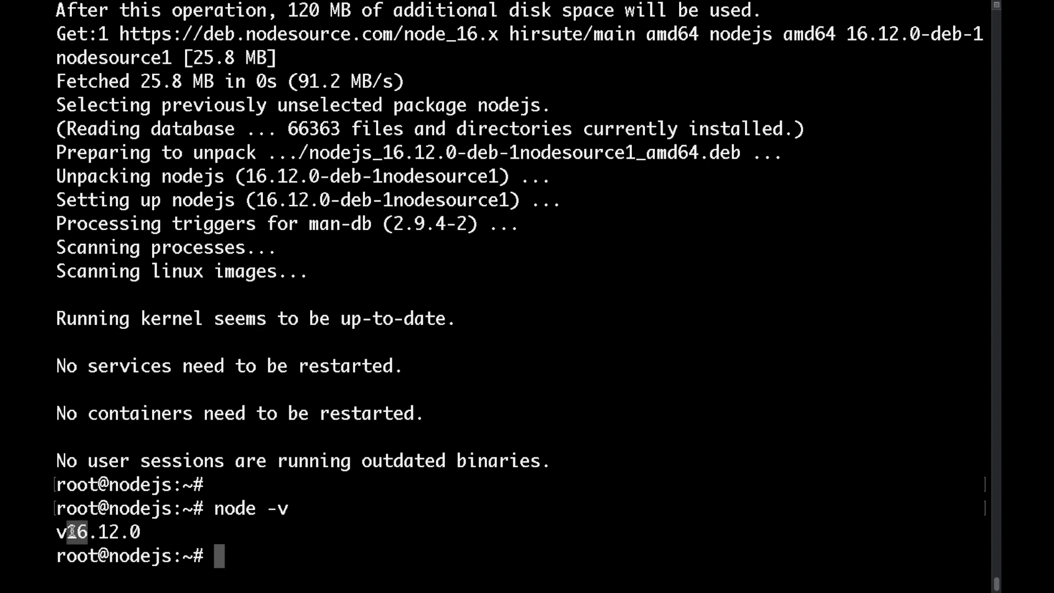
mouse_move(285, 495)
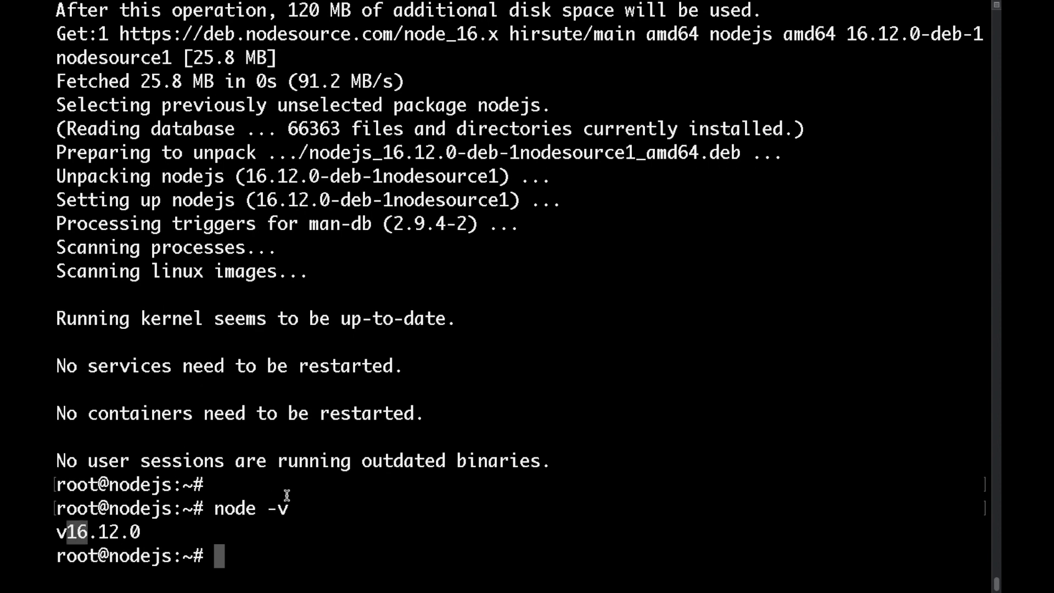
type("npm -v")
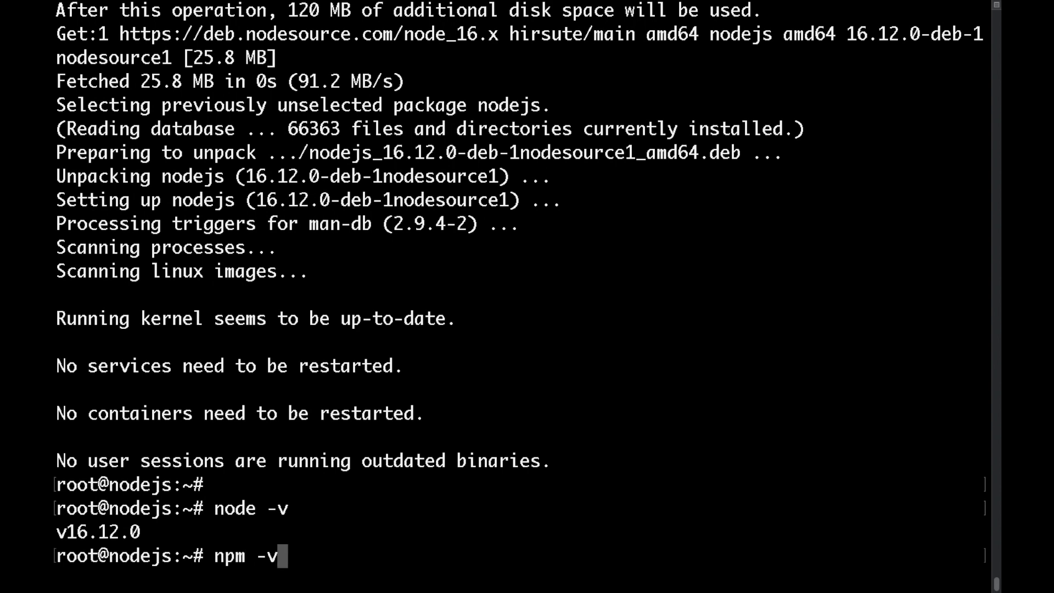
key("Return")
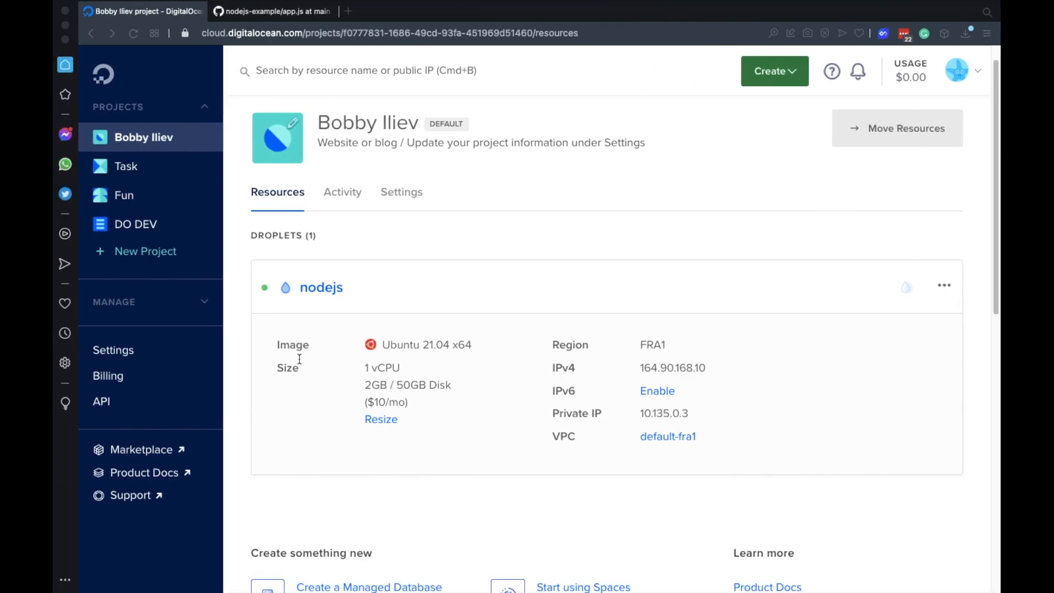
Copy the nodejs-example repository's HTTPS clone URL from its GitHub Code menu.
left_click(272, 11)
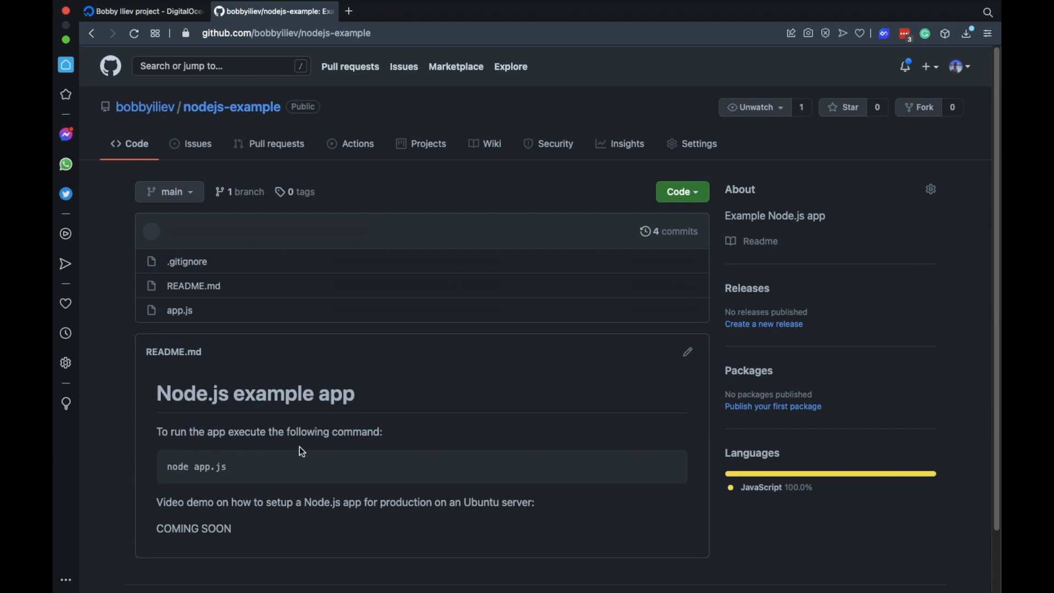
left_click(679, 191)
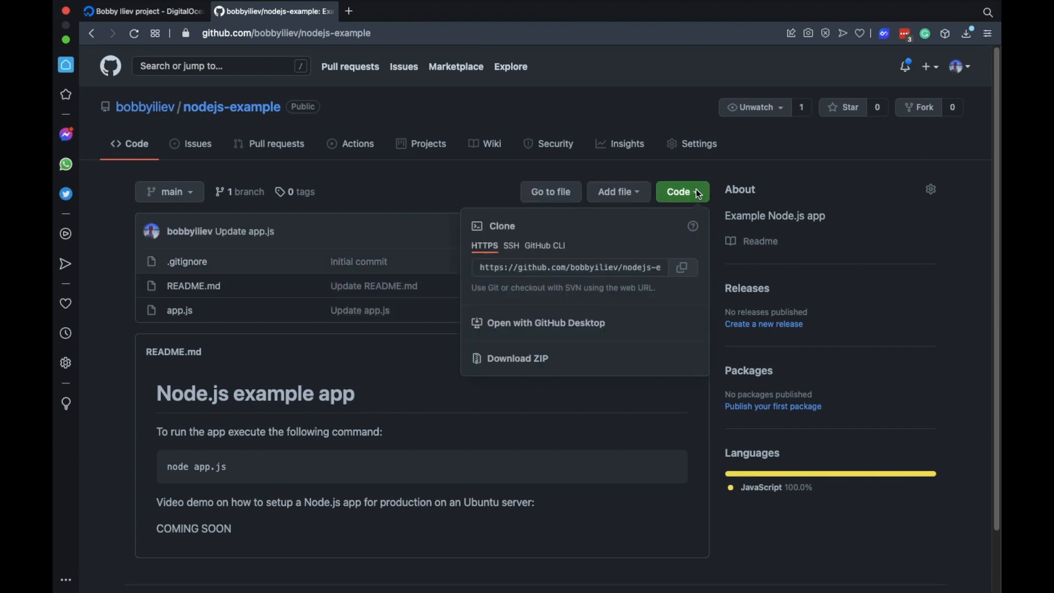
left_click(682, 267)
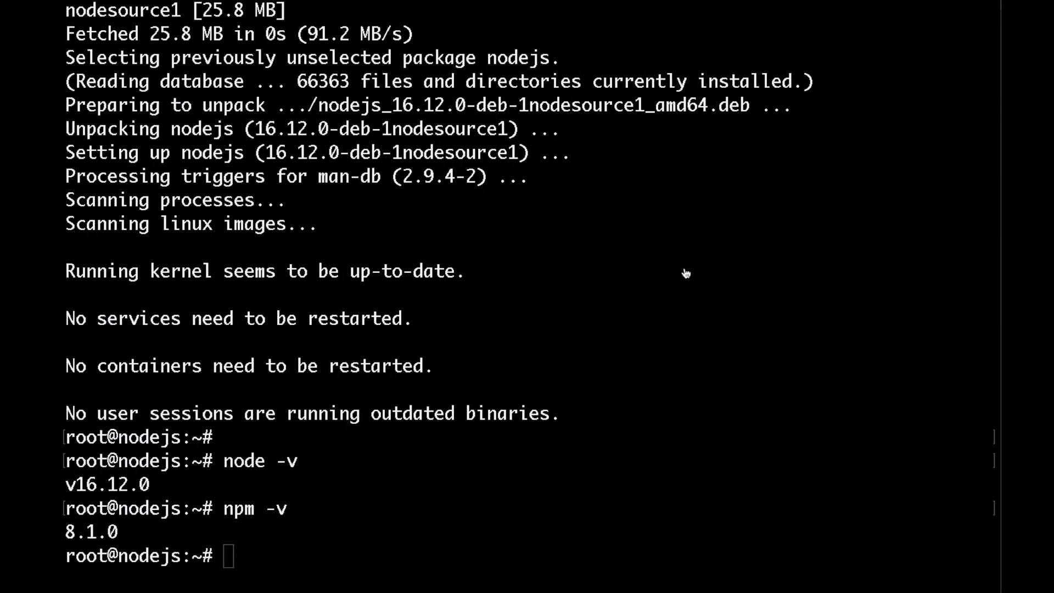
Clone bobbyiliev/nodejs-example.git and move into the nodejs-example folder.
type("git")
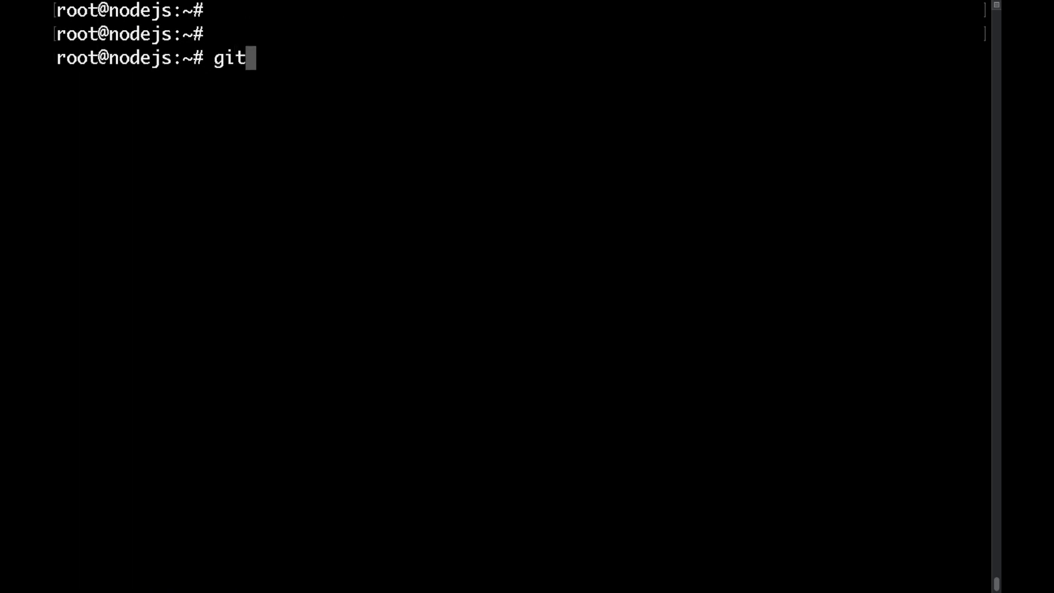
type("clone https://github.com/bobbyiliev/nodejs-example.git")
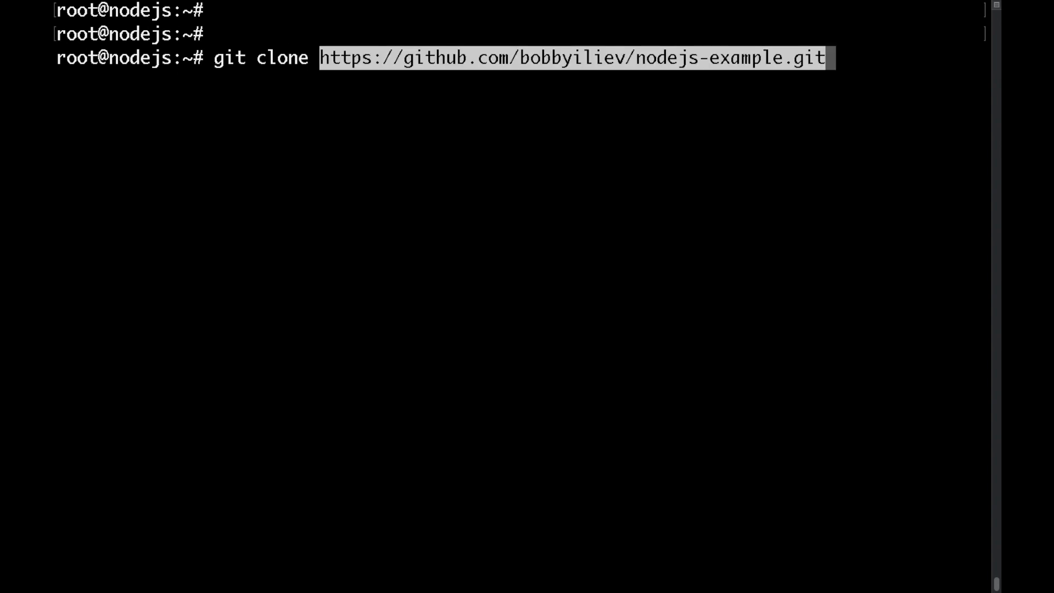
key("Return")
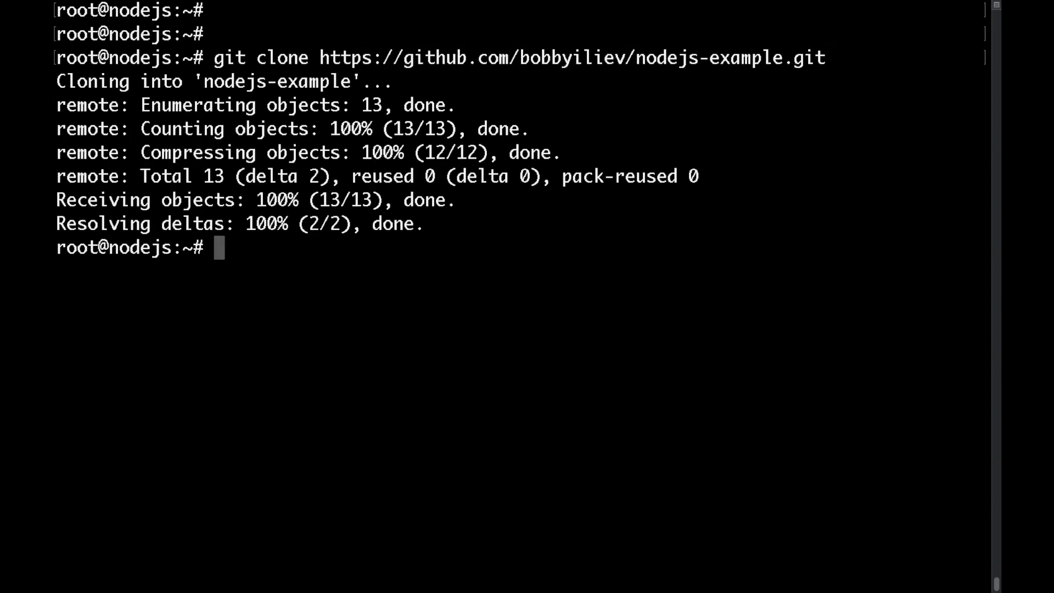
key("Return")
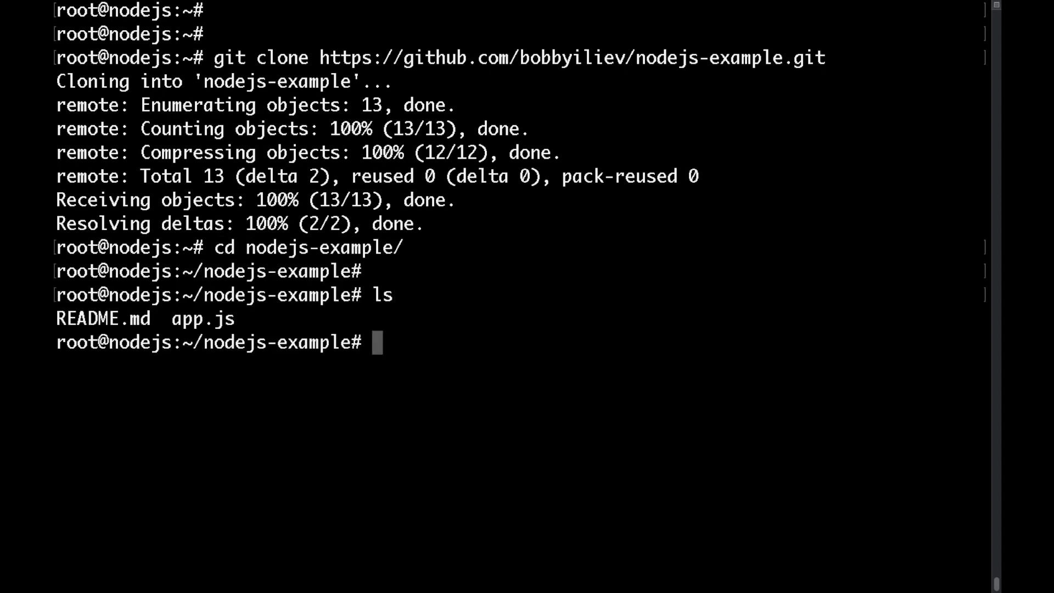
mouse_move(576, 342)
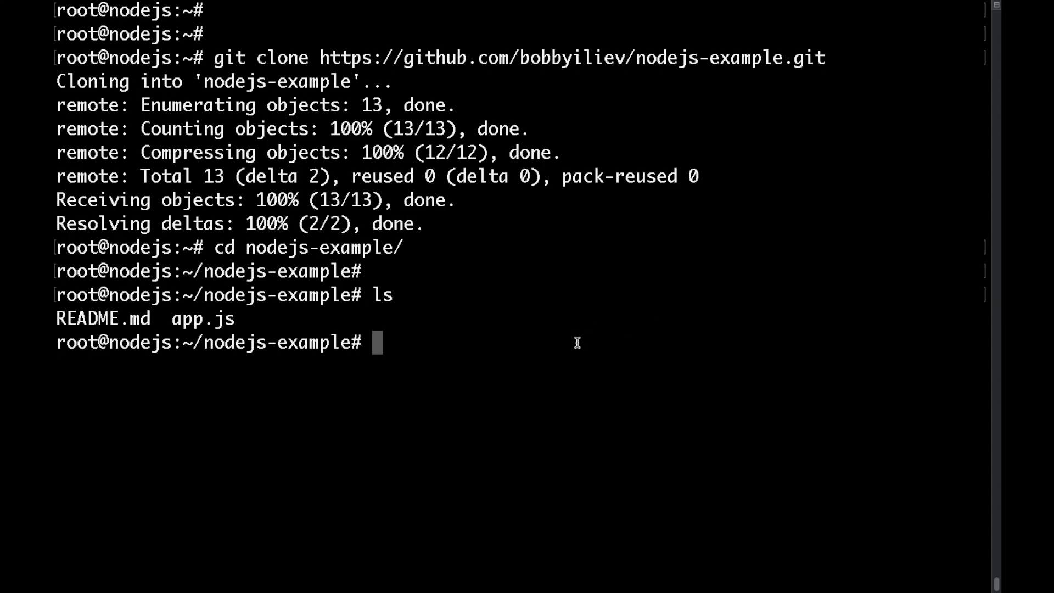
Run node app.js to confirm it serves localhost:3000, then stop it.
type("node")
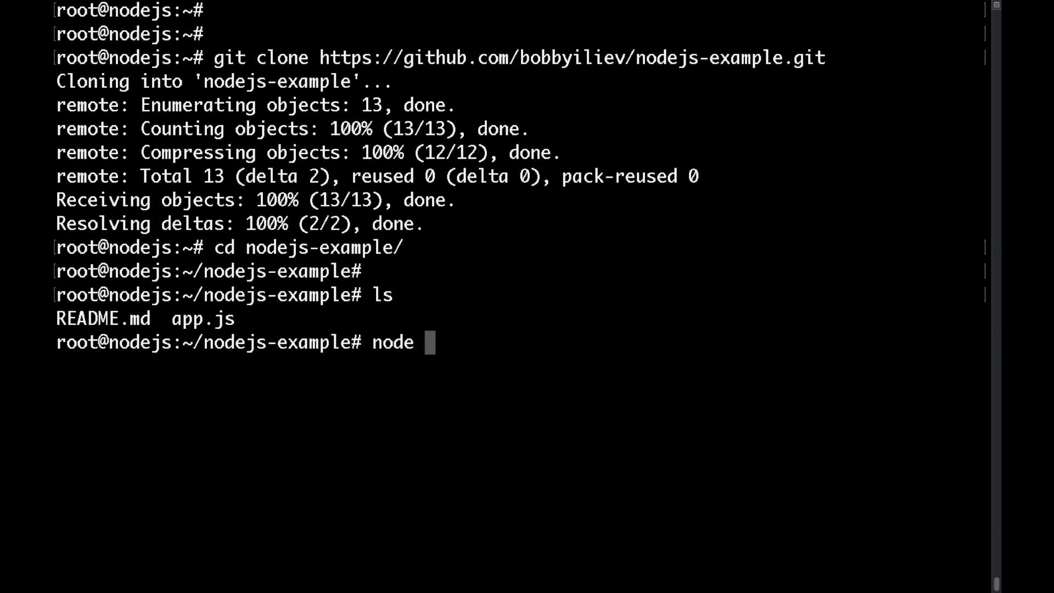
type("app.js")
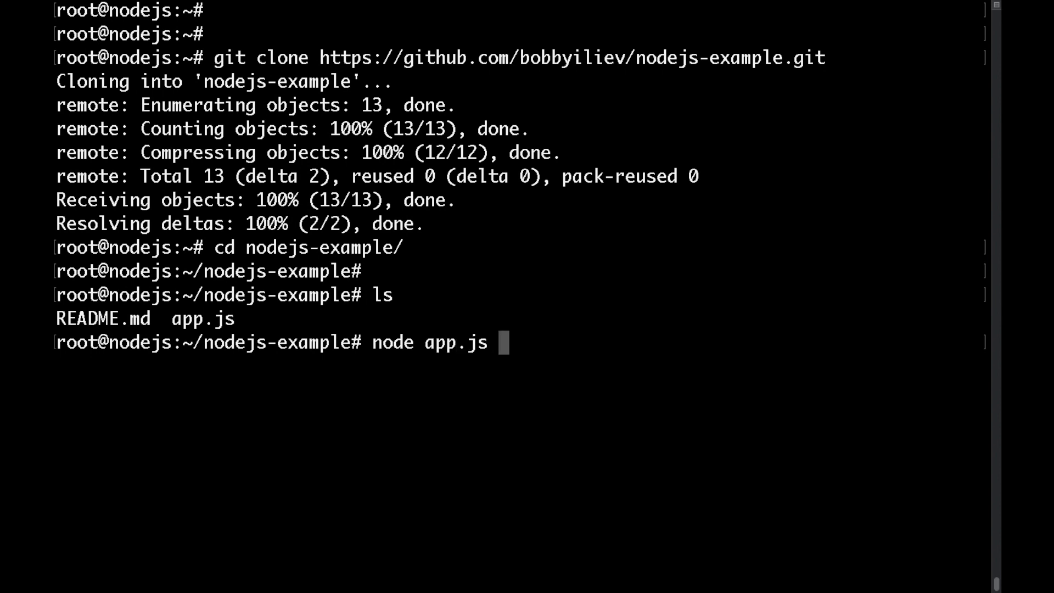
key("Return")
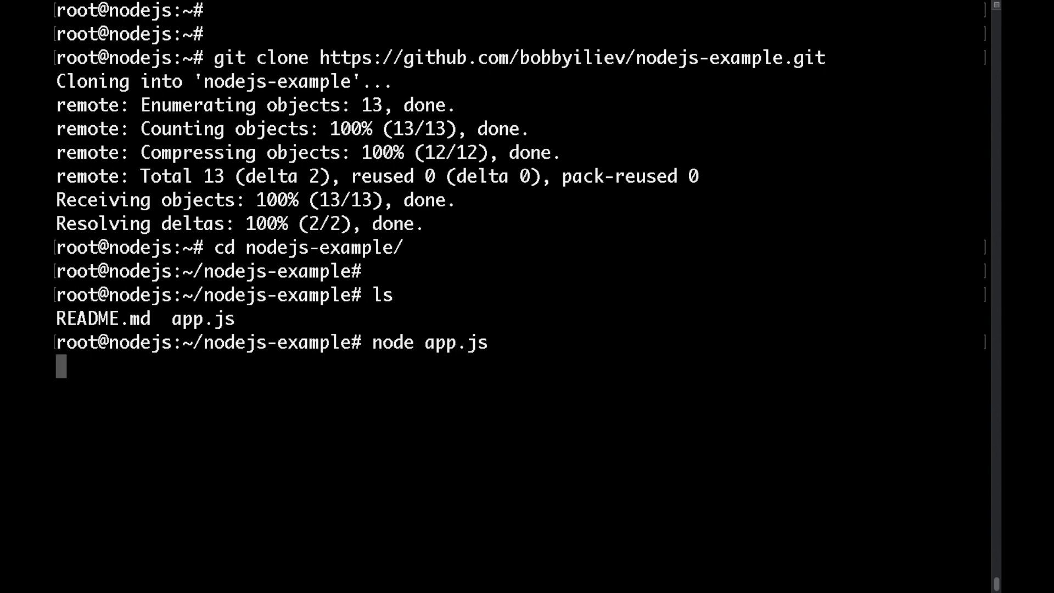
key("Return")
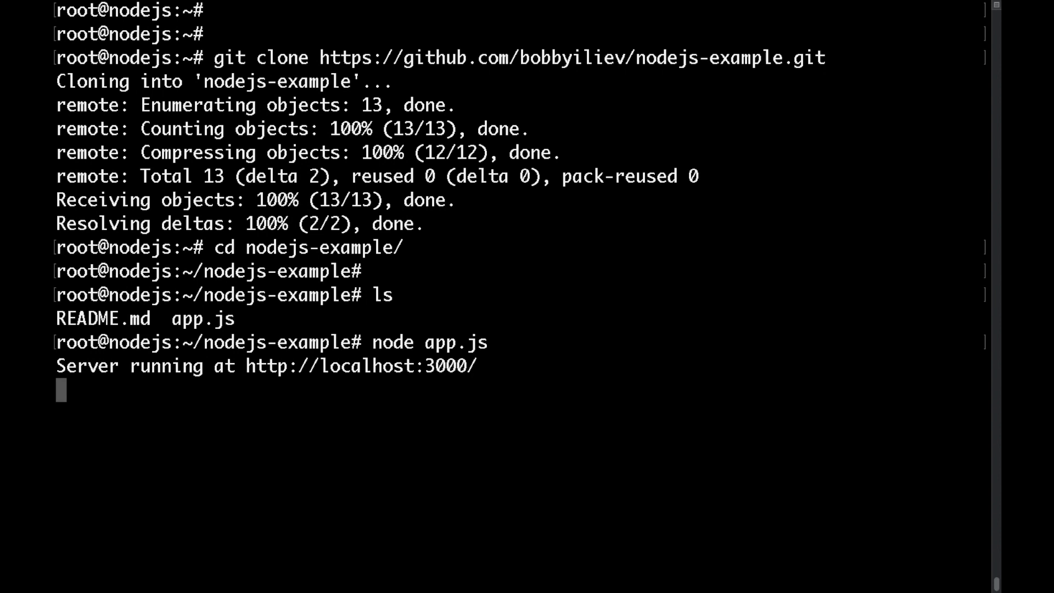
key("ctrl+c")
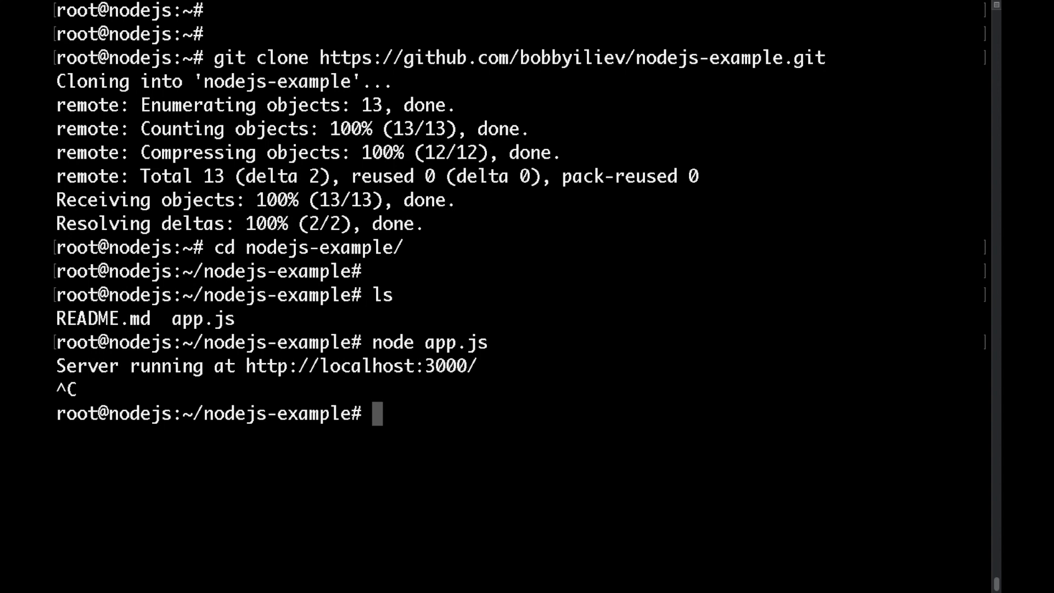
mouse_move(436, 400)
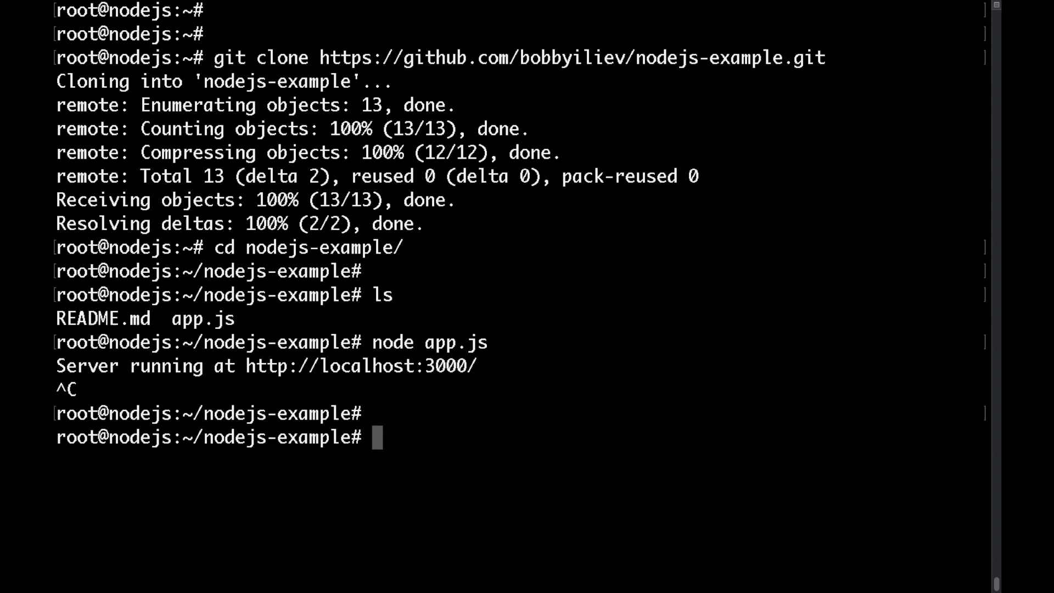
Install pm2@latest globally with npm.
type("npm i")
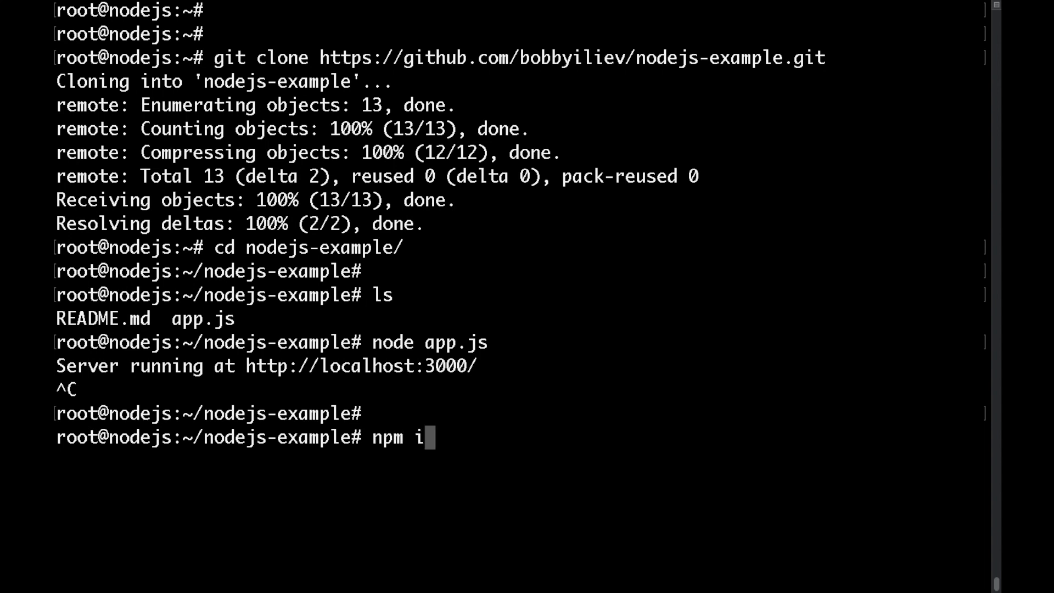
type("nstall pm2")
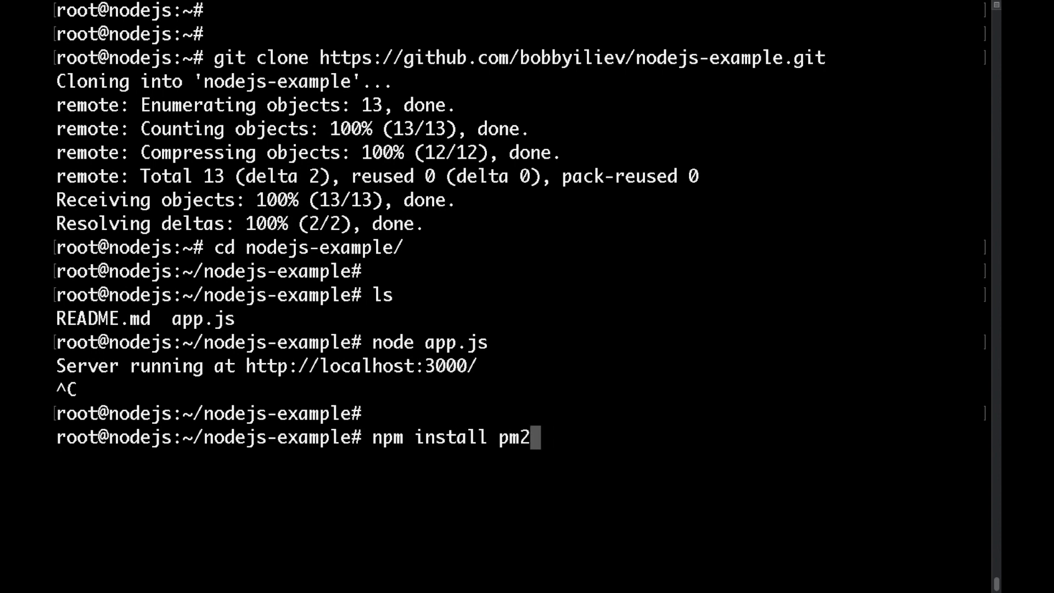
type("@")
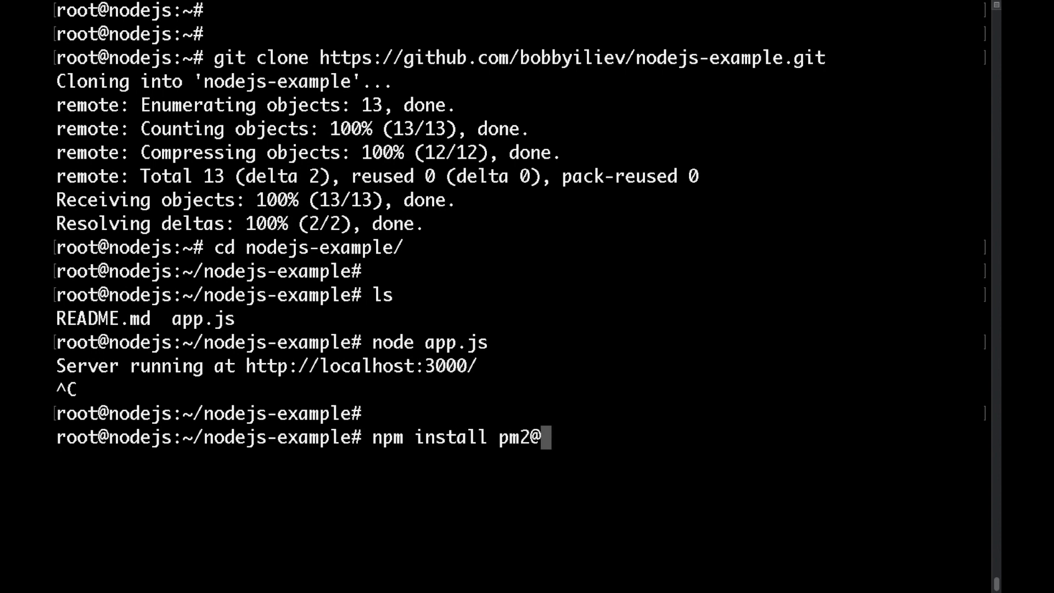
type("latest")
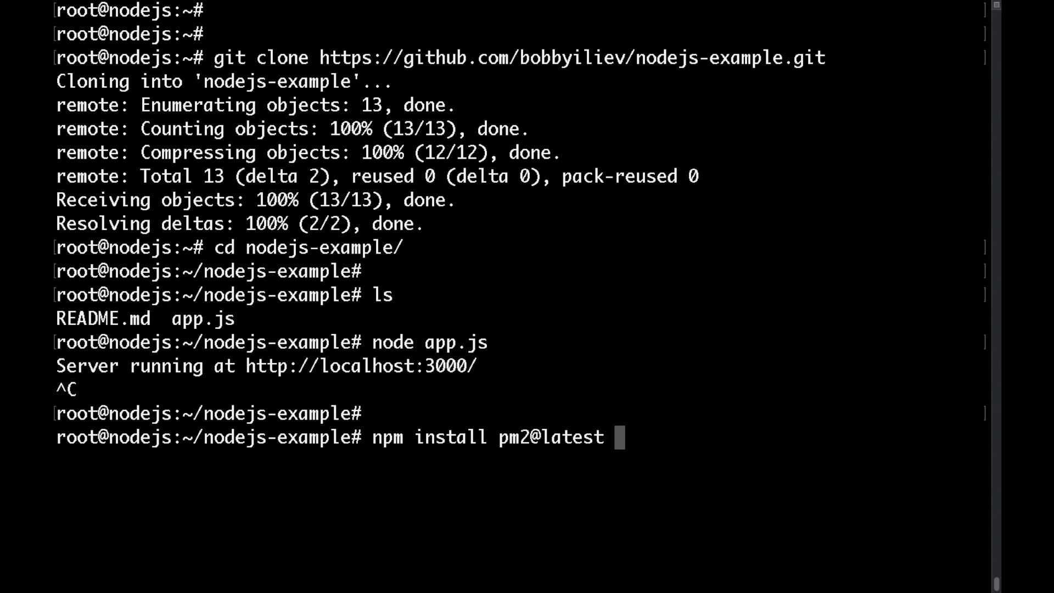
type("-g")
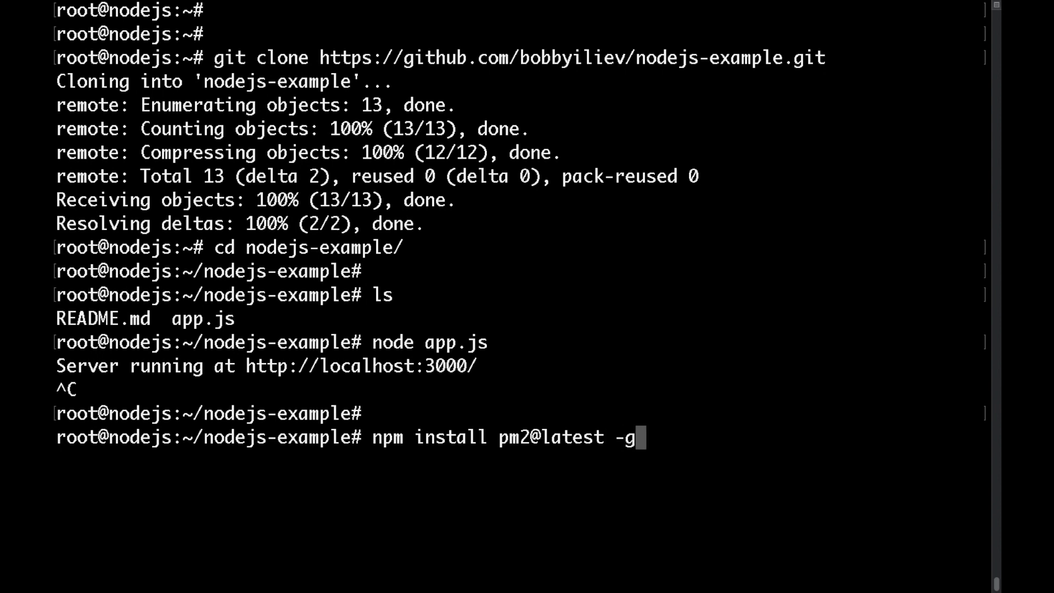
key("Return")
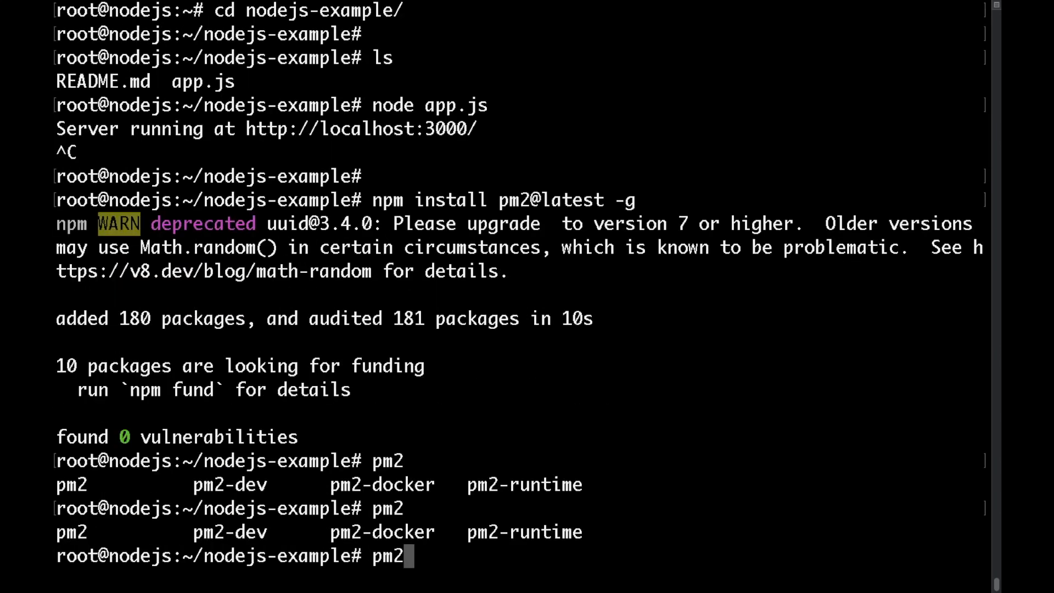
Launch the pm2 daemon and note its version 5.1.2.
key("Return")
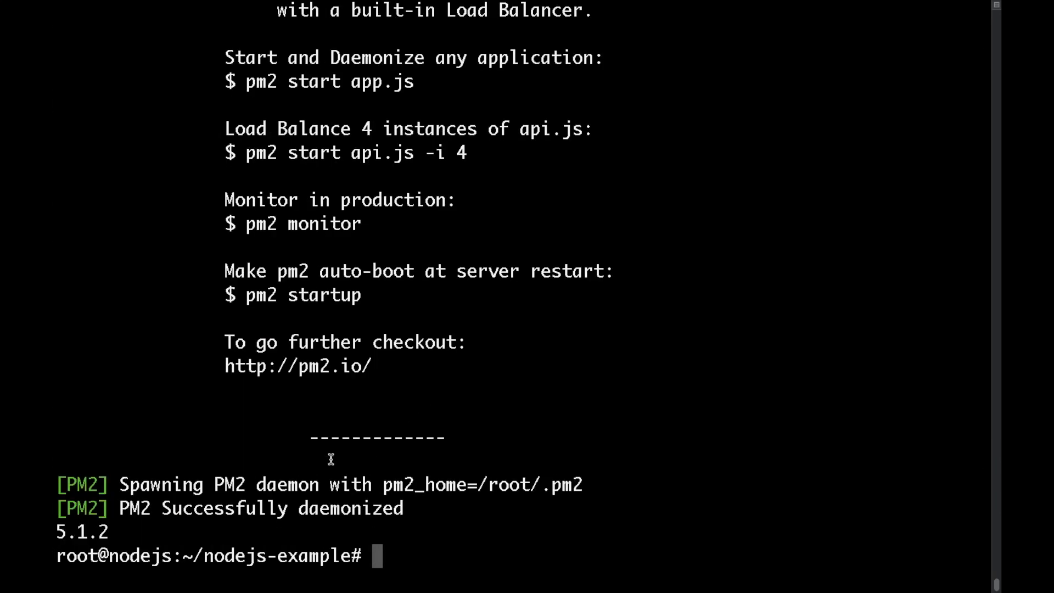
double_click(81, 532)
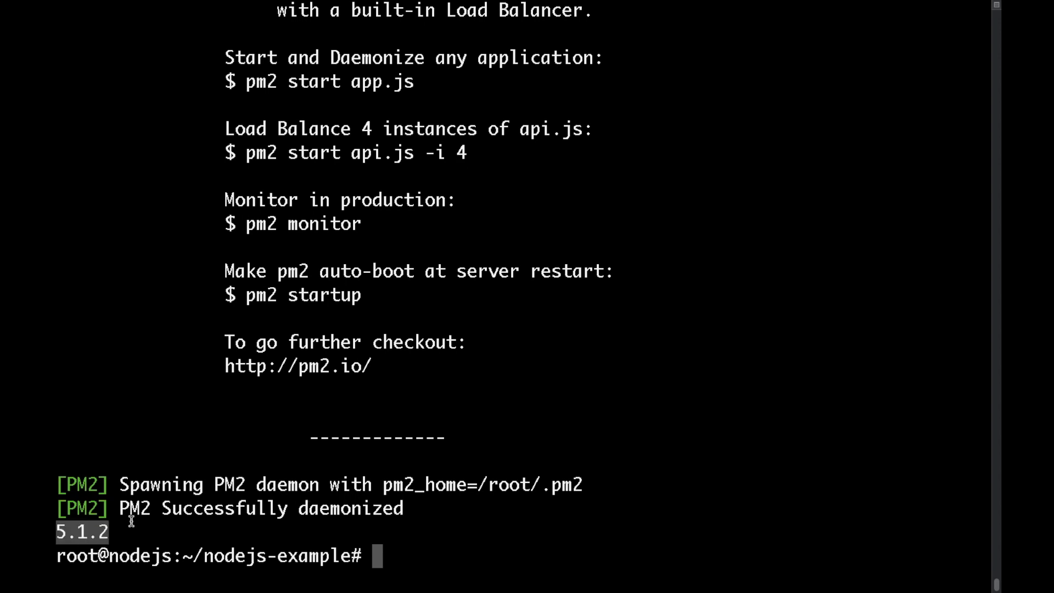
mouse_move(444, 456)
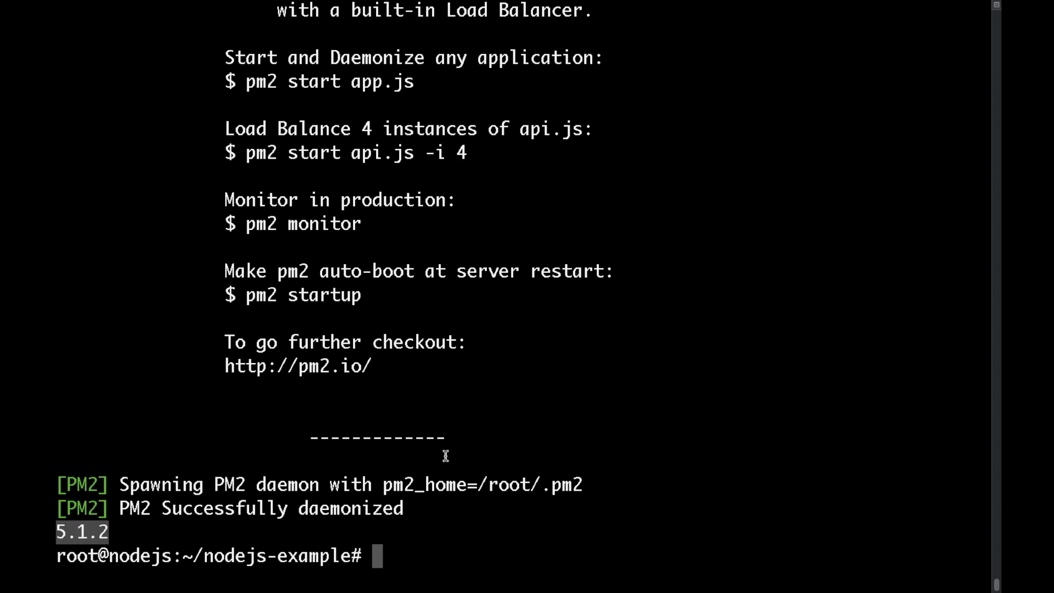
type("pm2 start app.js")
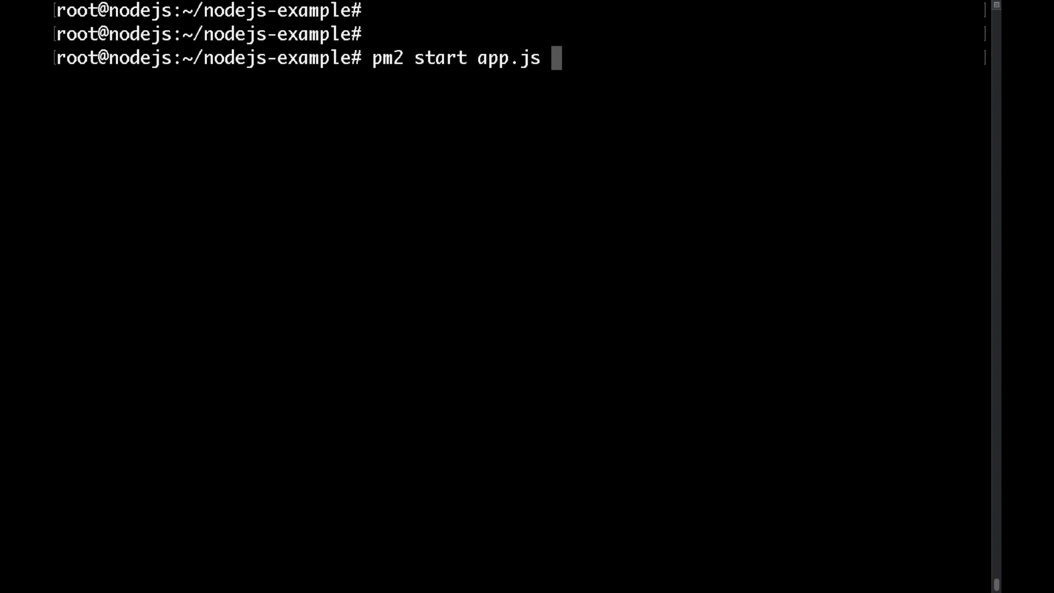
Start app.js under pm2 and generate the pm2 systemd startup script.
key("Return")
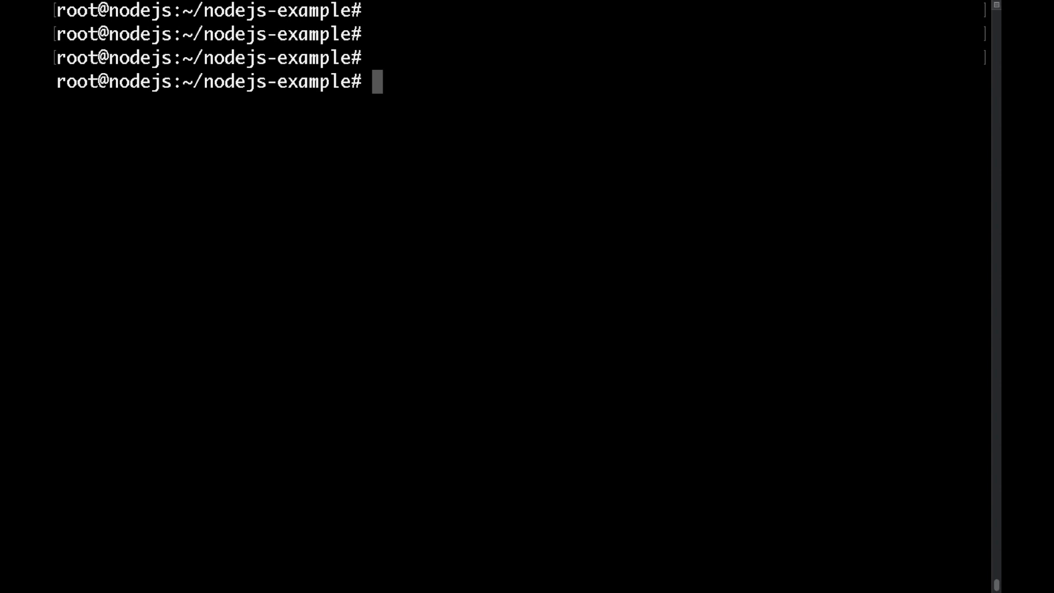
type("pm2")
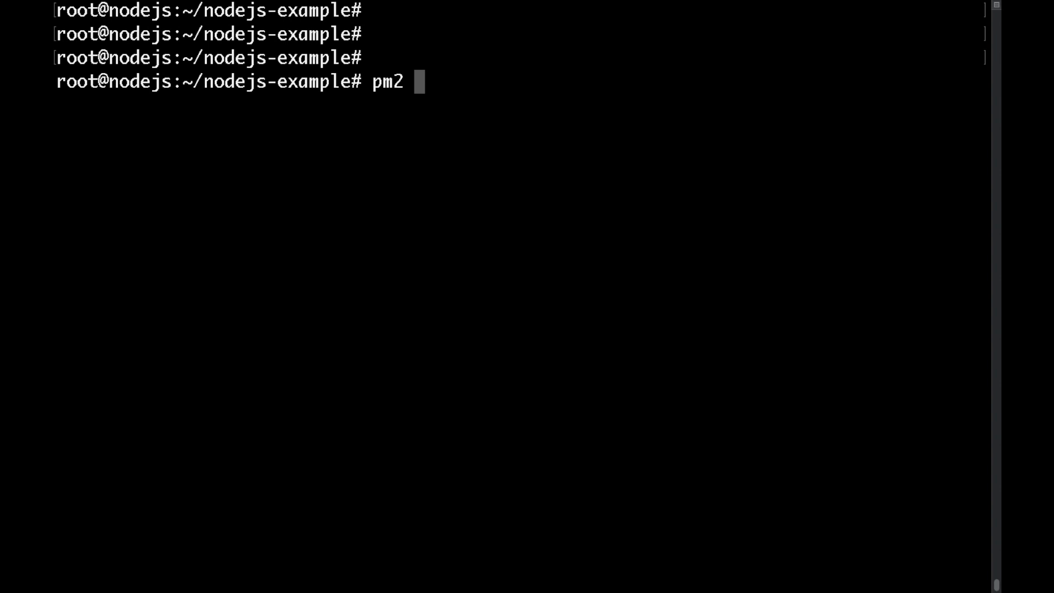
type("startup sys")
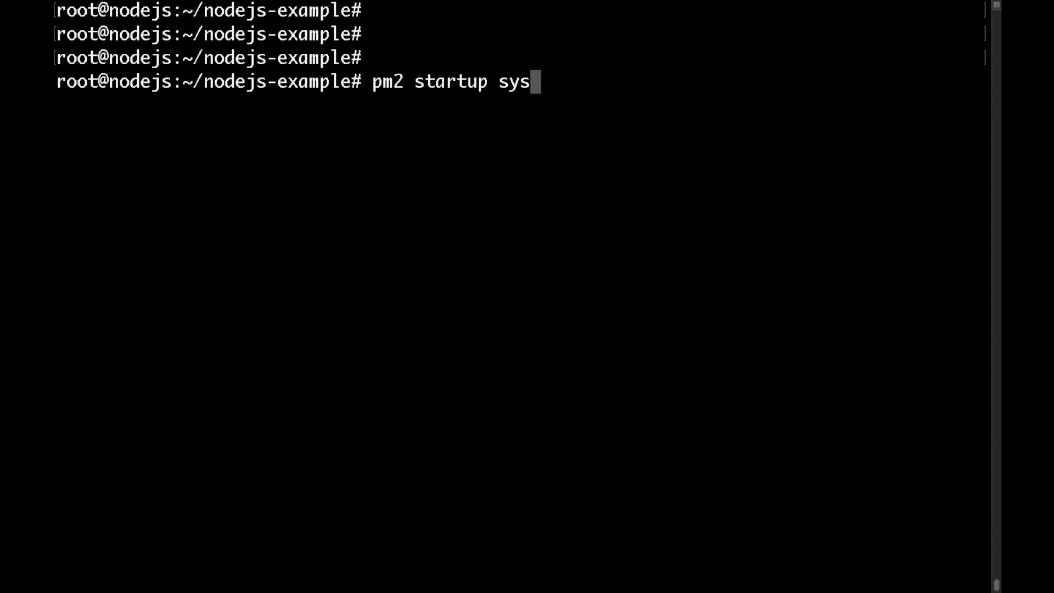
key("Return")
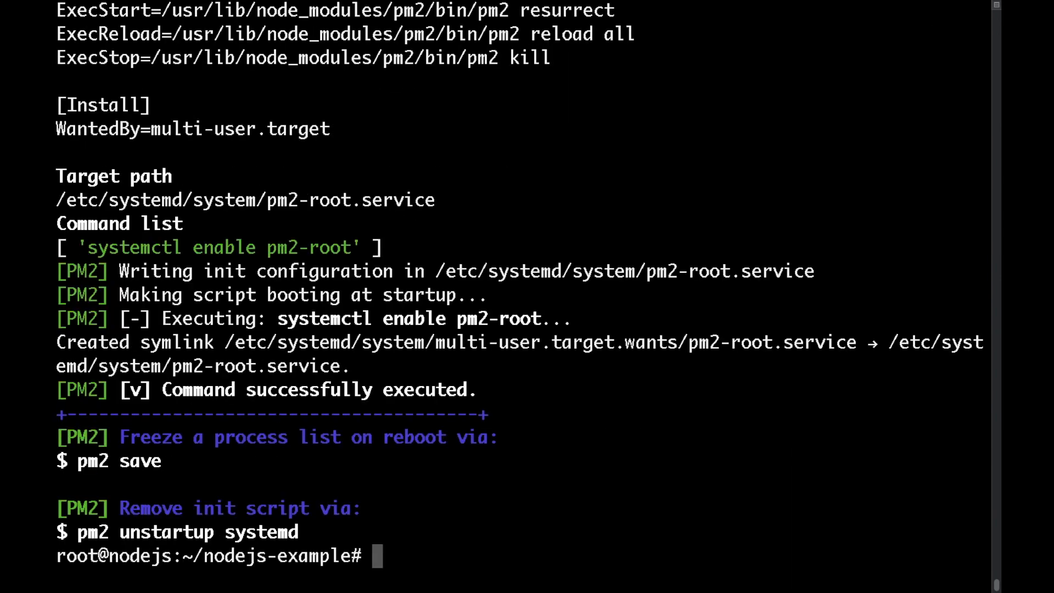
Check the pm2-root service, start it, and confirm it is now active.
type("sys")
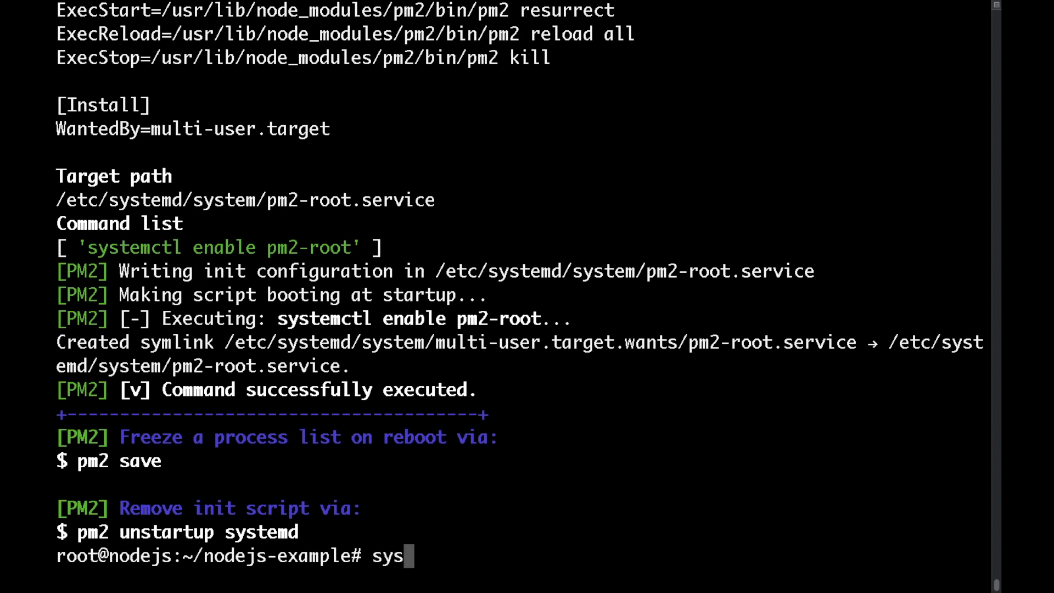
type("temctl status")
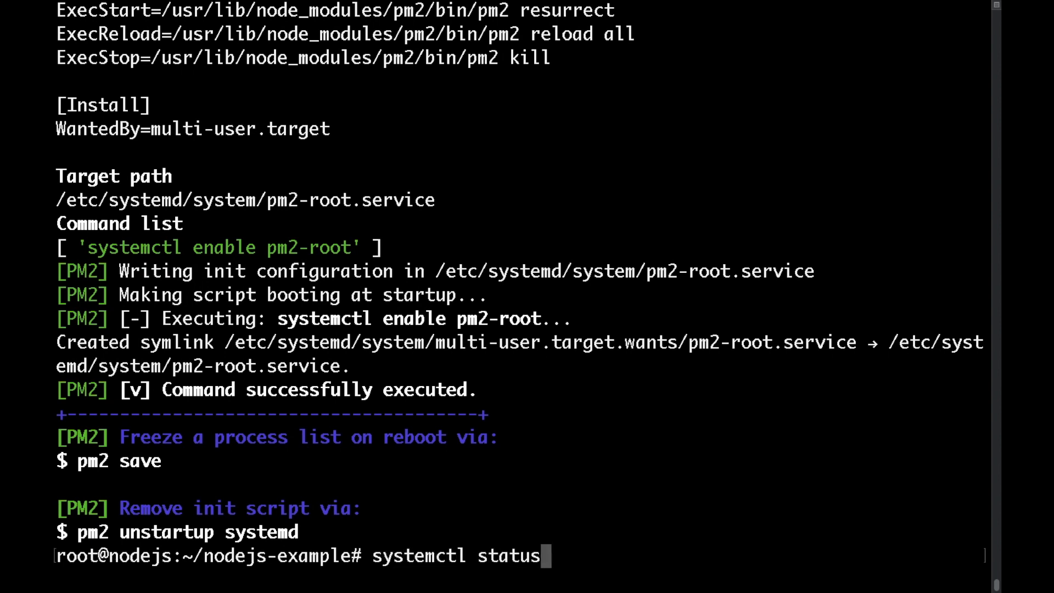
type("pm2-root")
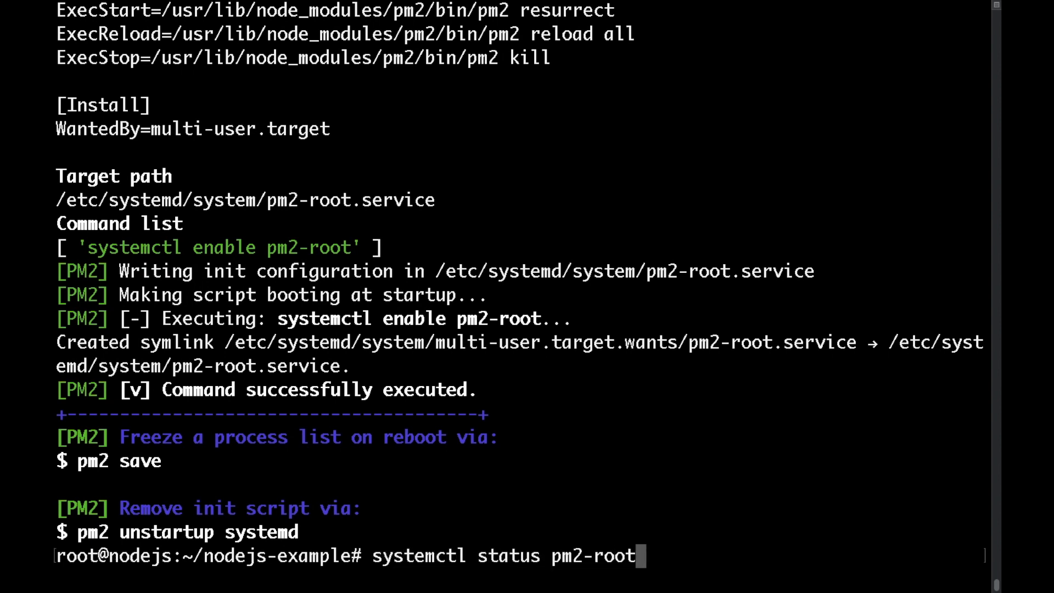
key("Return")
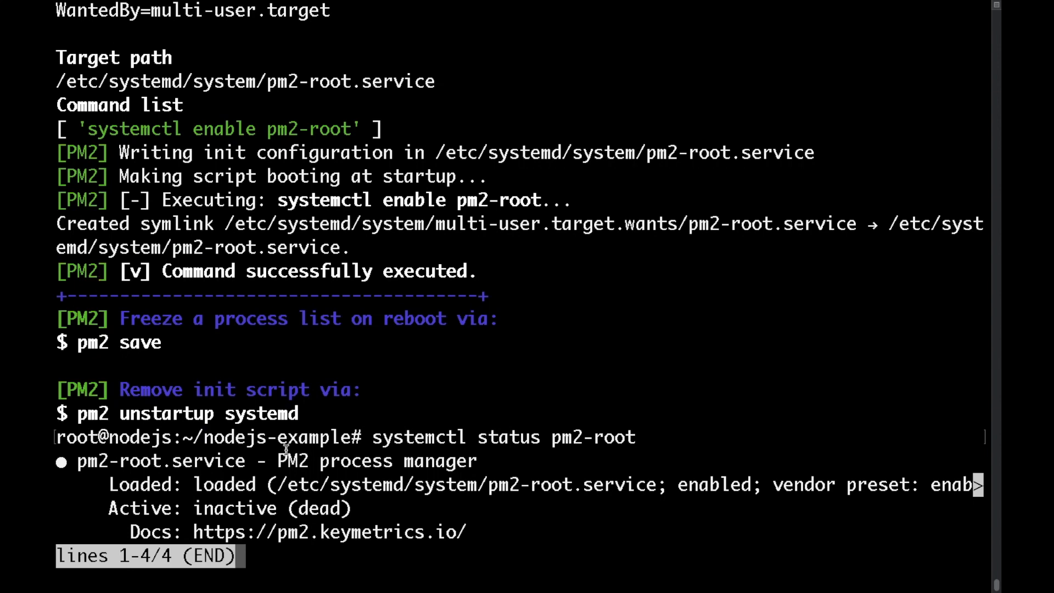
key("q")
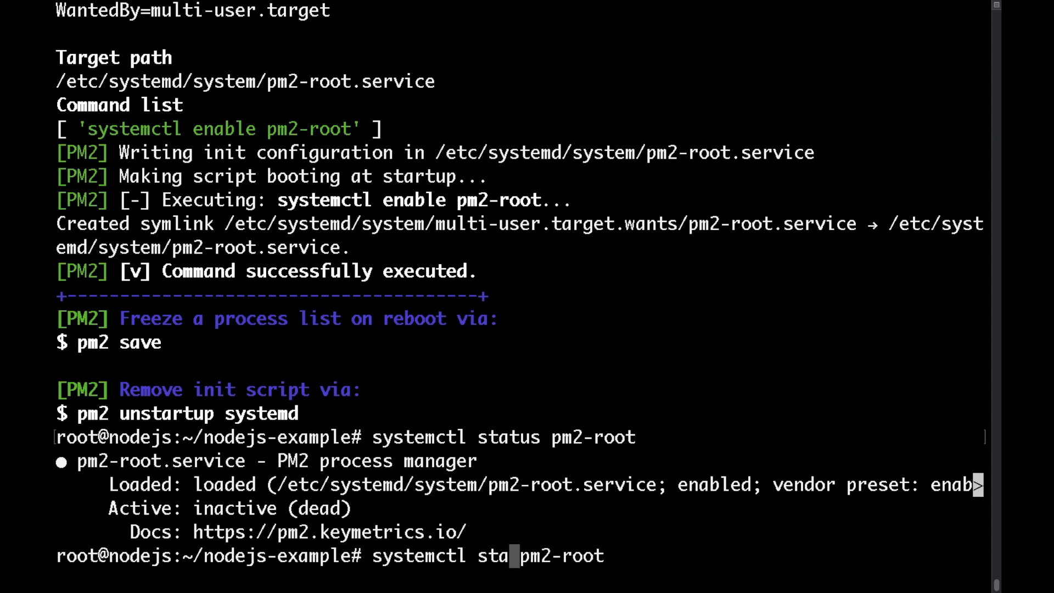
type("rt")
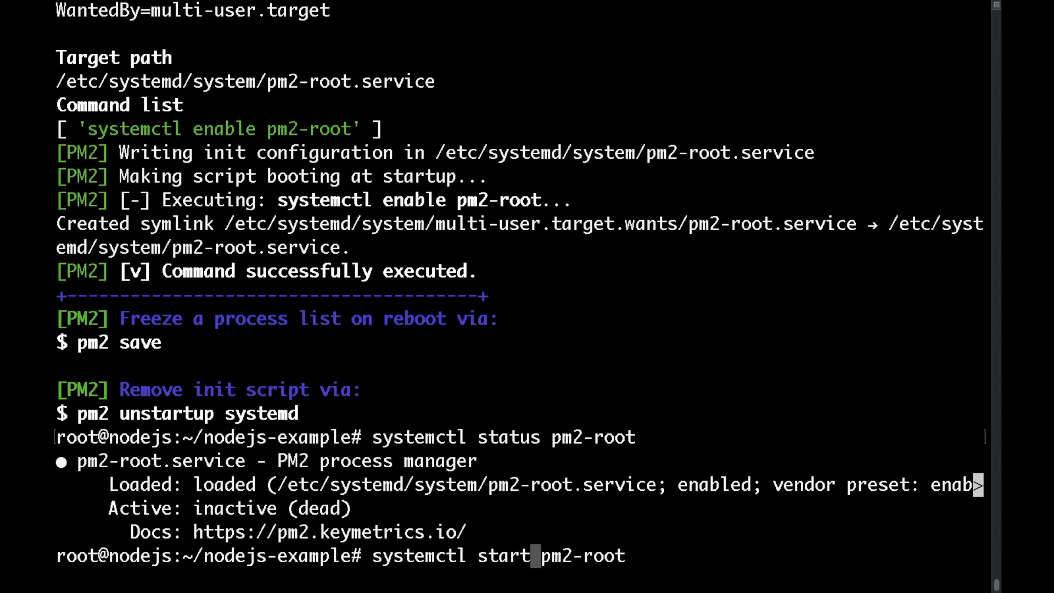
key("Return")
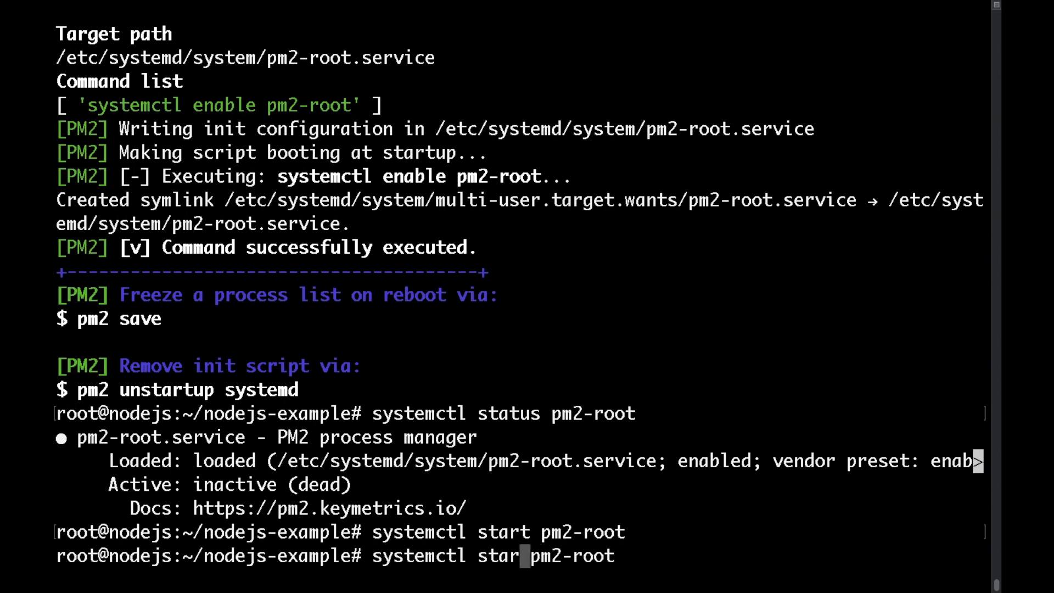
key("Return")
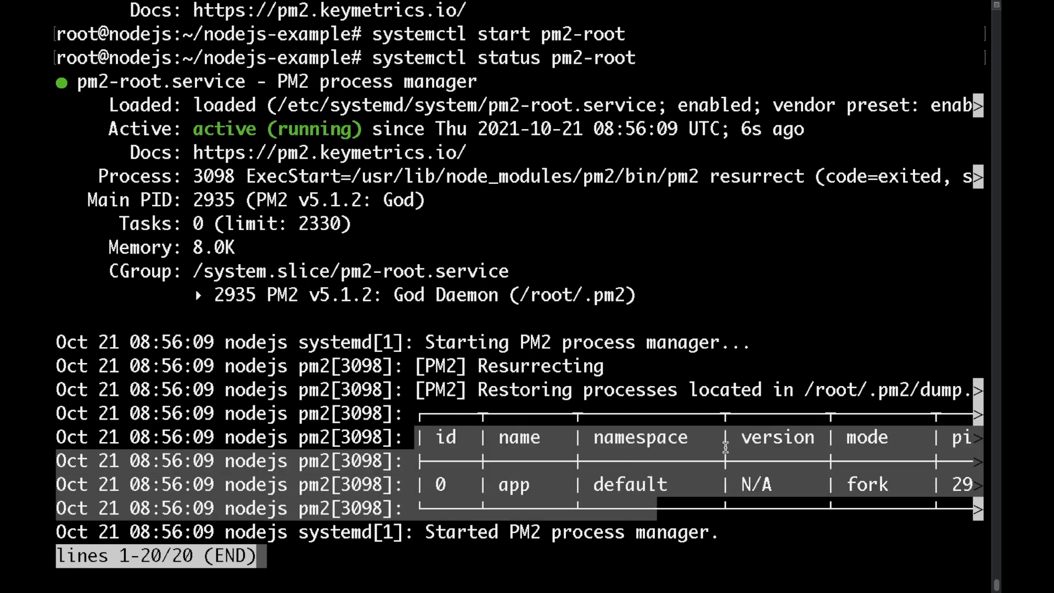
key("q")
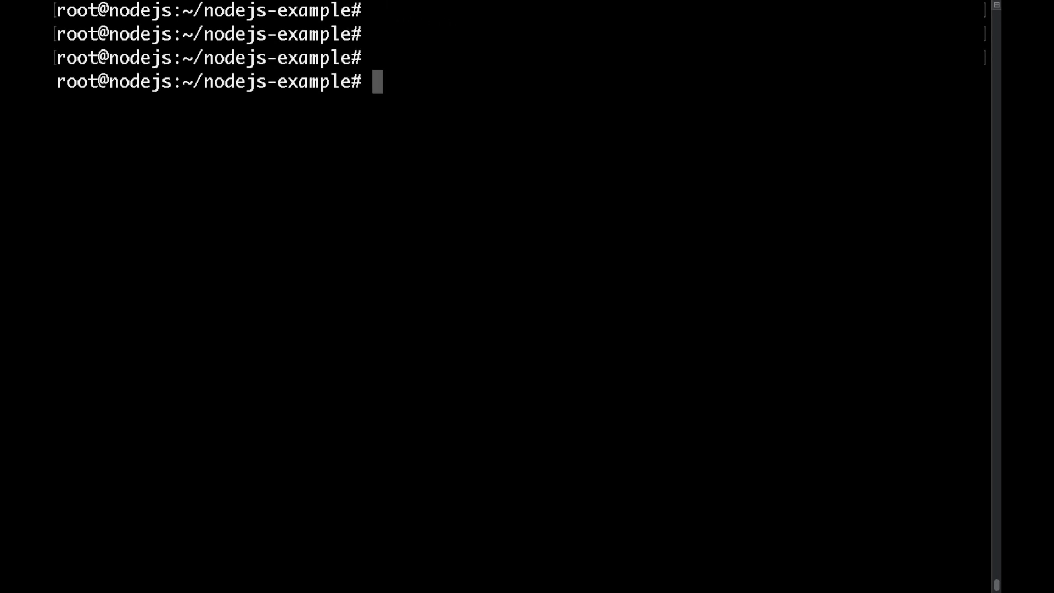
List pm2 processes, stop the app, and confirm node listens on 127.0.0.1:3000 with netstat.
type("pm2")
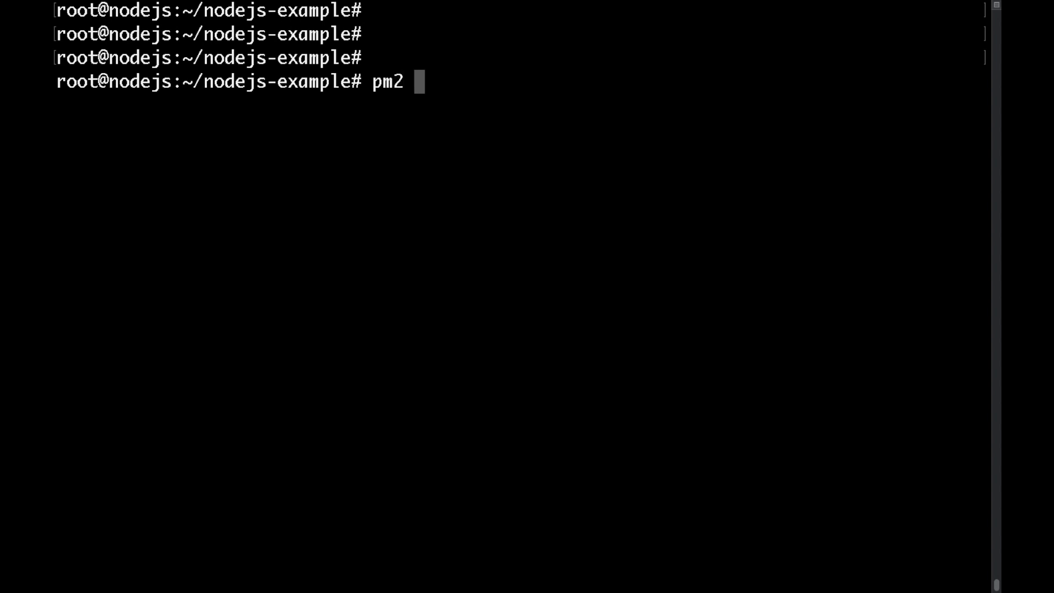
key("Return")
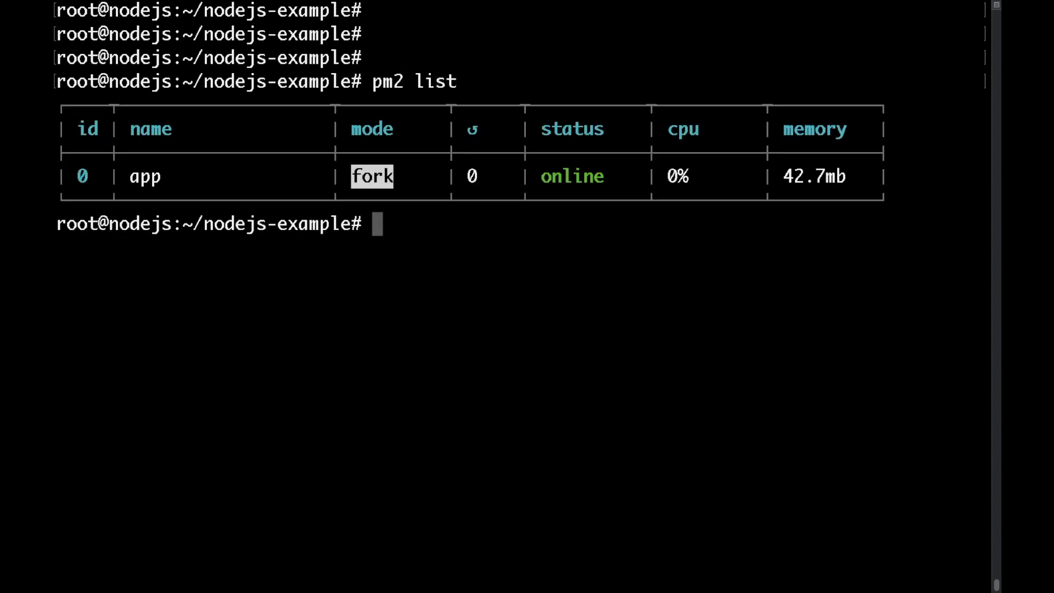
type("pm2 stop ap")
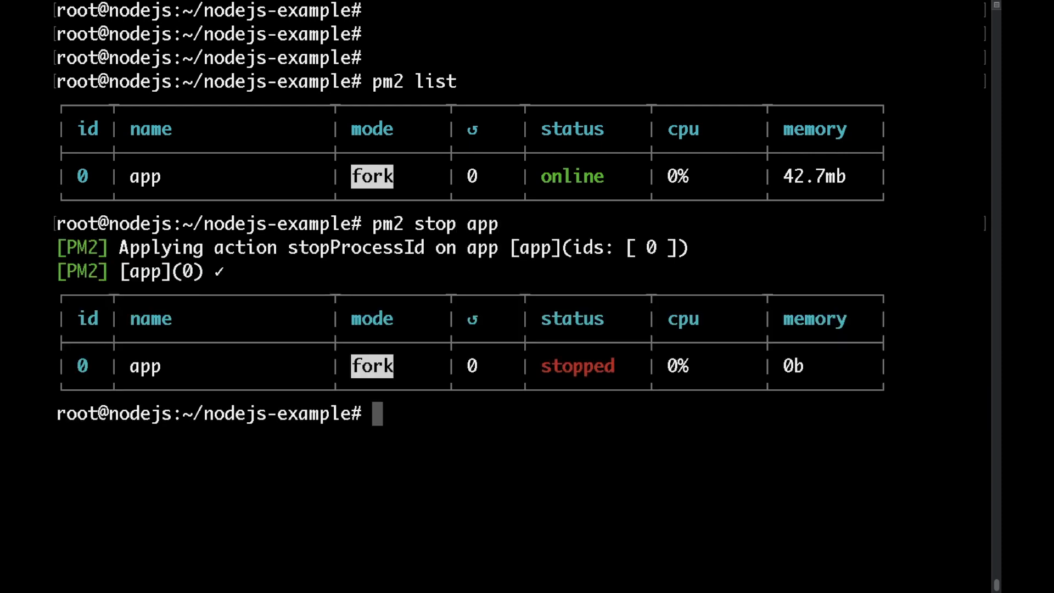
type("pm2 stop app")
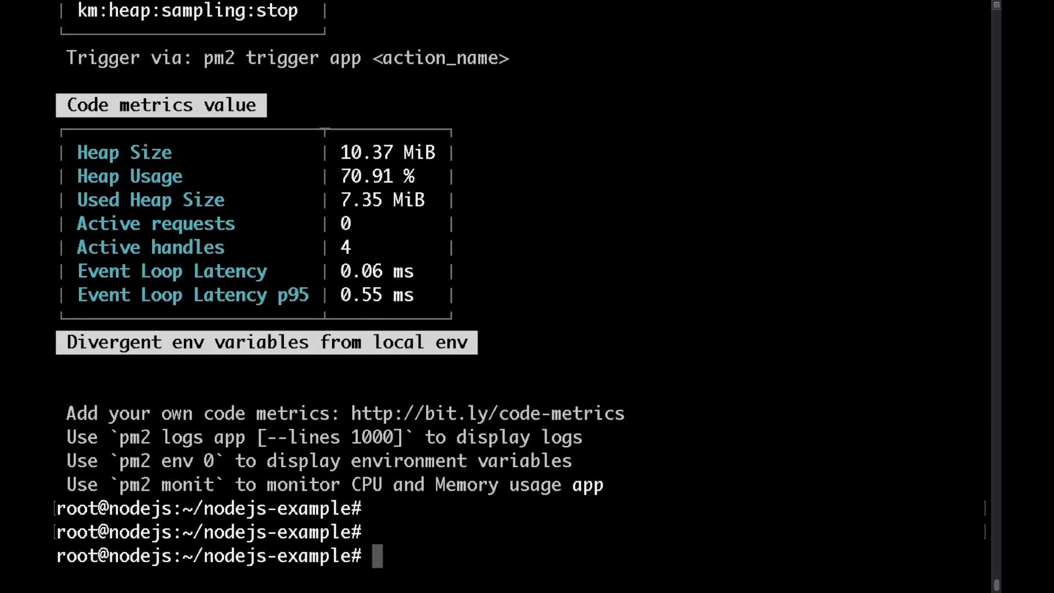
type("ne")
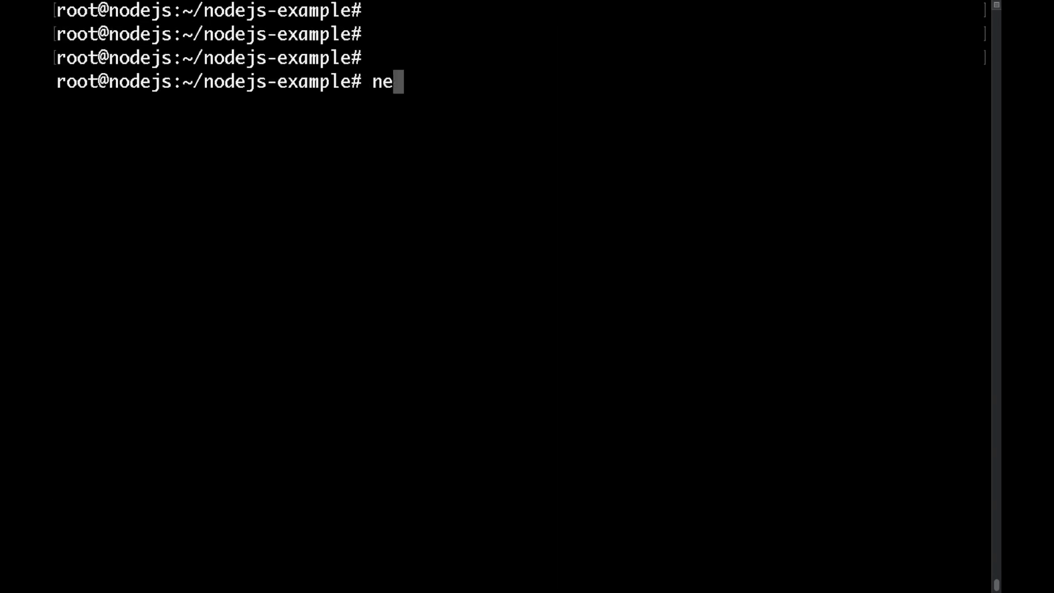
key("Return")
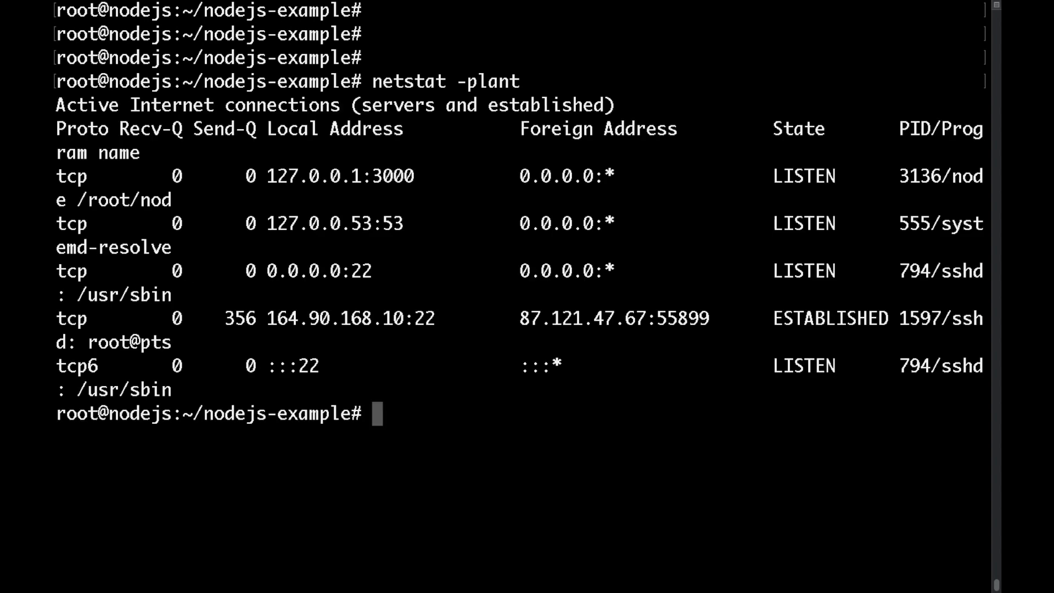
mouse_move(462, 233)
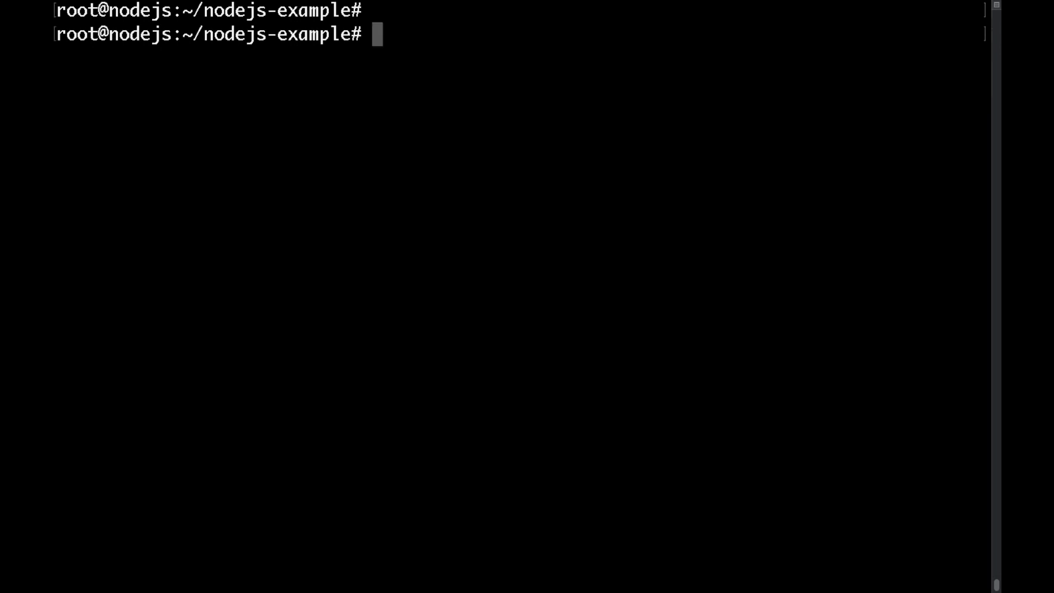
Install nginx with apt, accepting its extra packages.
key("Return")
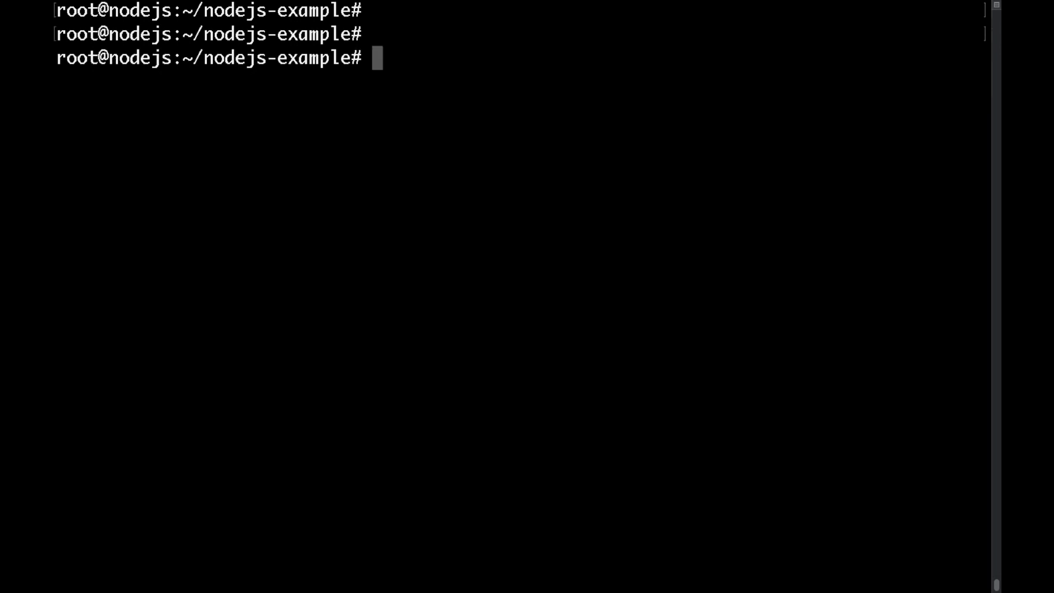
type("apt")
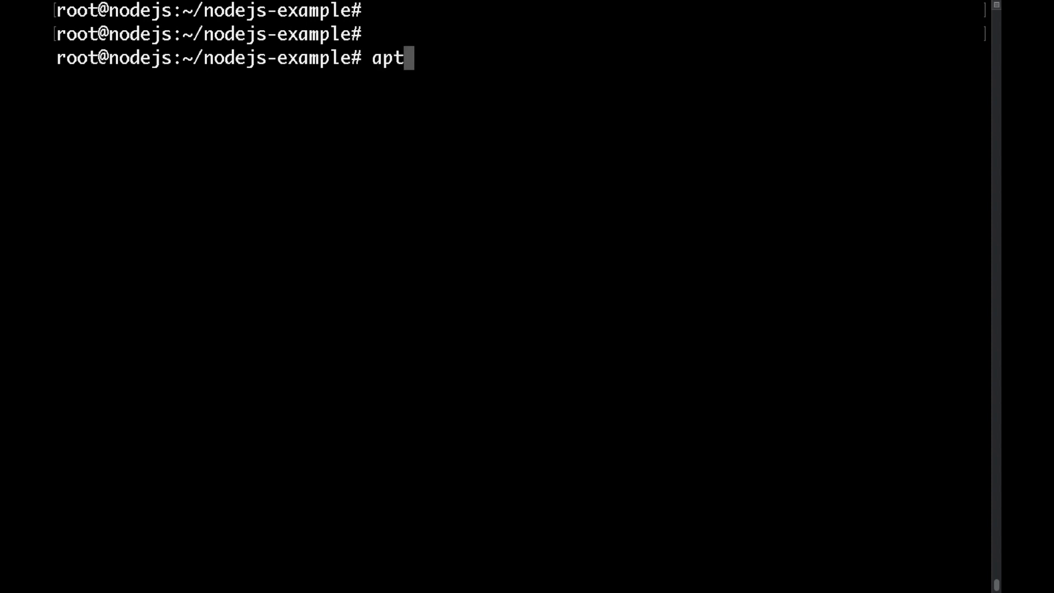
type("install ninx")
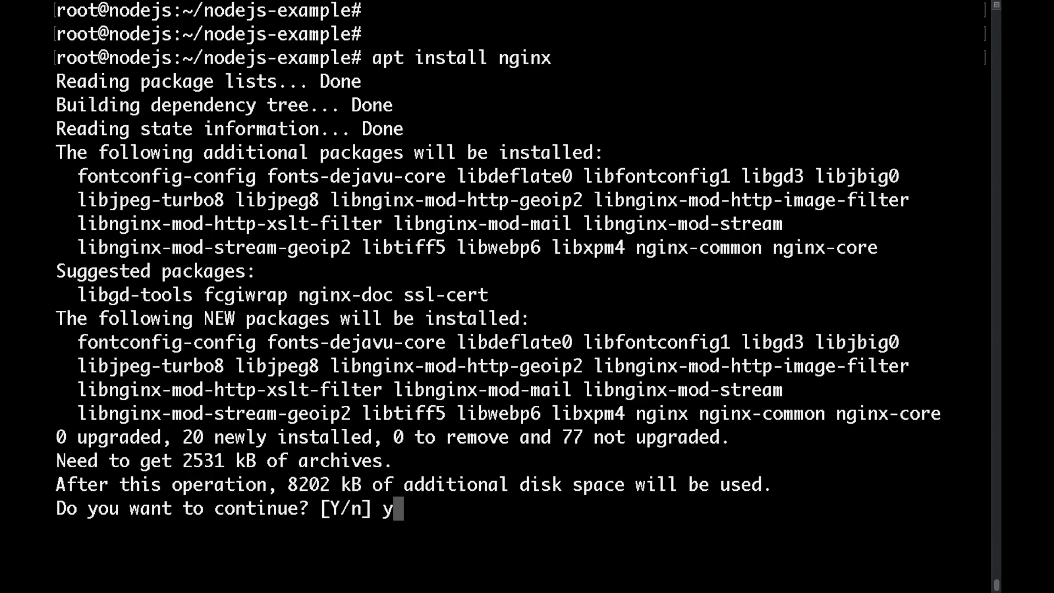
key("Return")
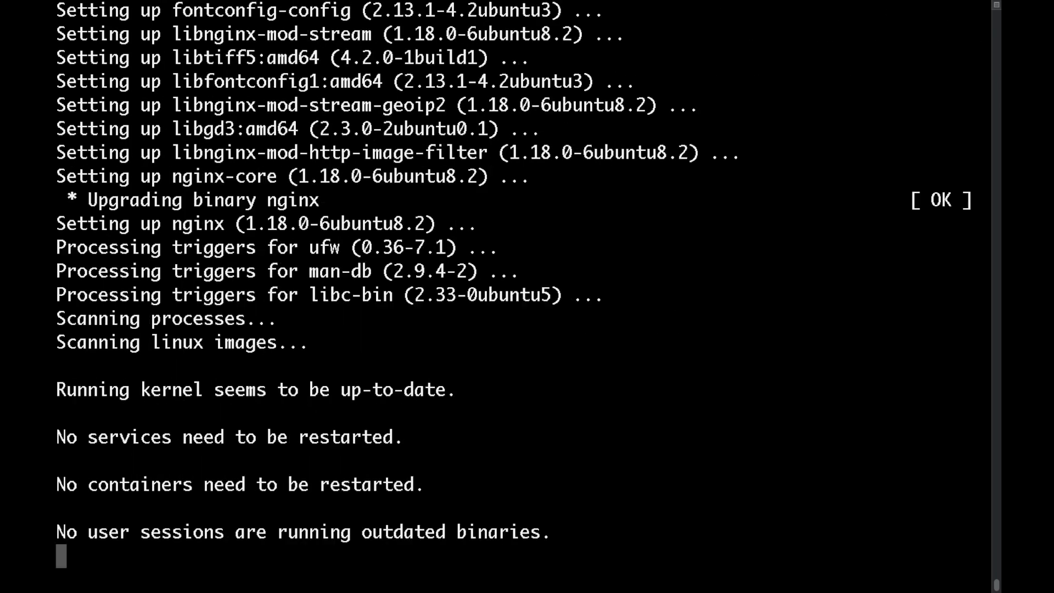
Run netstat -plant to confirm nginx on port 80 and node on 3000.
type("netstat -plant")
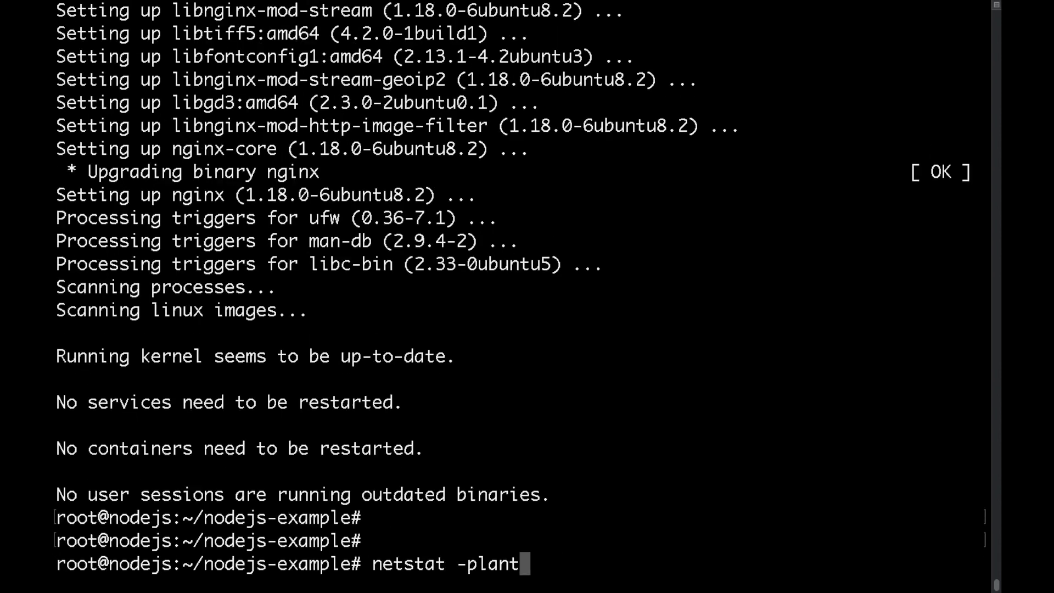
key("Return")
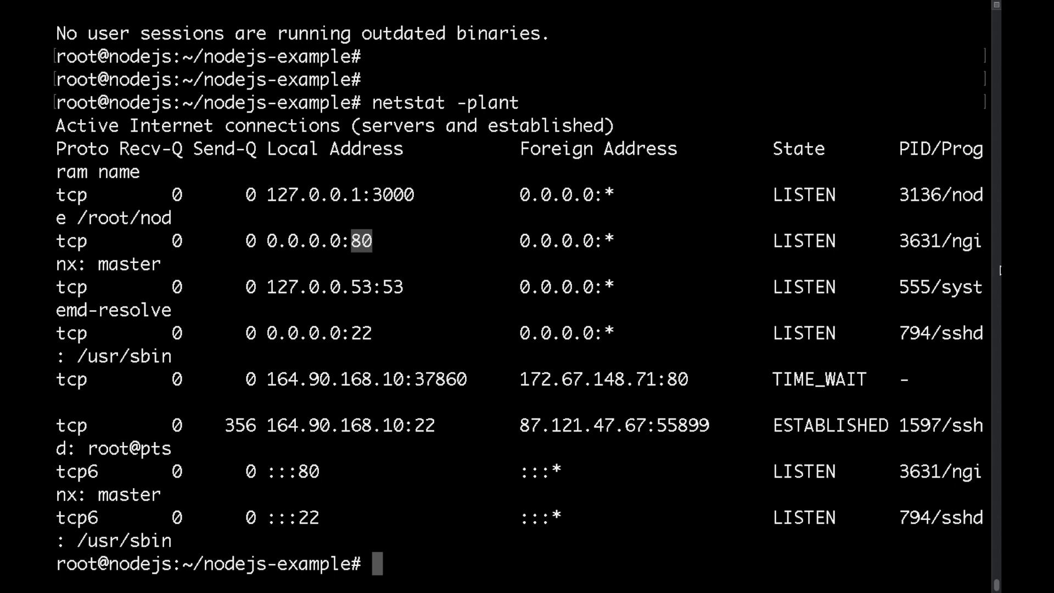
scroll("up", 3)
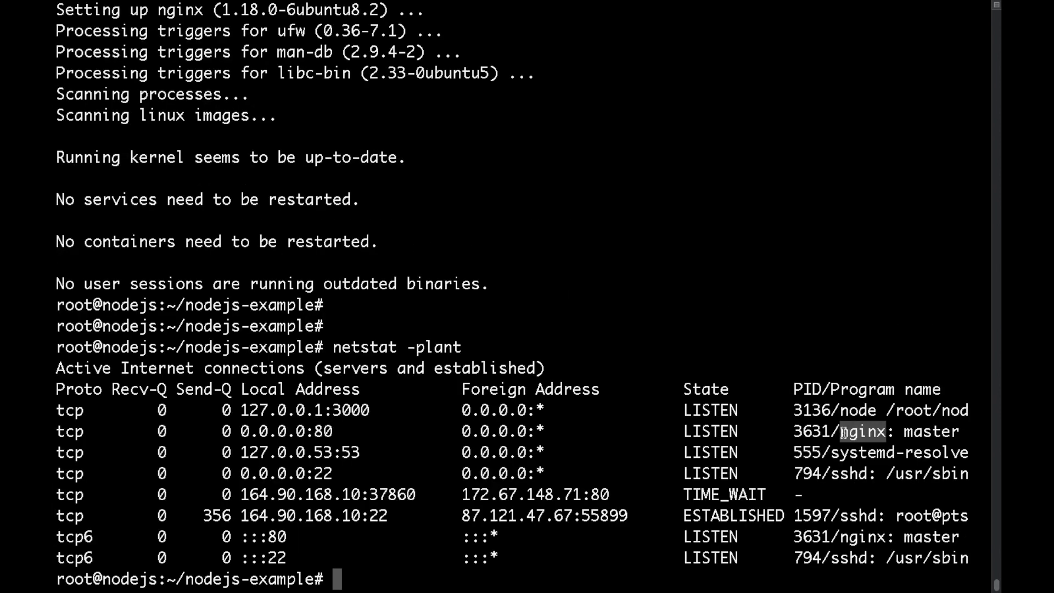
mouse_move(316, 431)
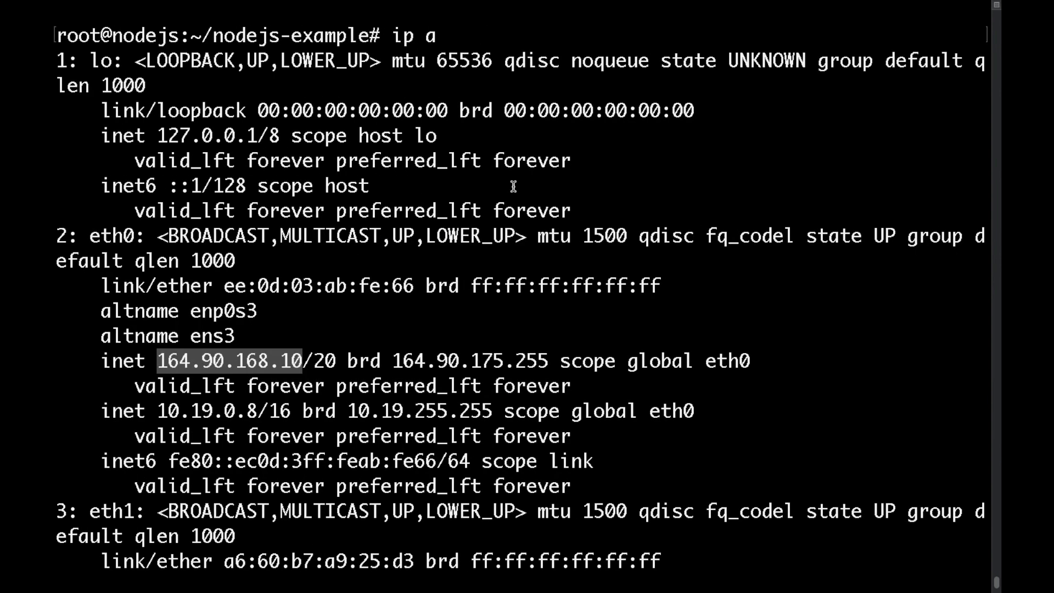
Edit /etc/nginx/sites-enabled/default to proxy_pass to localhost:3000 with upgrade headers, and save.
type("cd /")
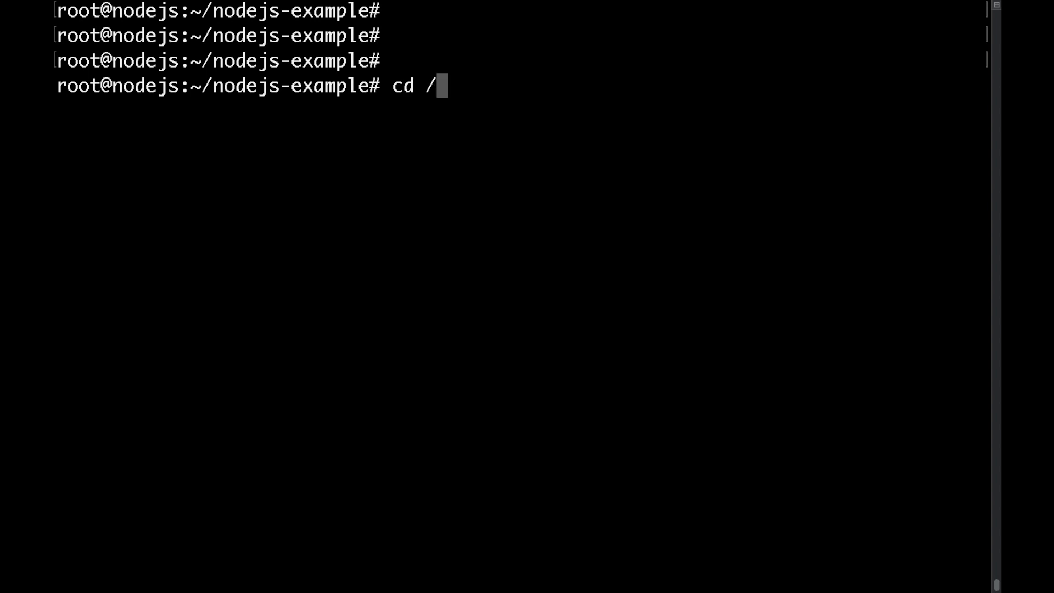
type("etc/nginx/")
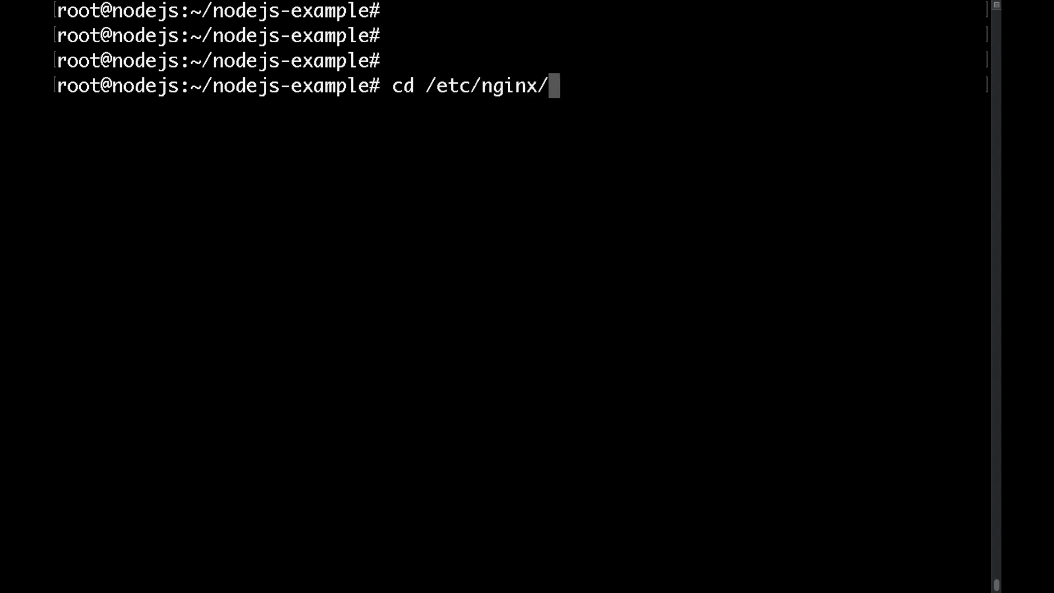
key("Return")
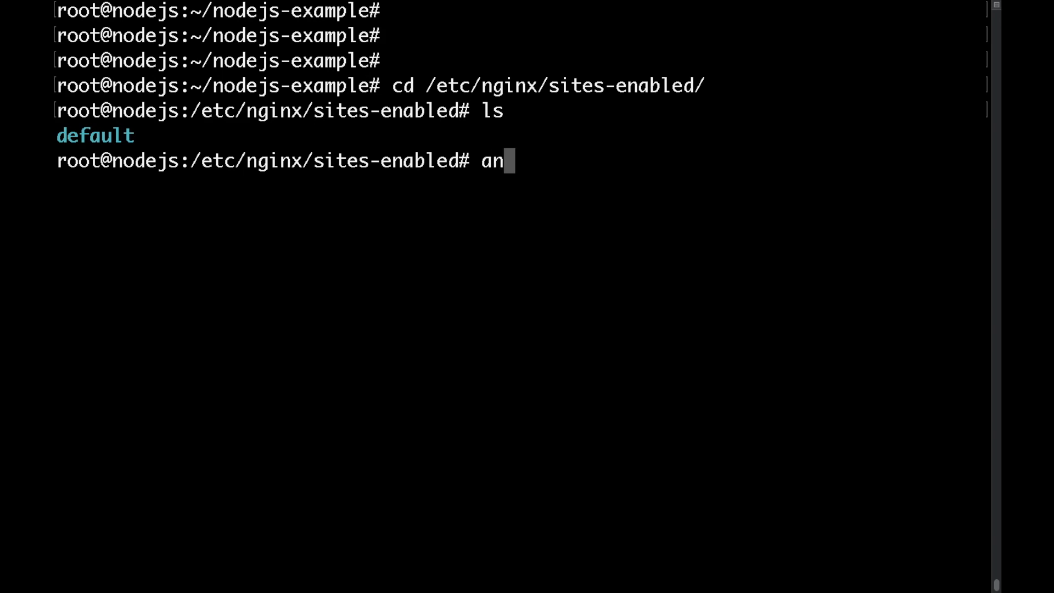
key("Return")
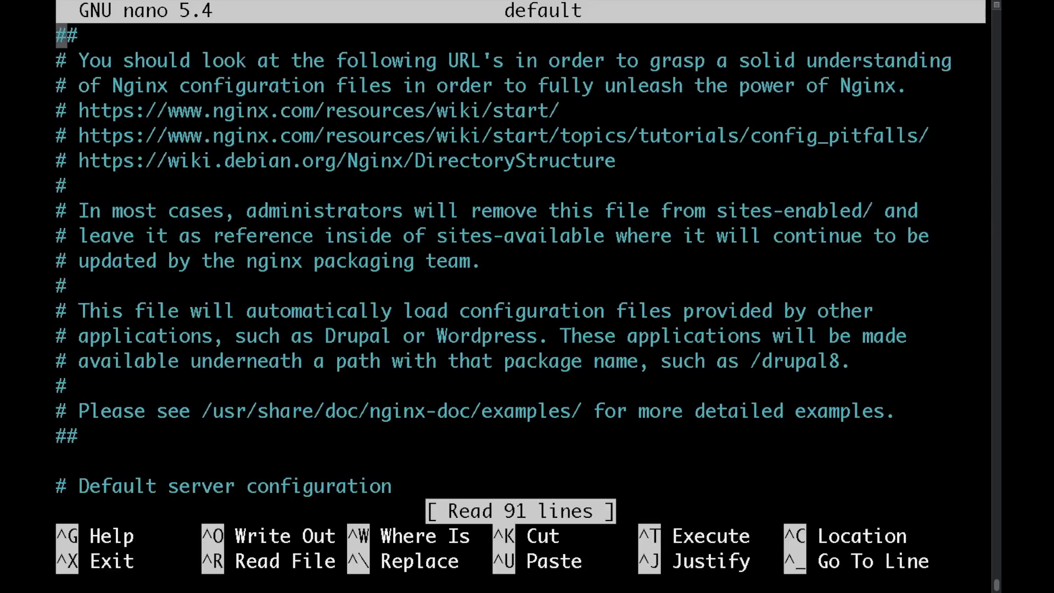
scroll("down", 3)
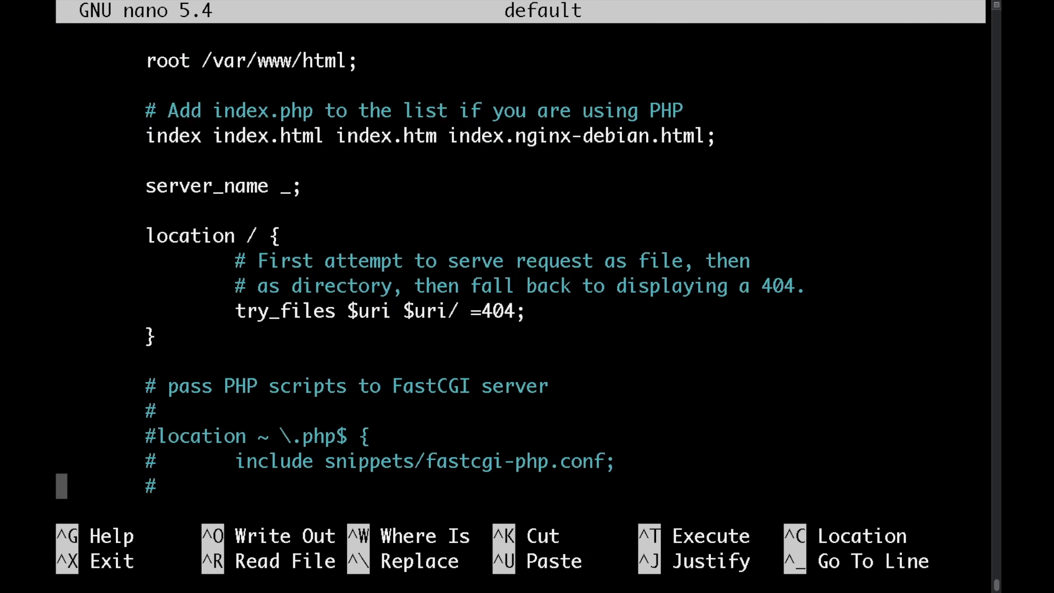
key("Up")
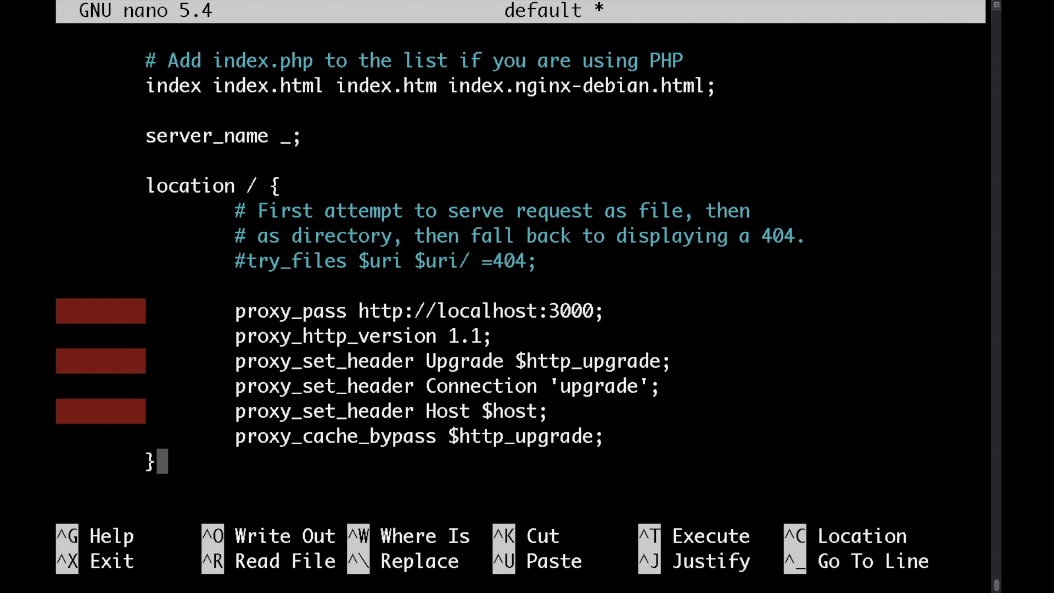
key("ctrl+o")
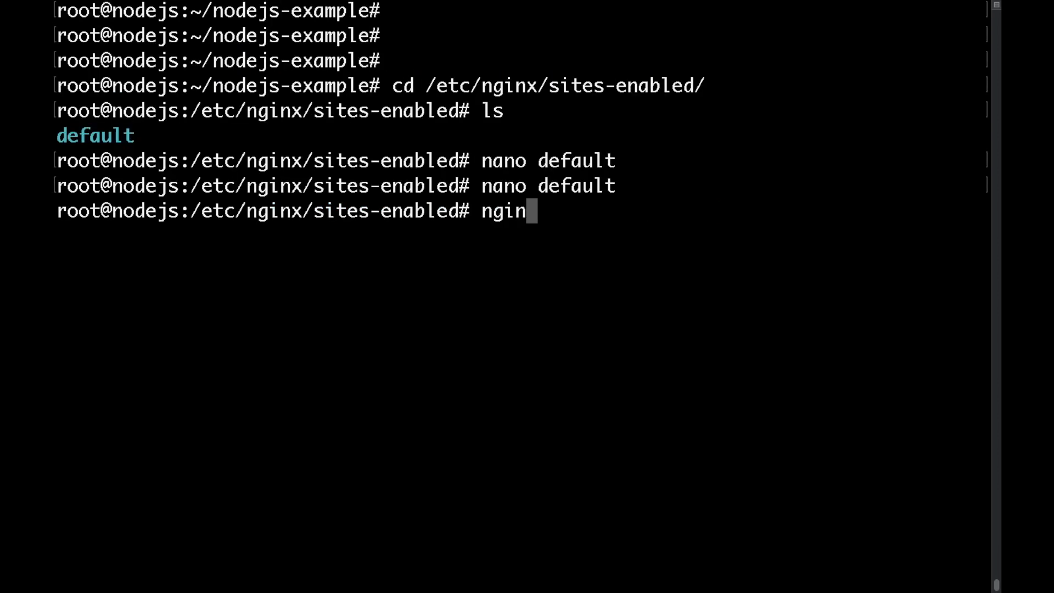
Test the config with nginx -t and restart nginx via systemctl.
key("Return")
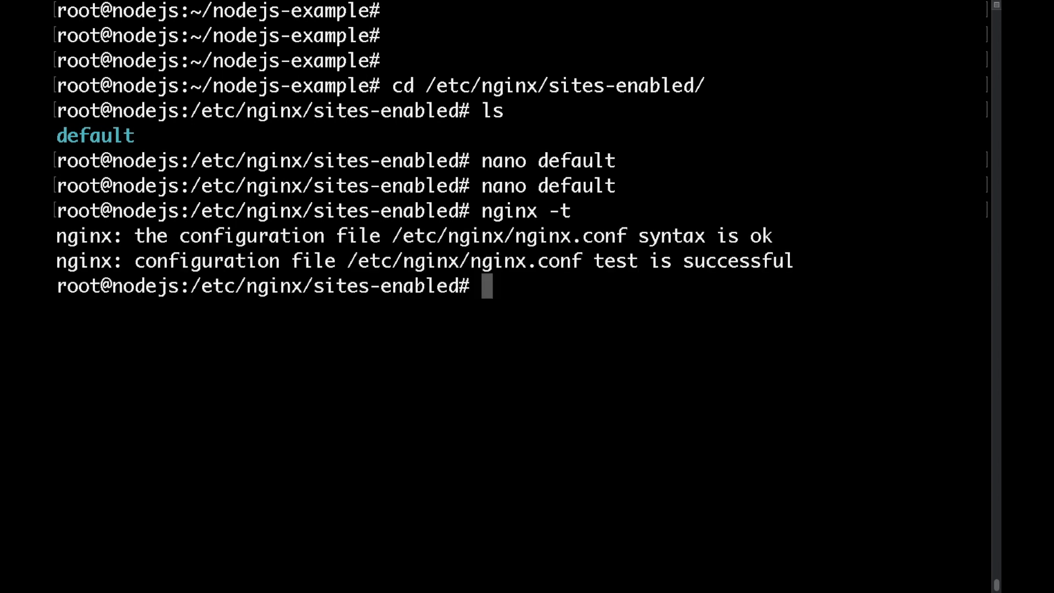
type("sys")
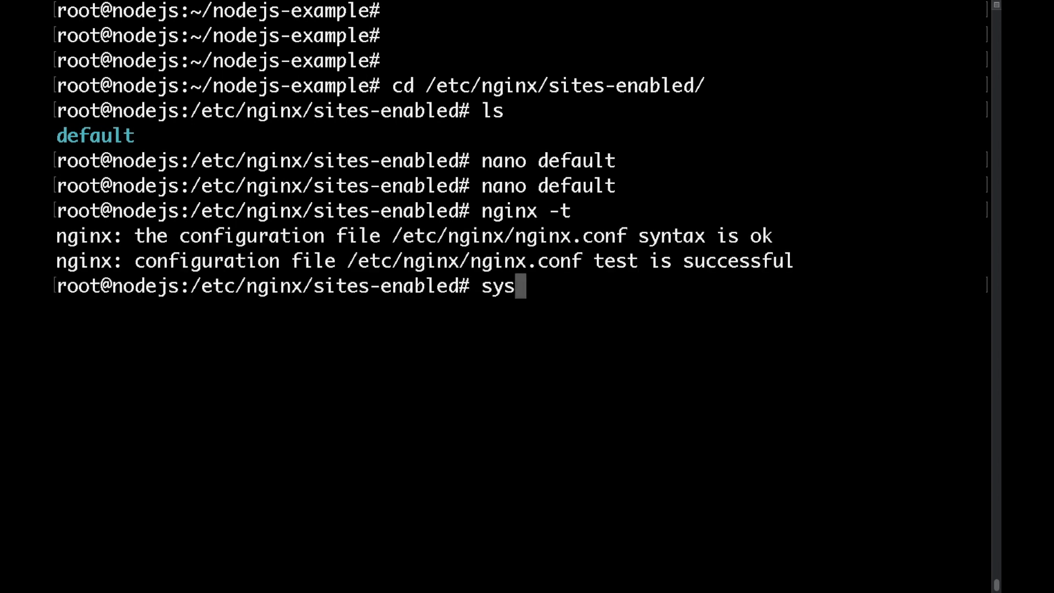
type("temctl restart")
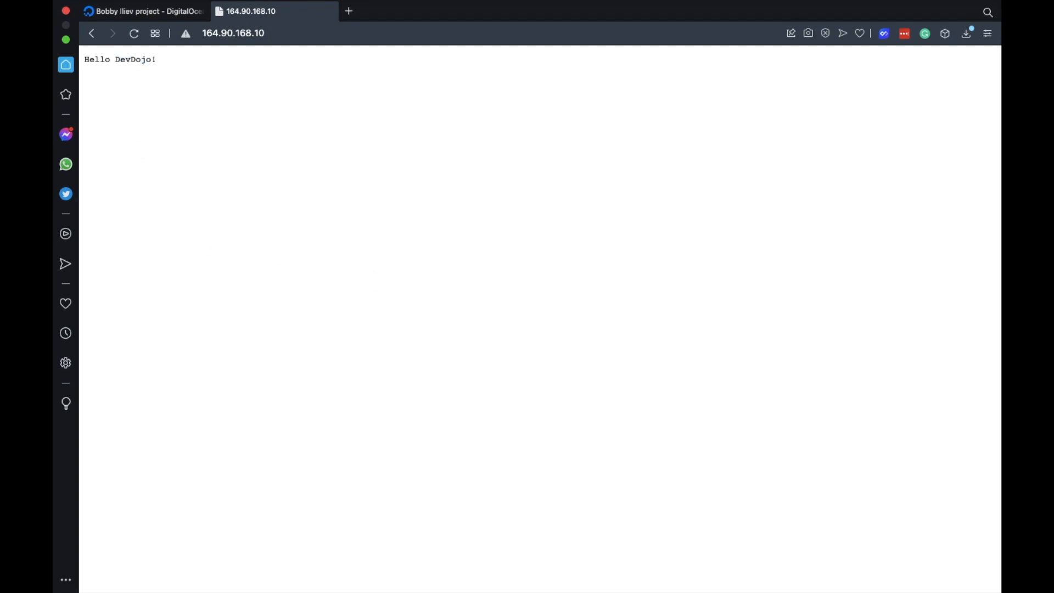
Reload the 164.90.168.10 tab showing Hello DevDojo! and open a new tab.
left_click(233, 33)
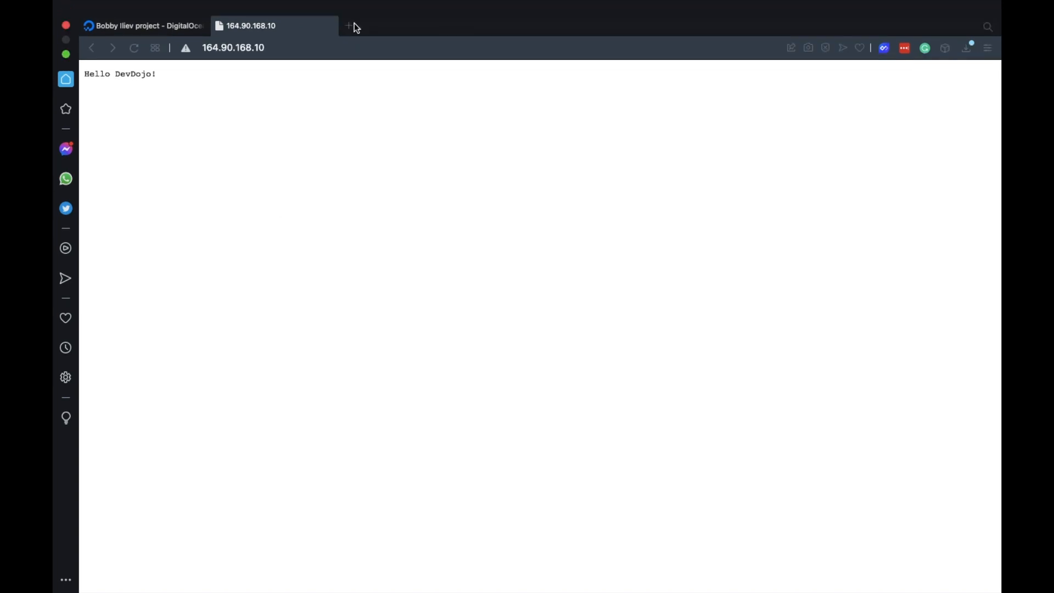
left_click(347, 26)
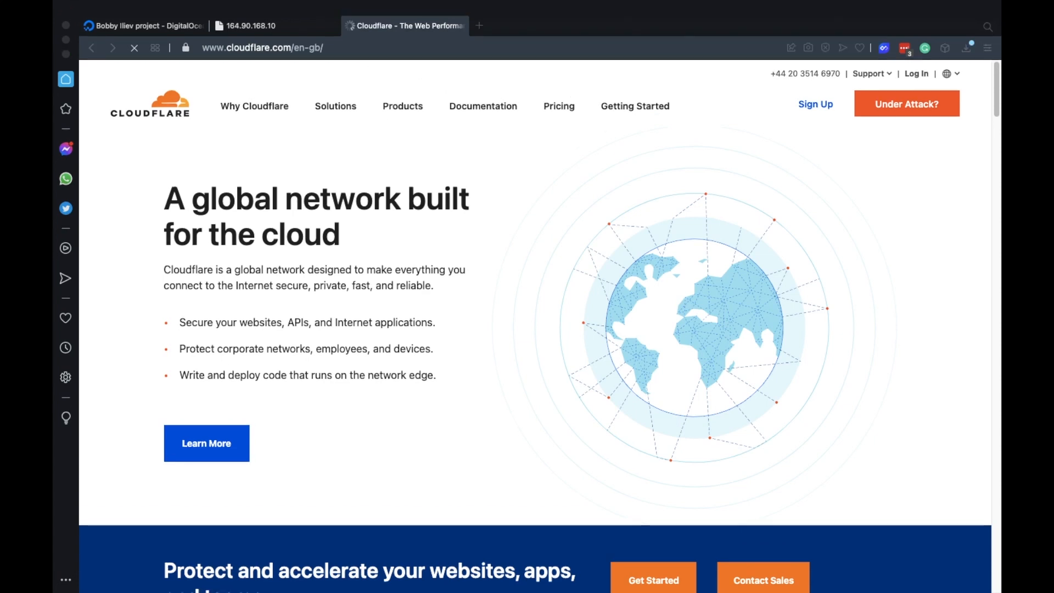
mouse_move(814, 105)
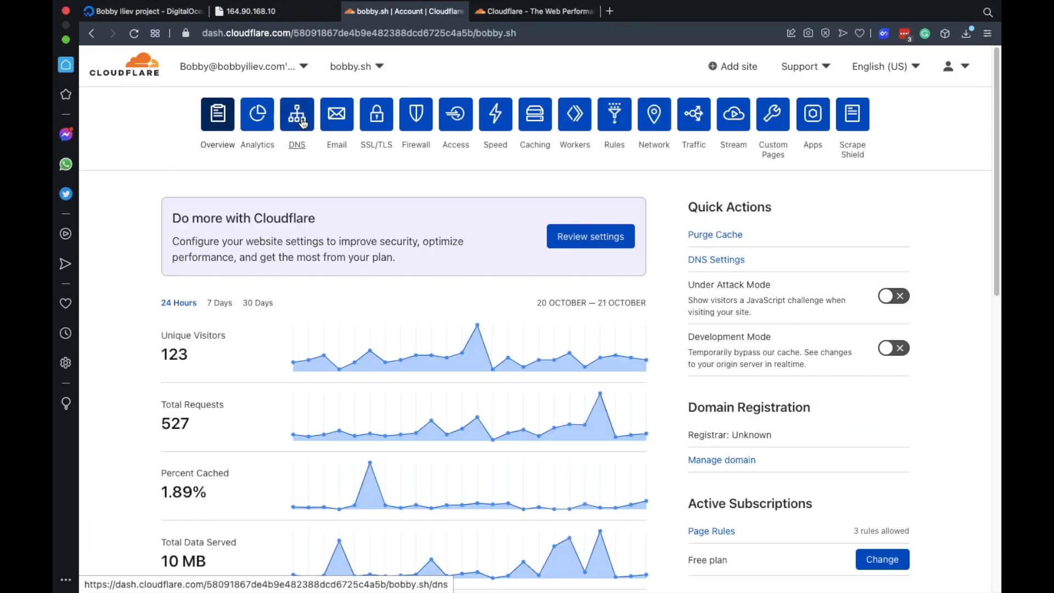
In bobby.sh DNS, save a proxied A record 'nodejs' pointing to 164.90.168.10.
left_click(297, 114)
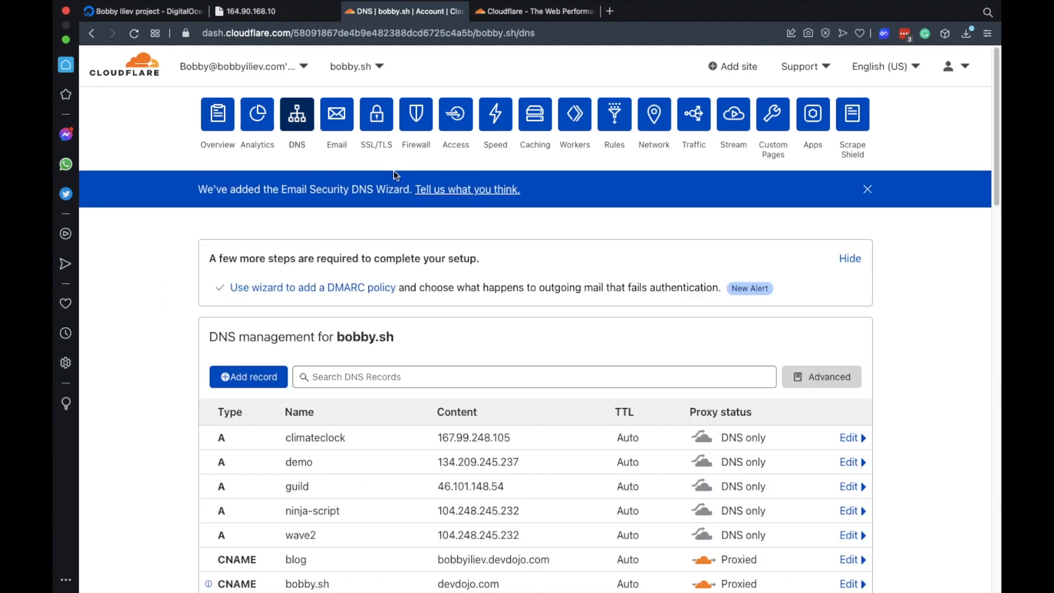
left_click(248, 376)
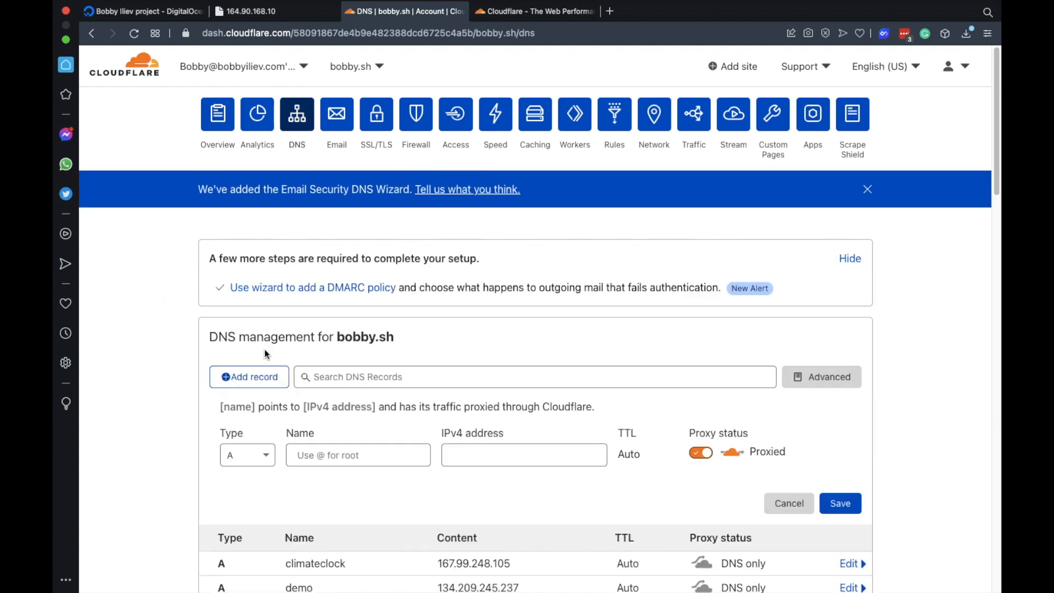
left_click(357, 455)
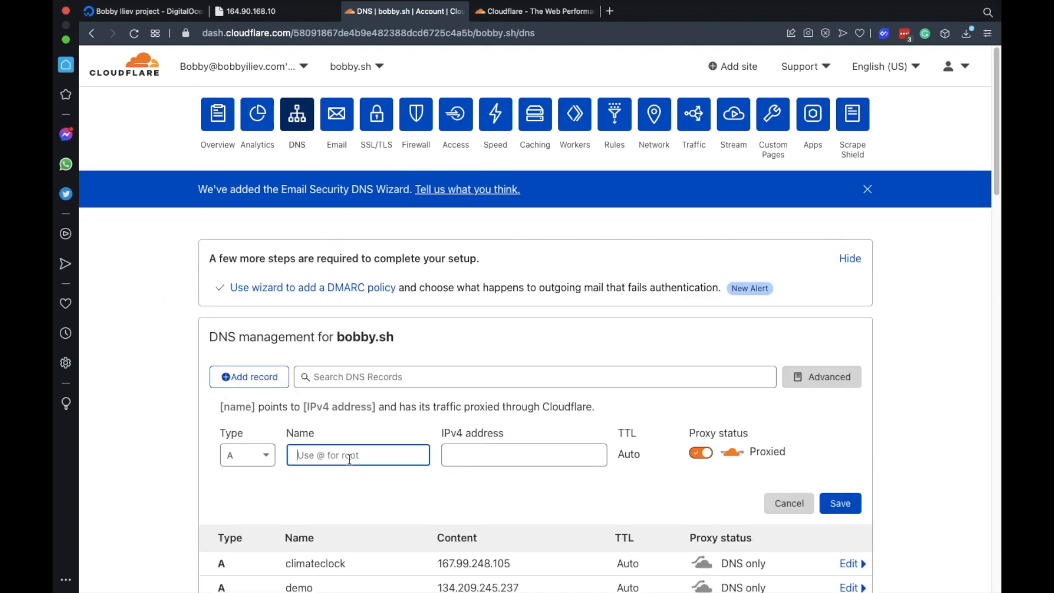
type("nodejs")
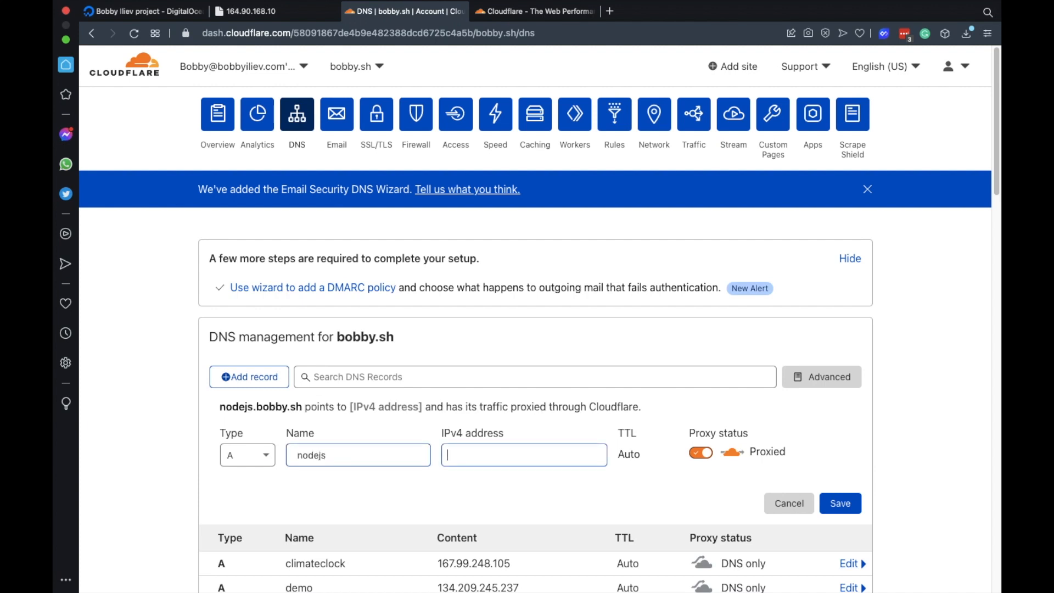
type("http://164.90.168.10")
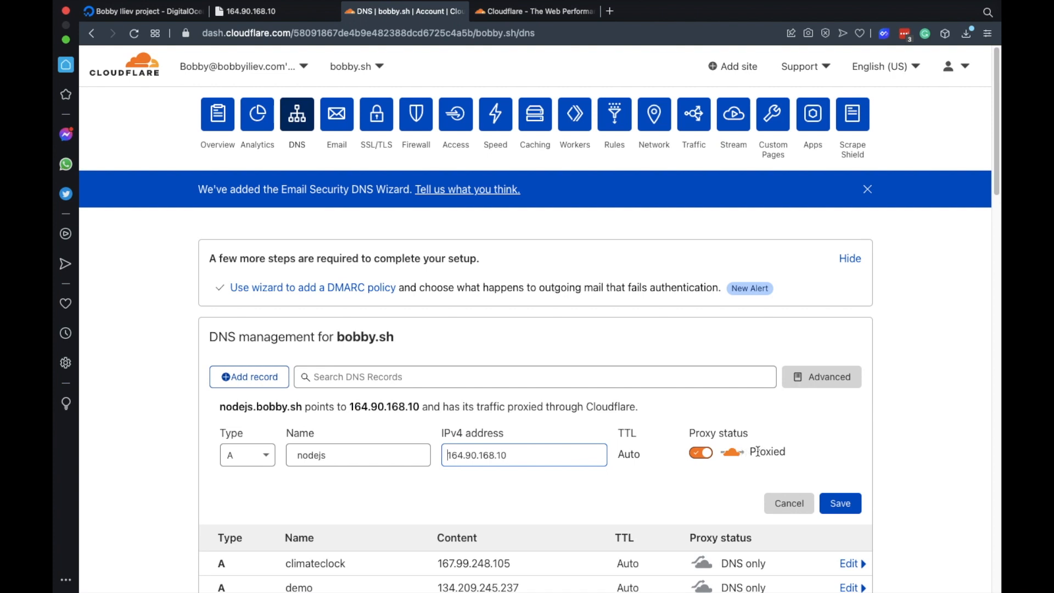
left_click(839, 503)
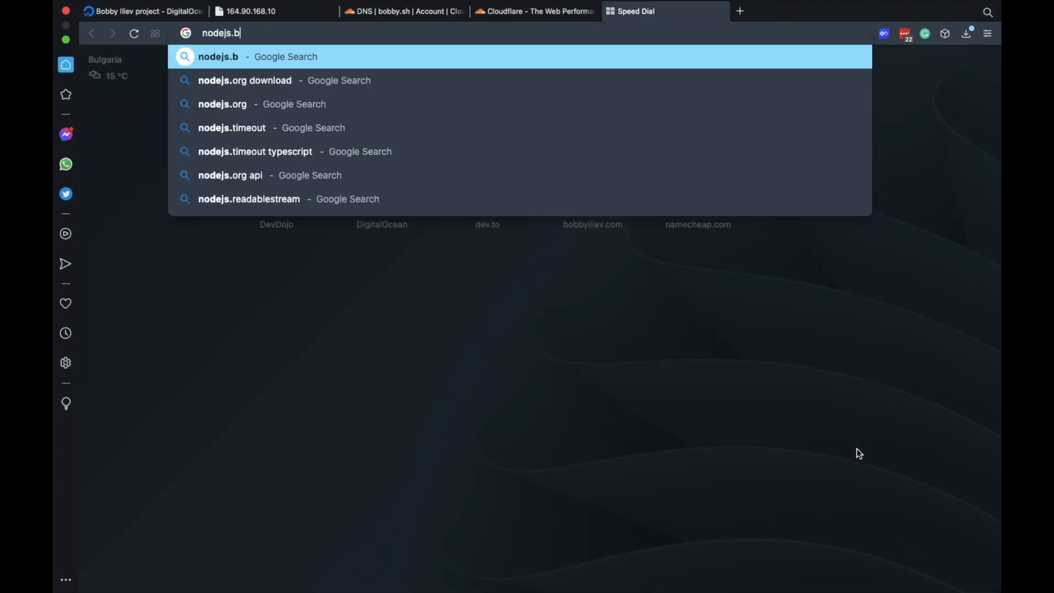
Load nodejs.bobby.sh to see Hello DevDojo! served through Cloudflare.
key("Return")
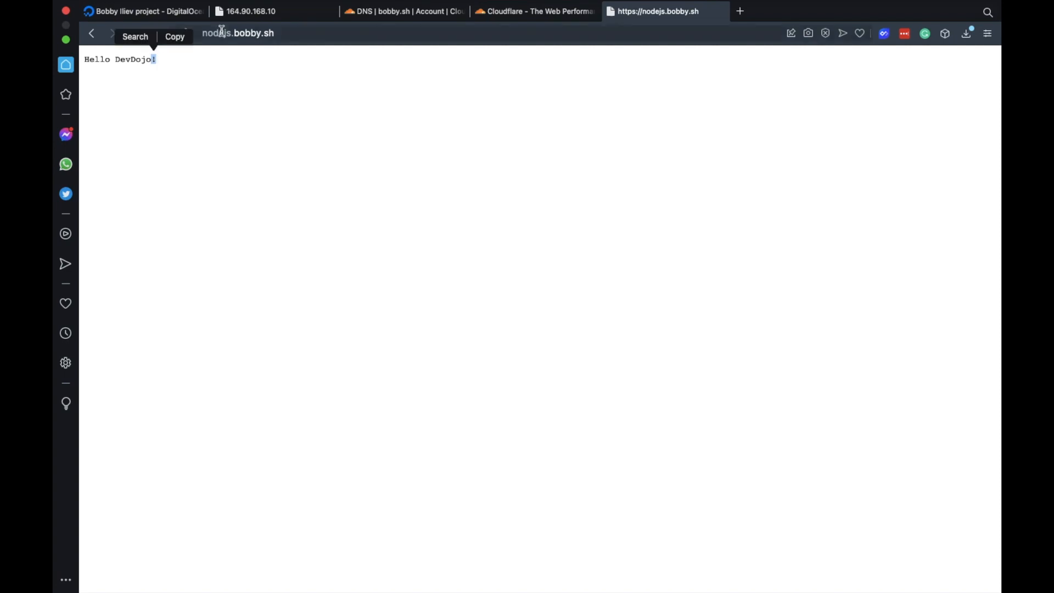